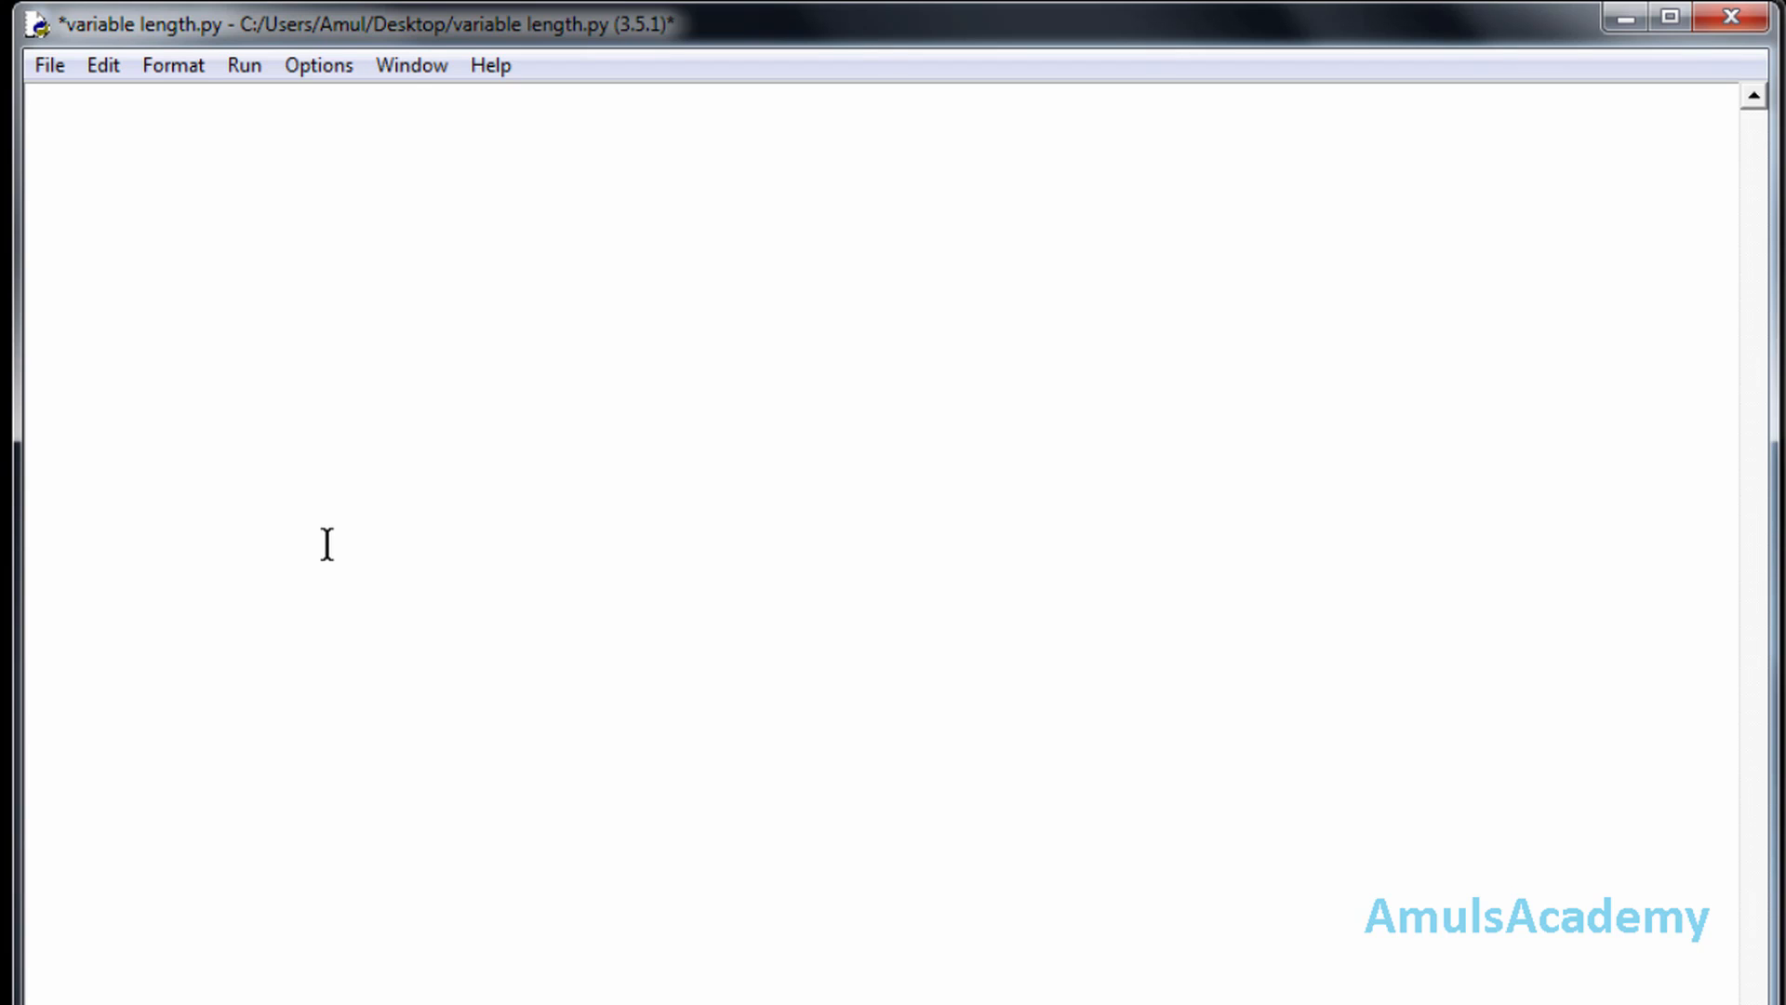
Step: Write the header 'def func1(*mylist):' at the top of the empty script
click(38, 104)
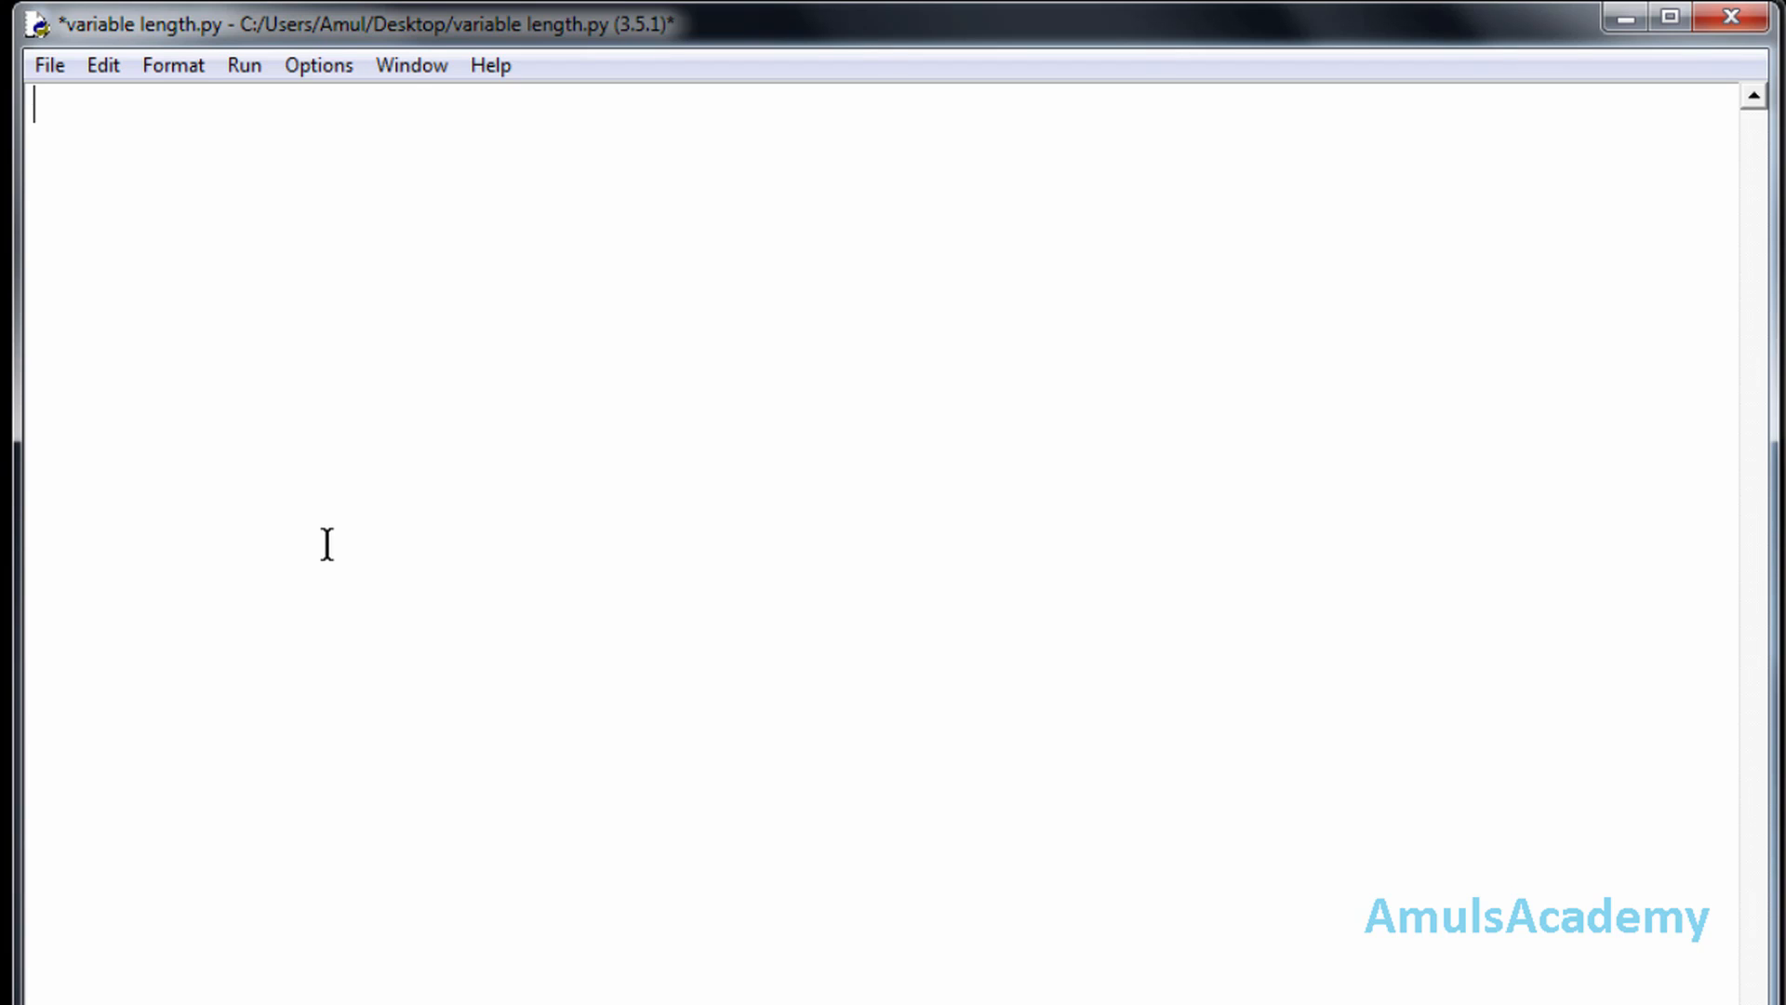
text(def f)
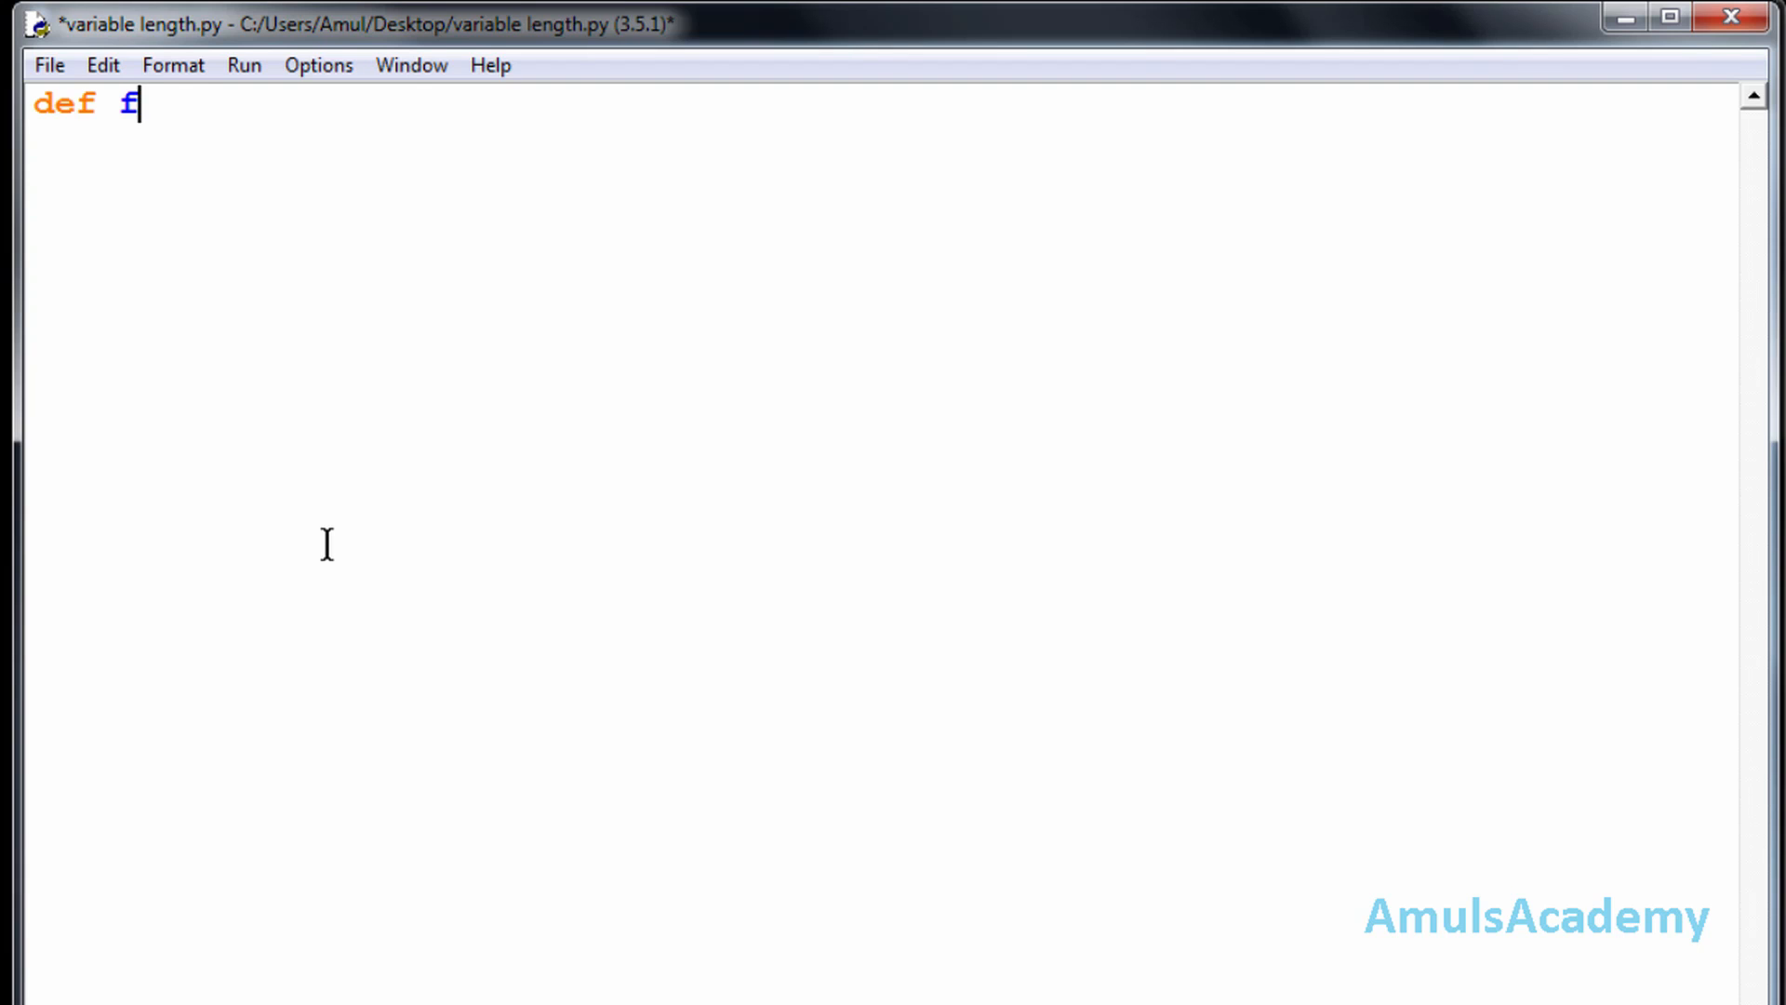
text(unc1)
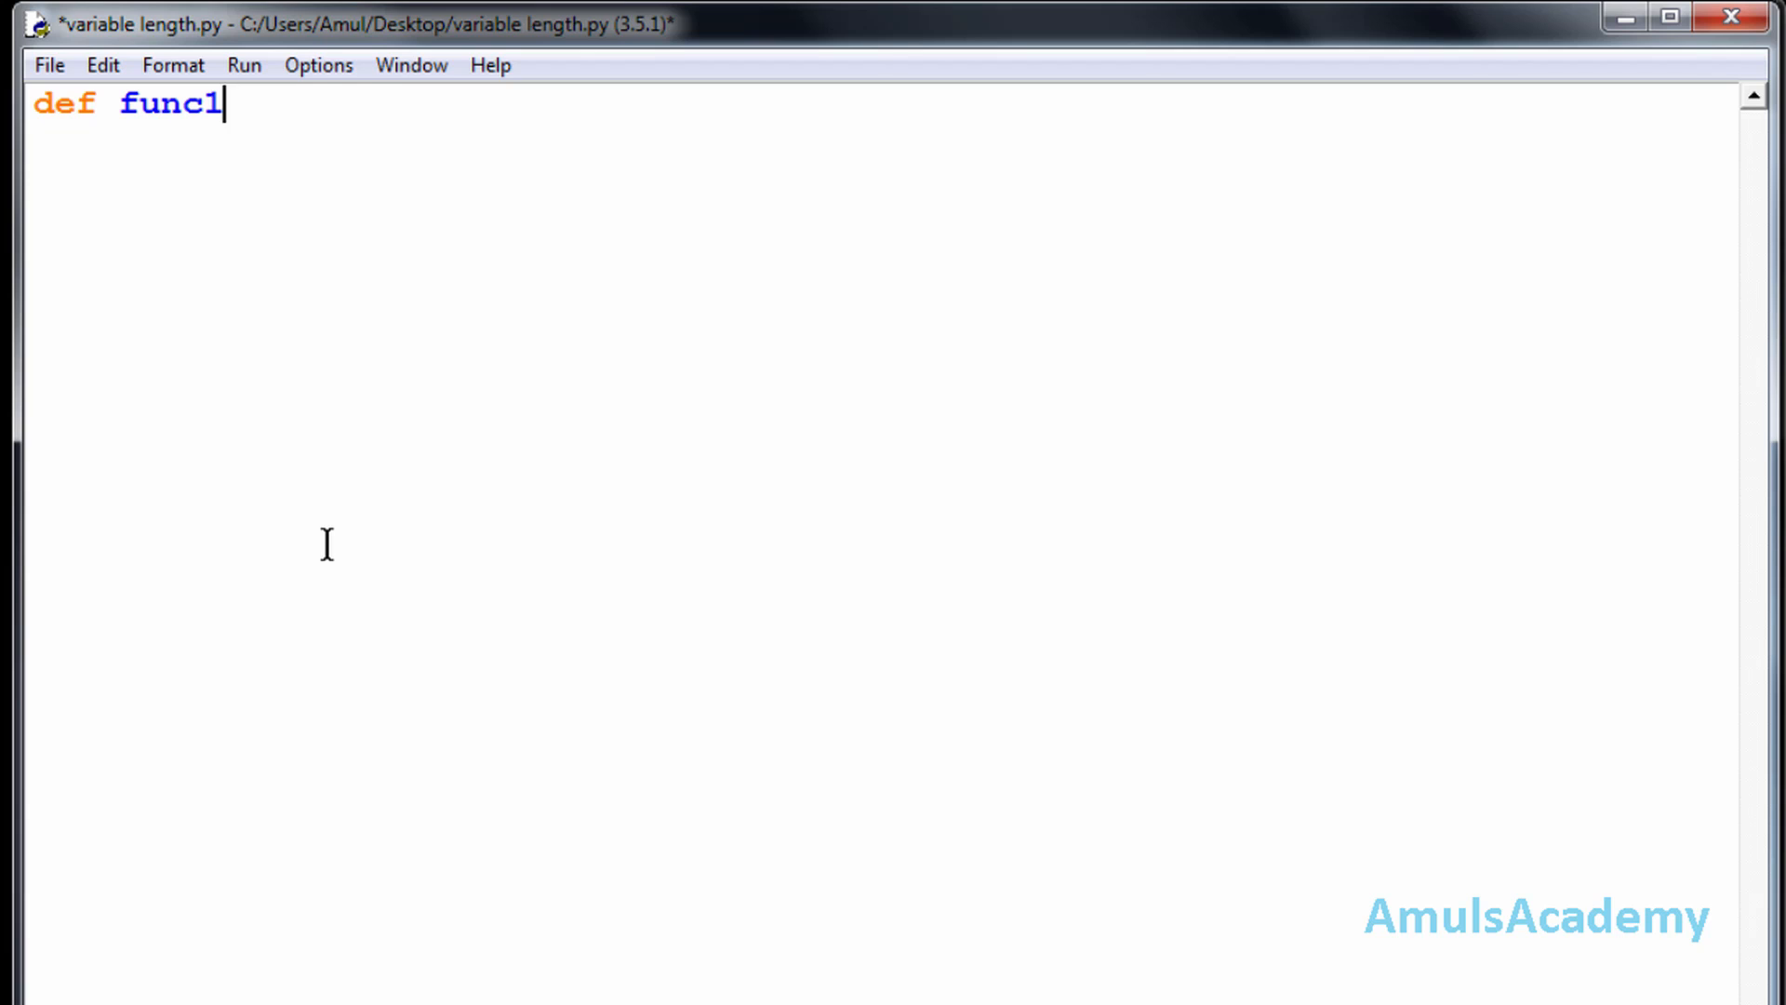
text(())
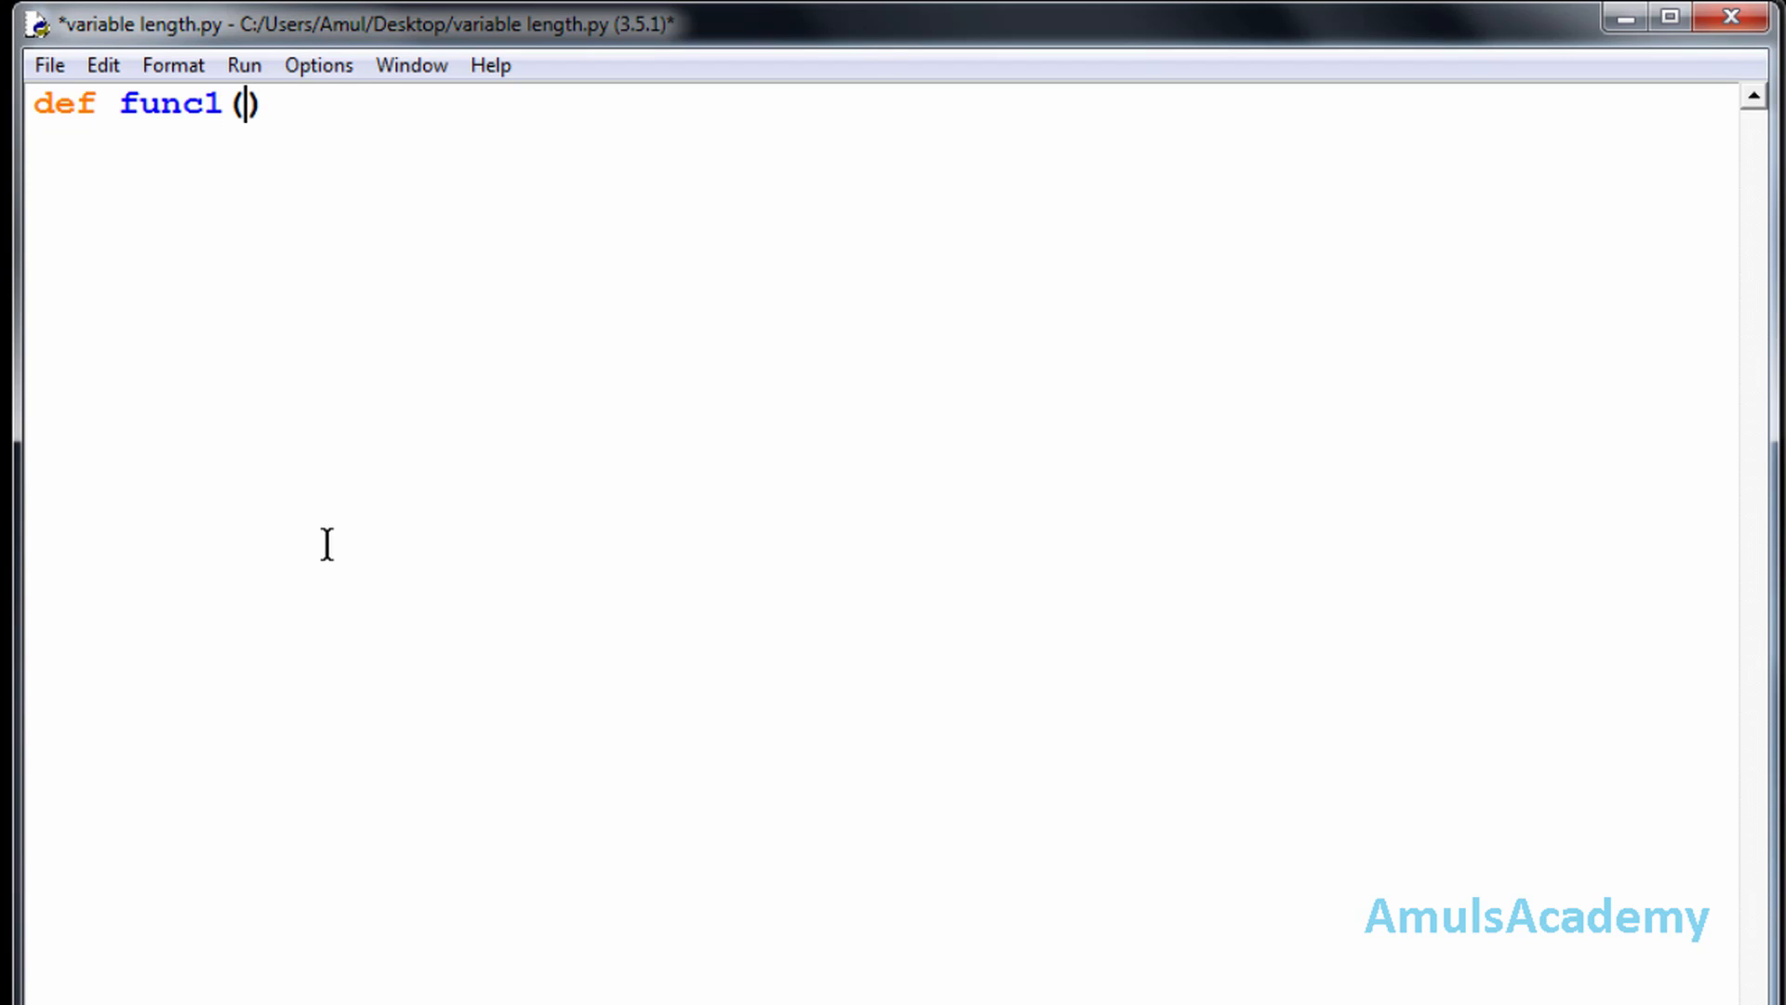
key(Right)
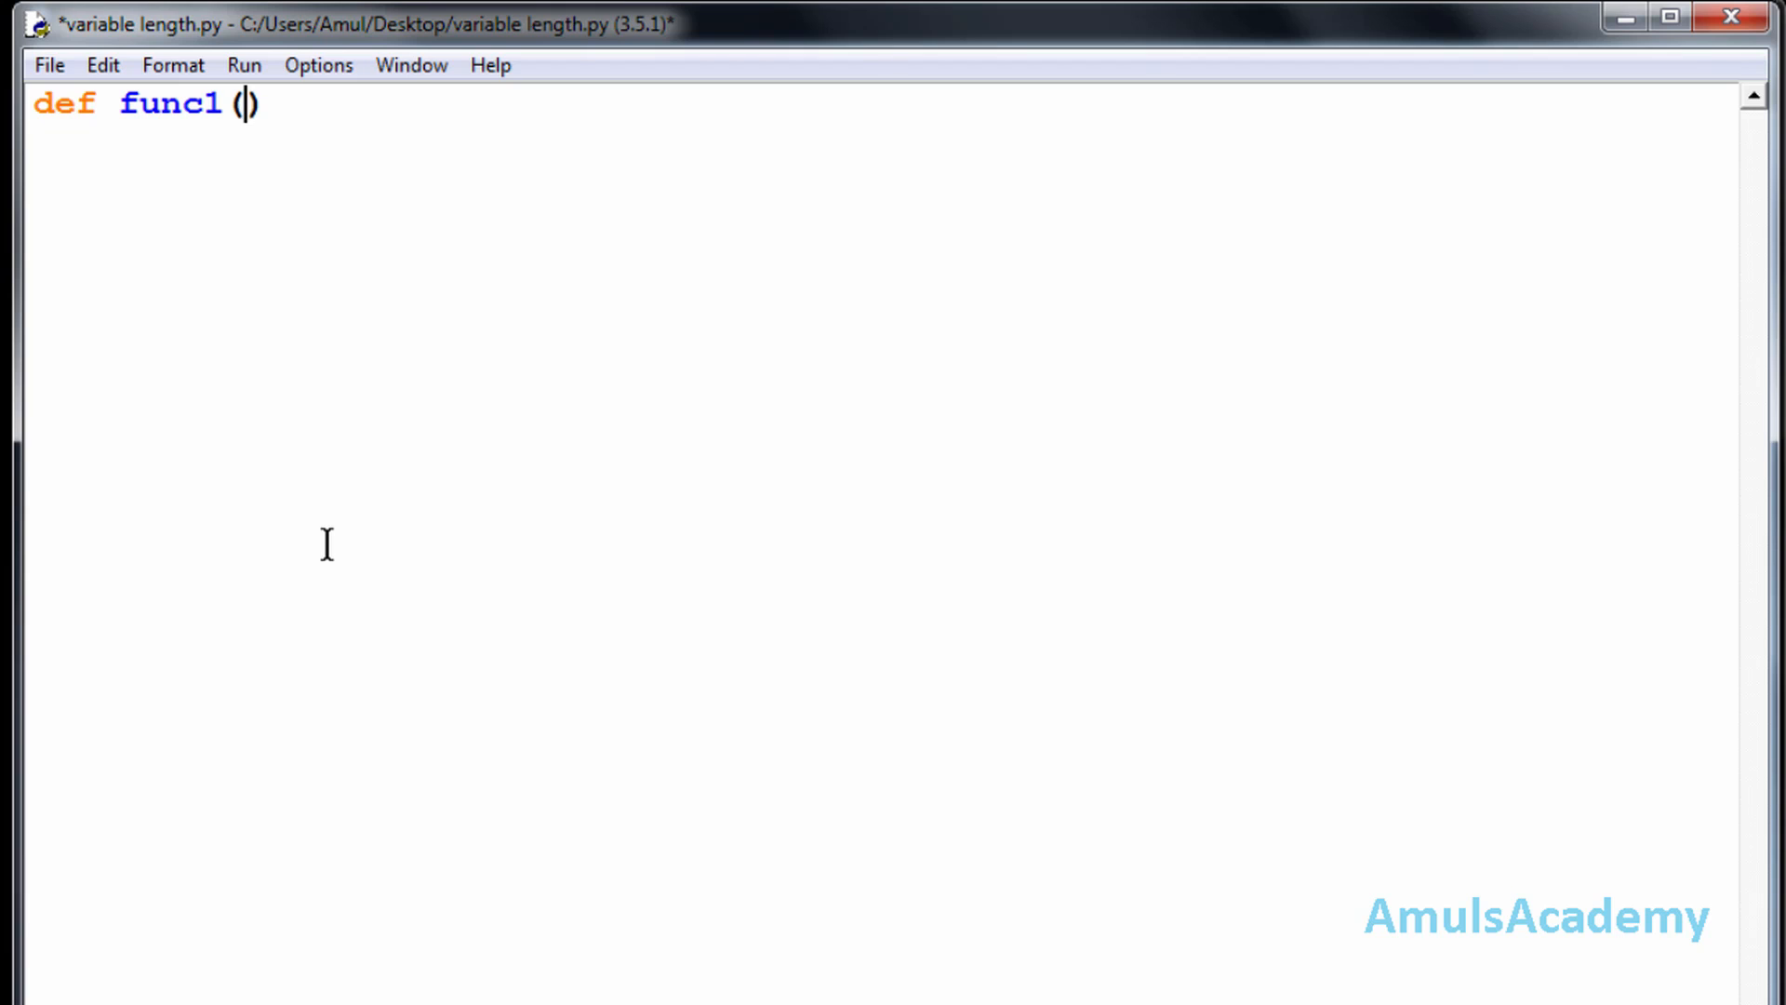
text(*)
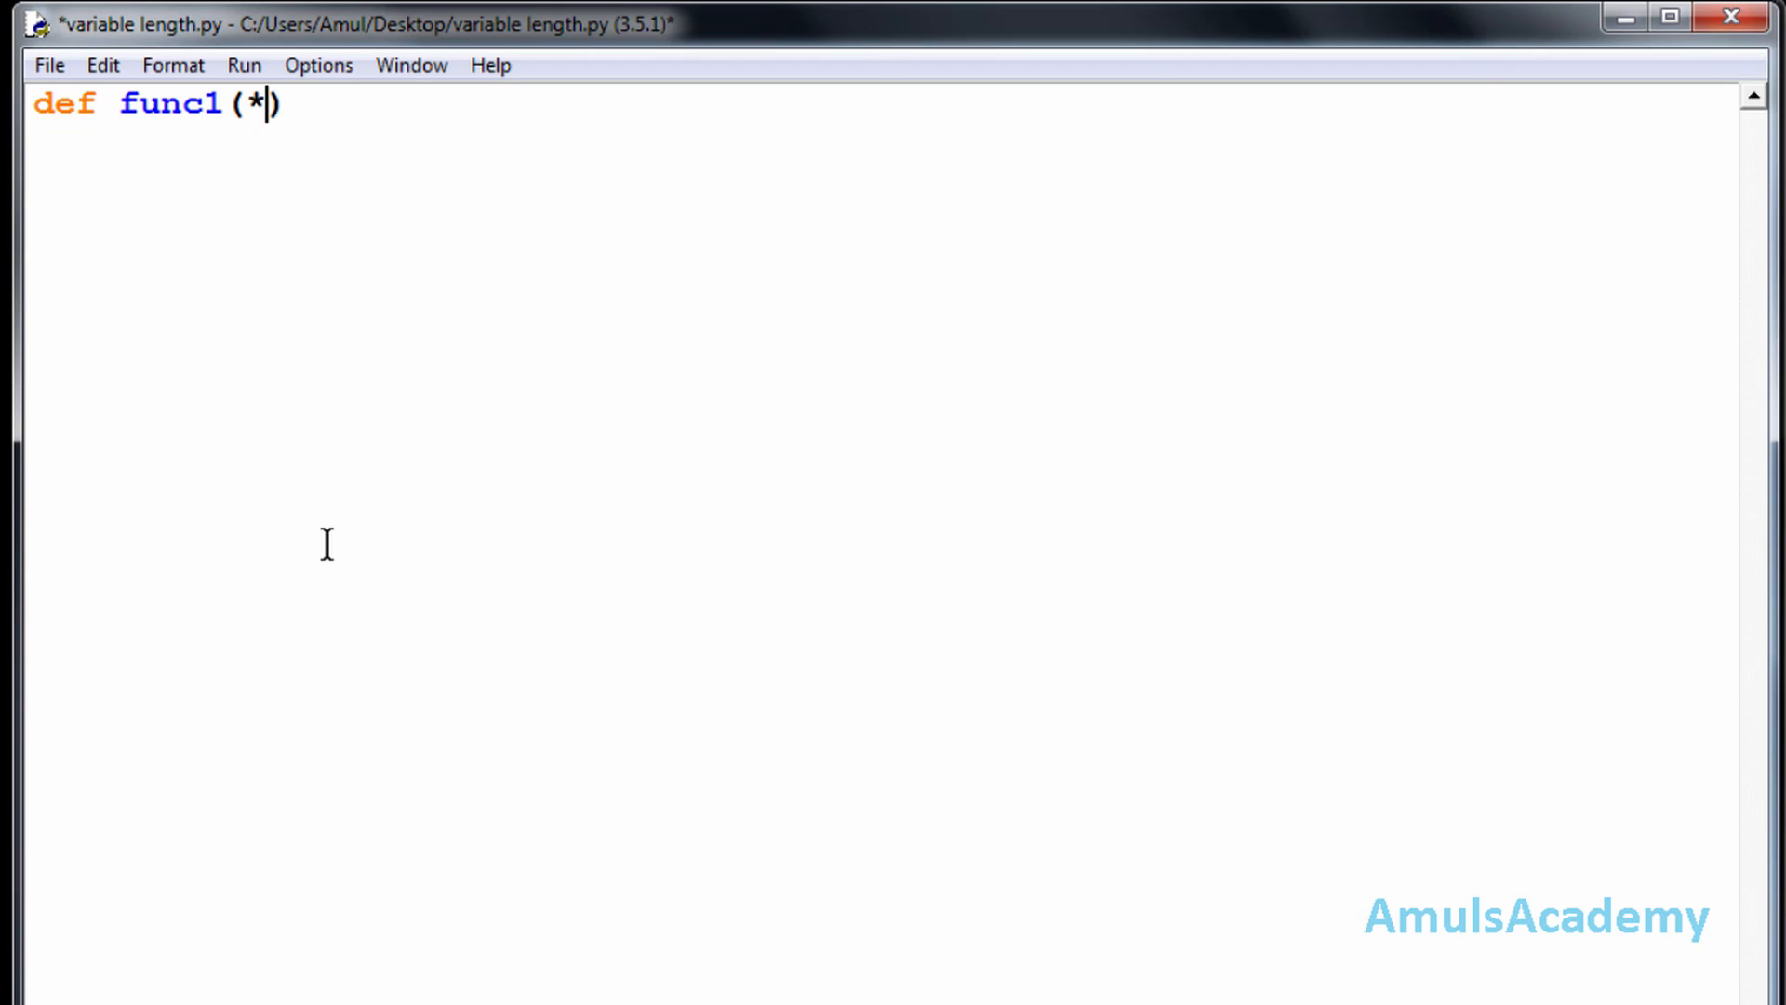
text(myli)
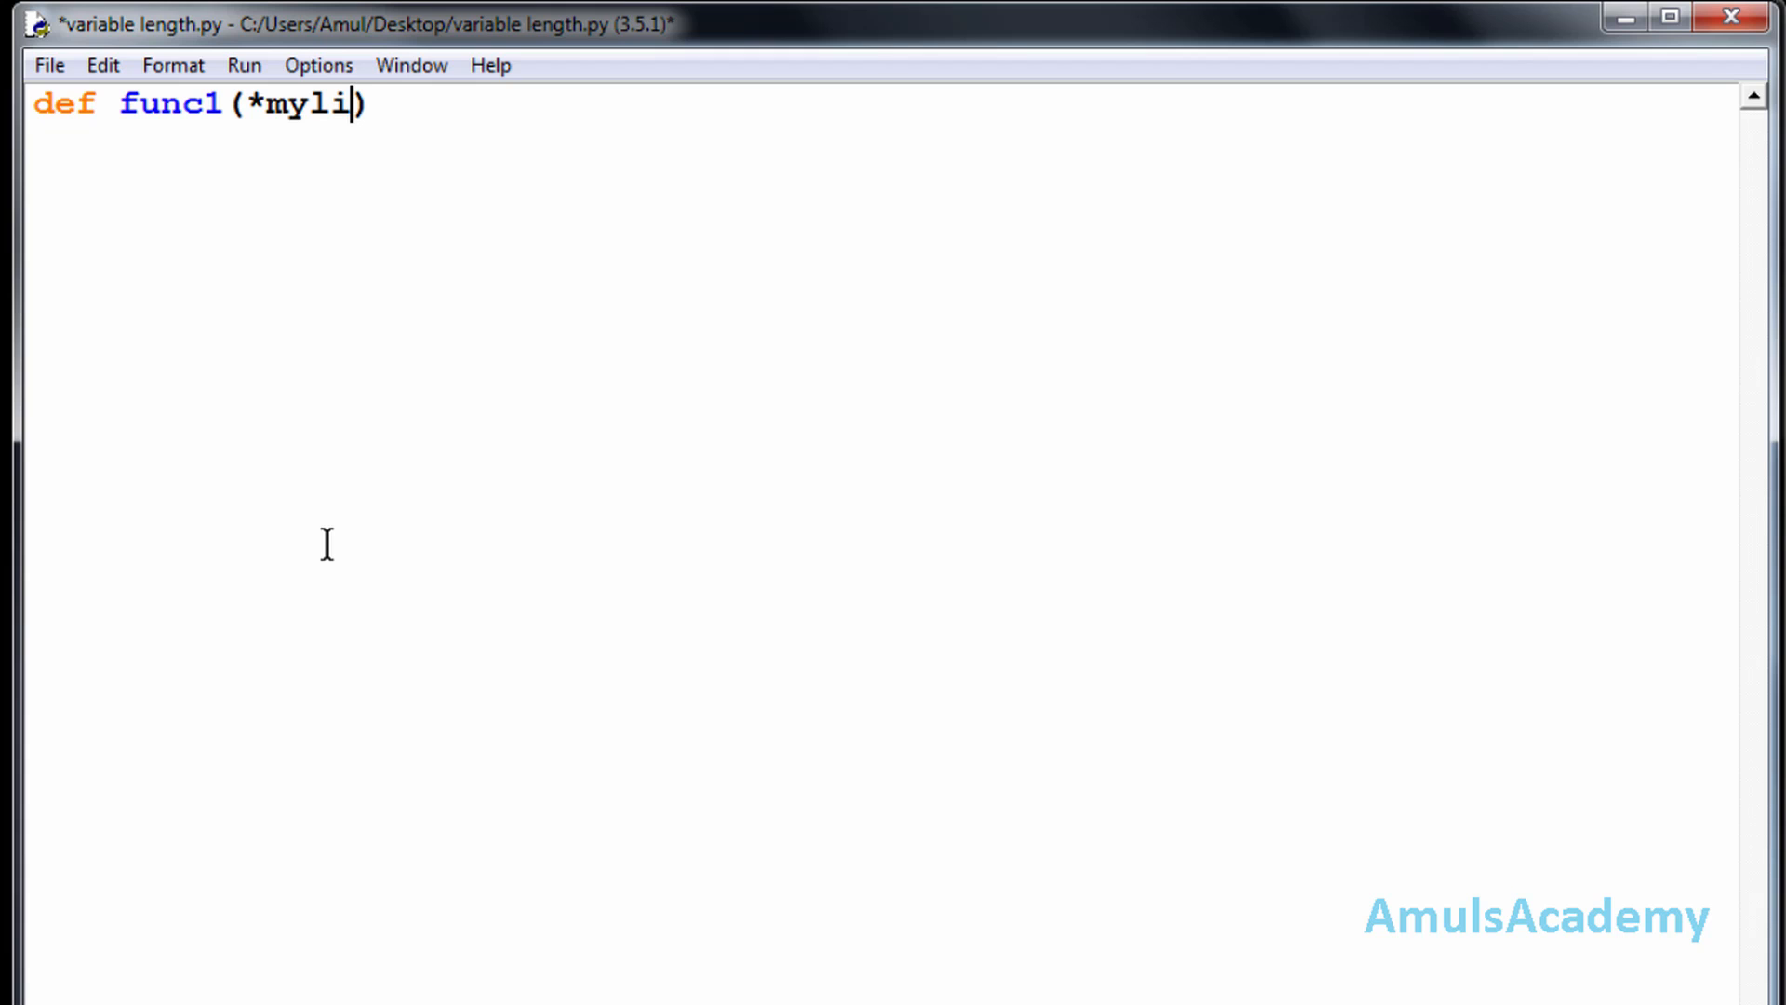
text(st)
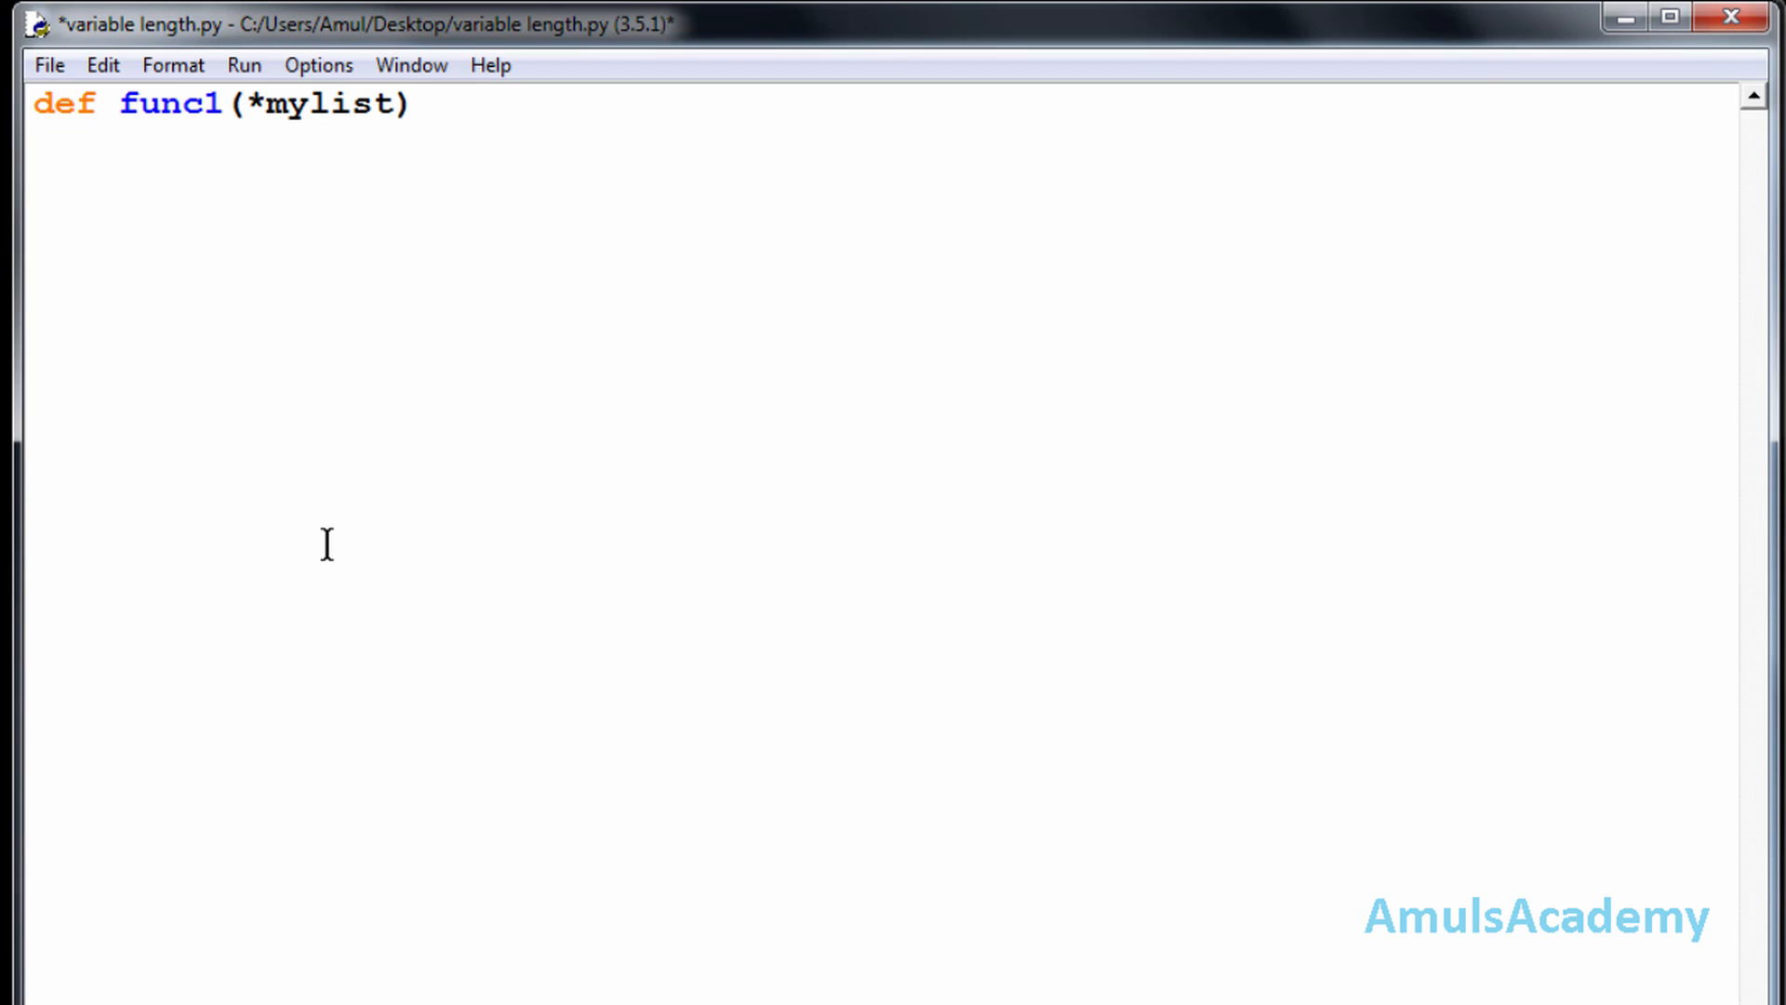
text(:)
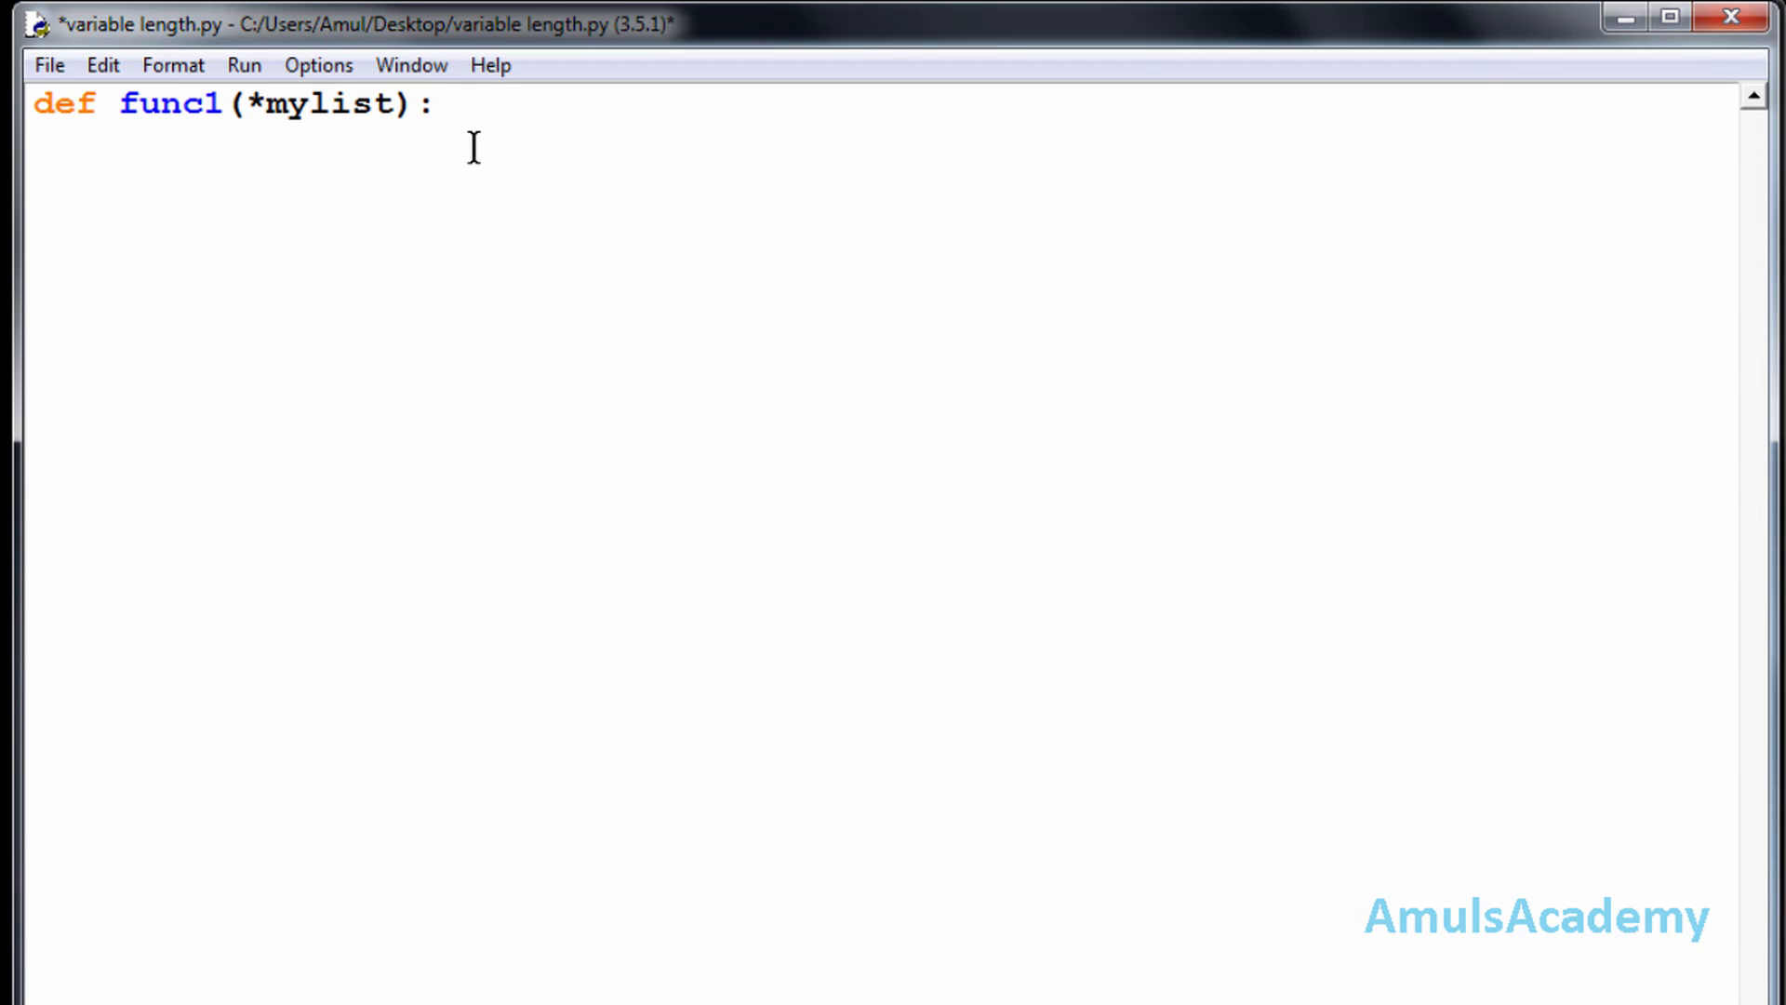
Step: Add the body 'for num in mylist:' with 'print(num)' inside the loop
text(f)
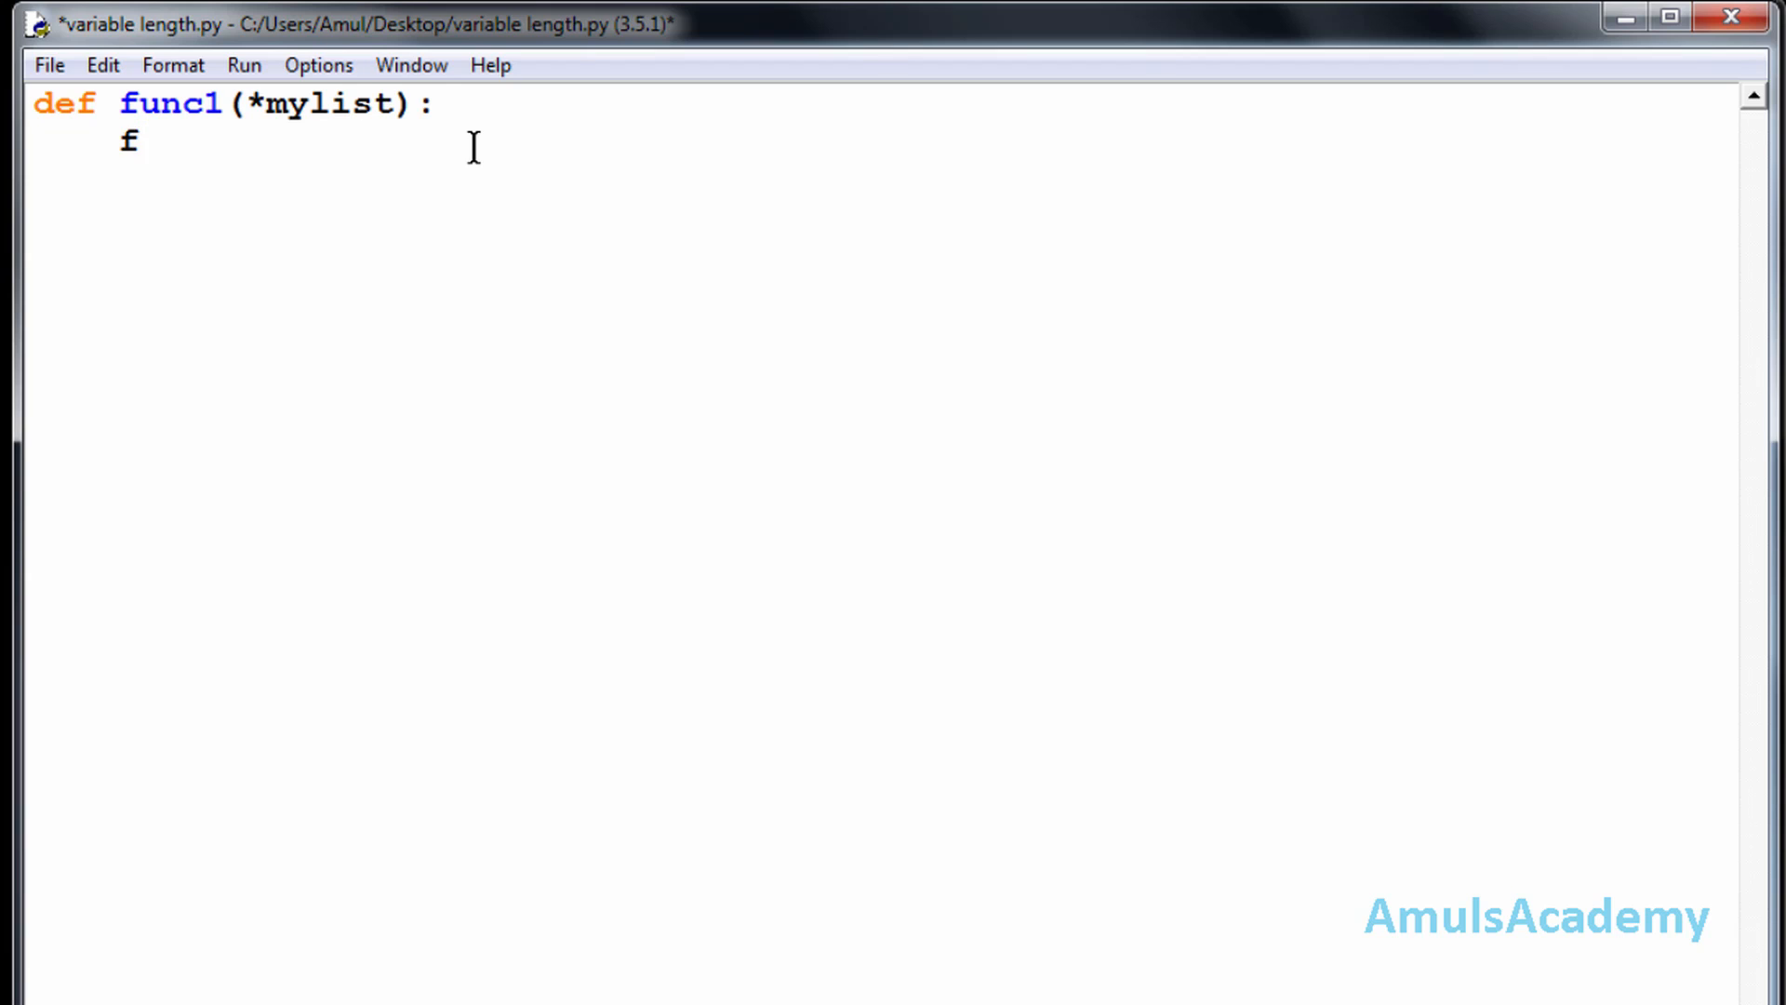
text(or)
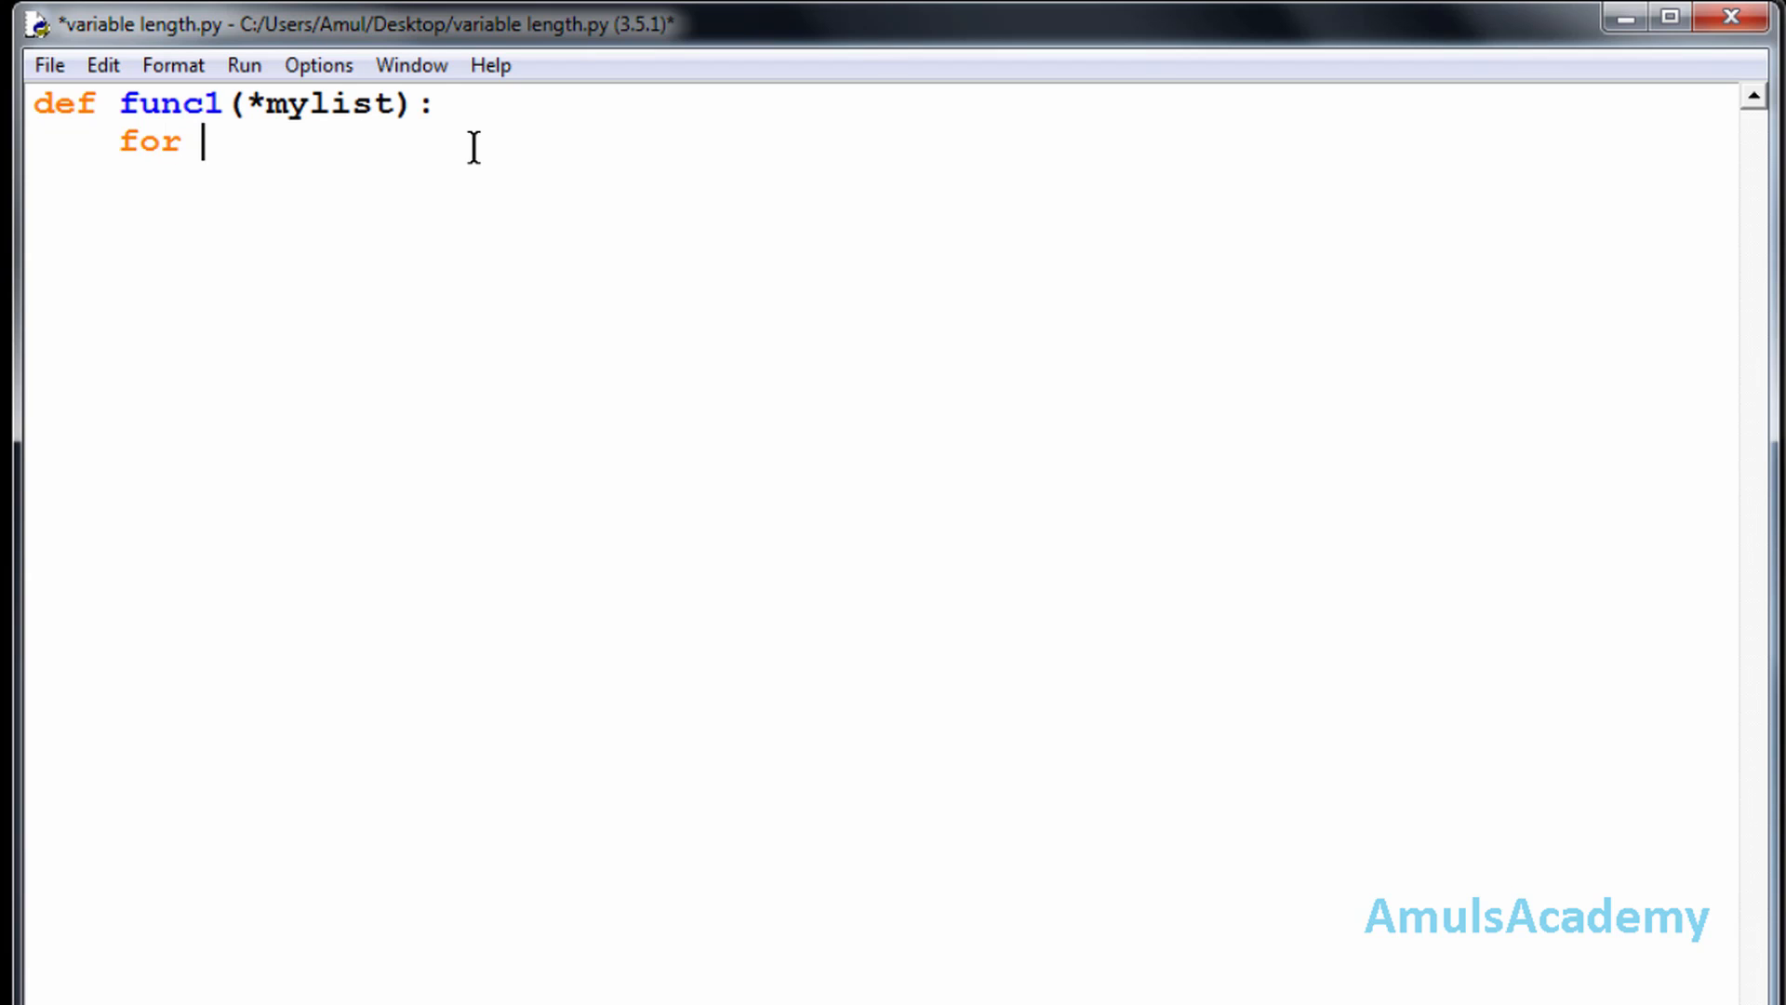
text(num)
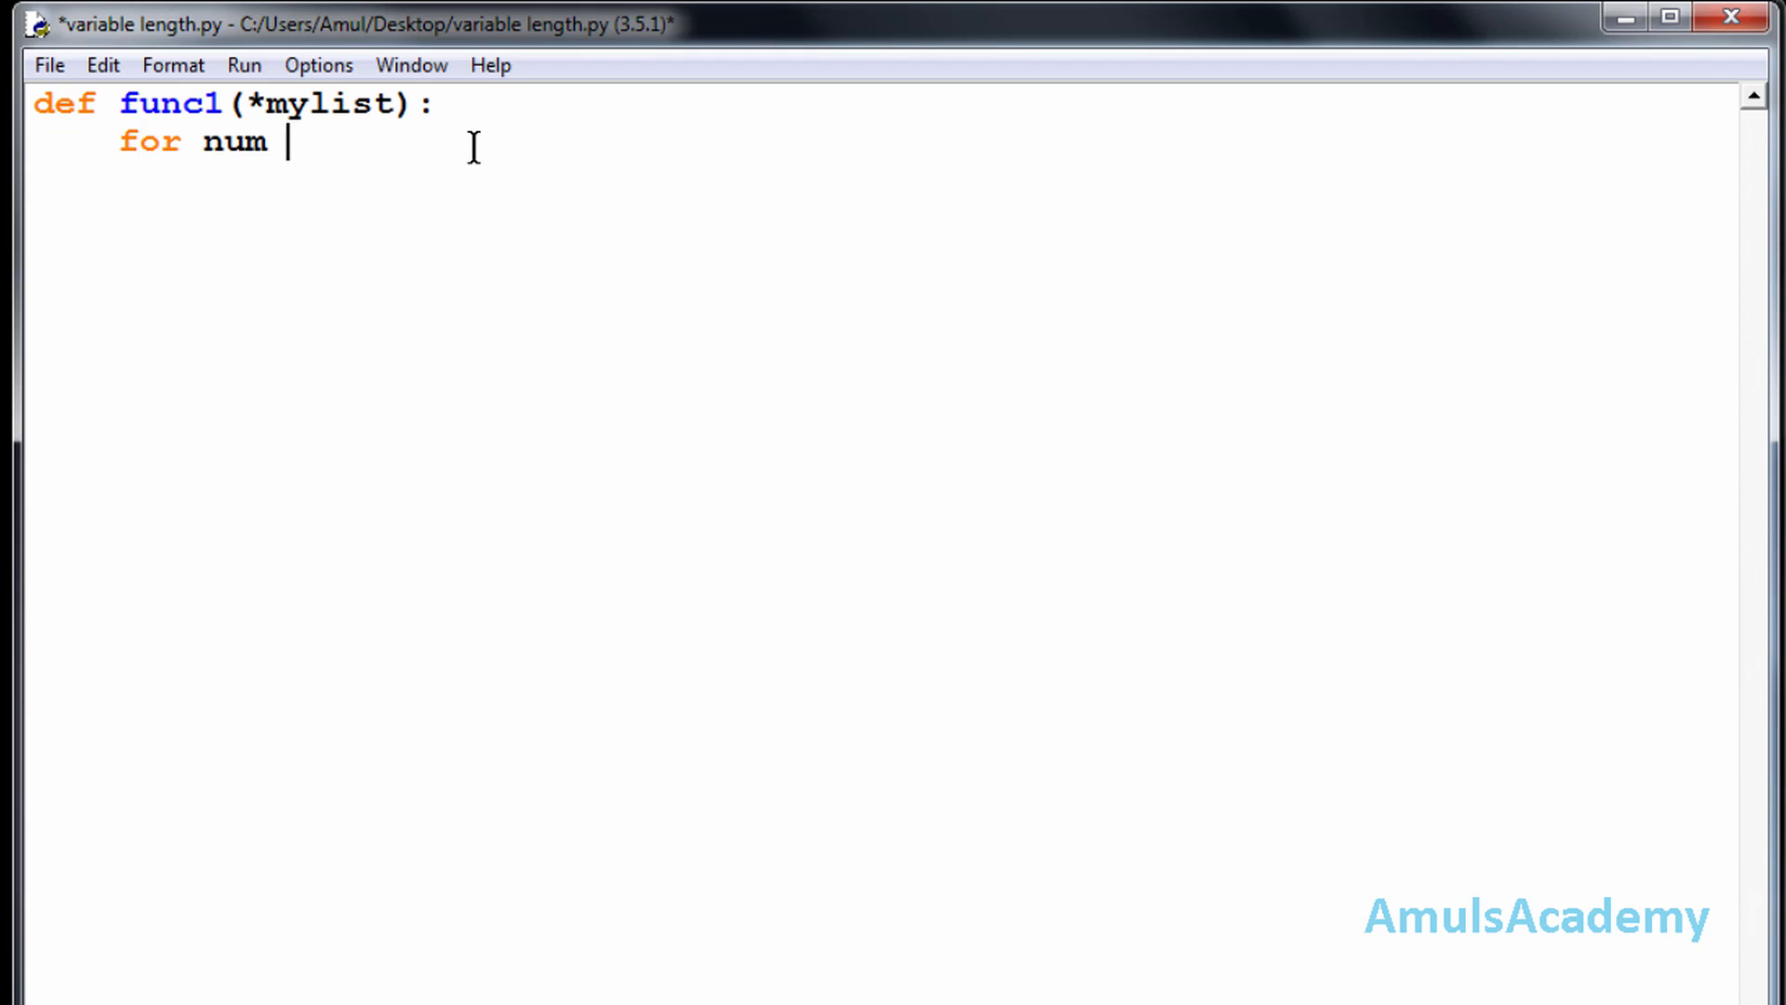
text(in myl)
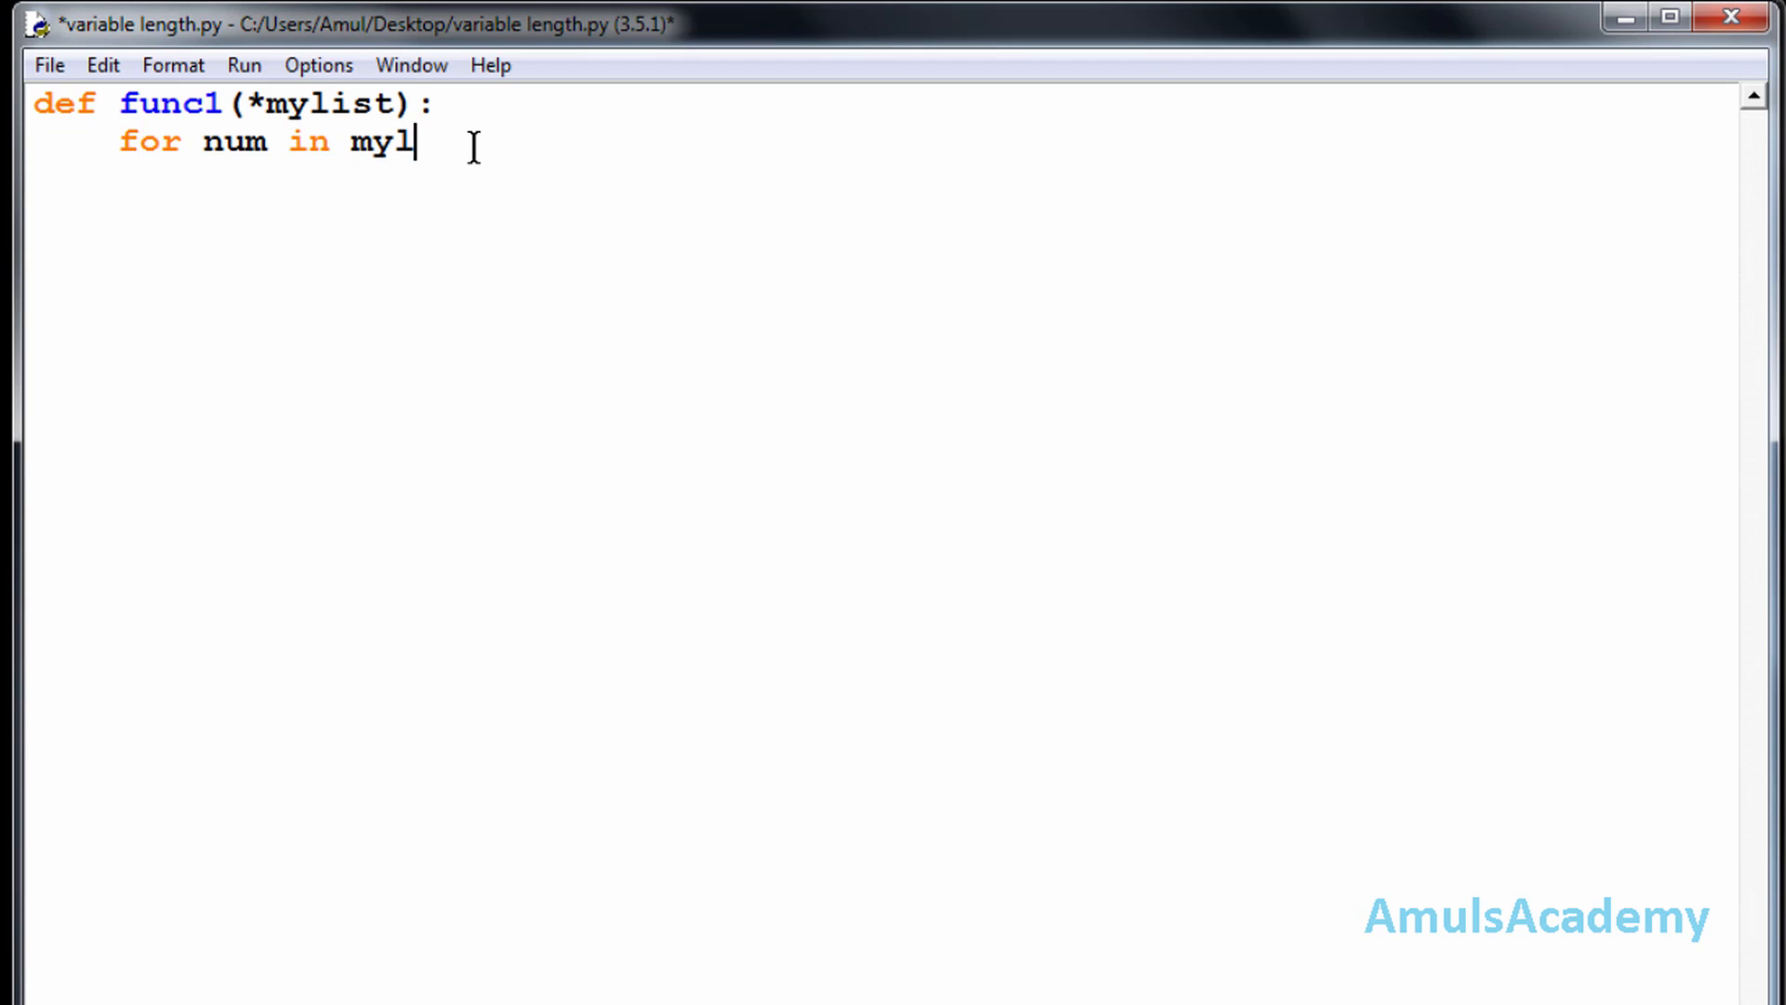
text(ist)
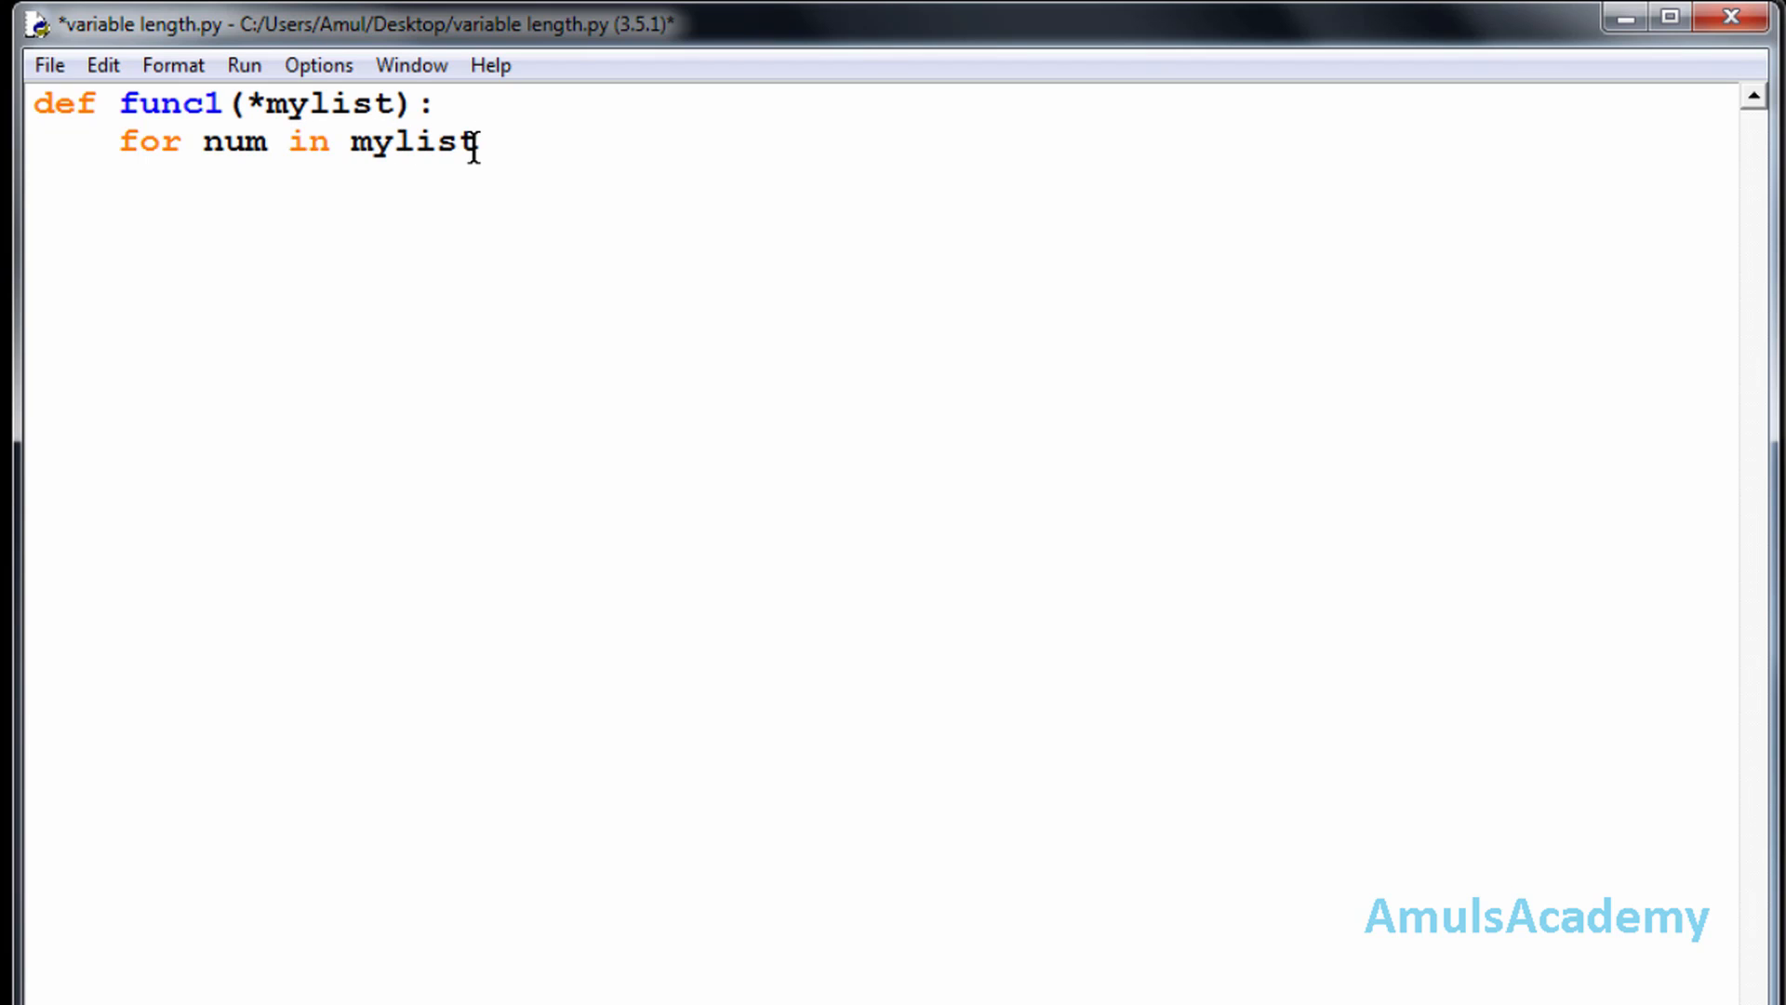
text(:)
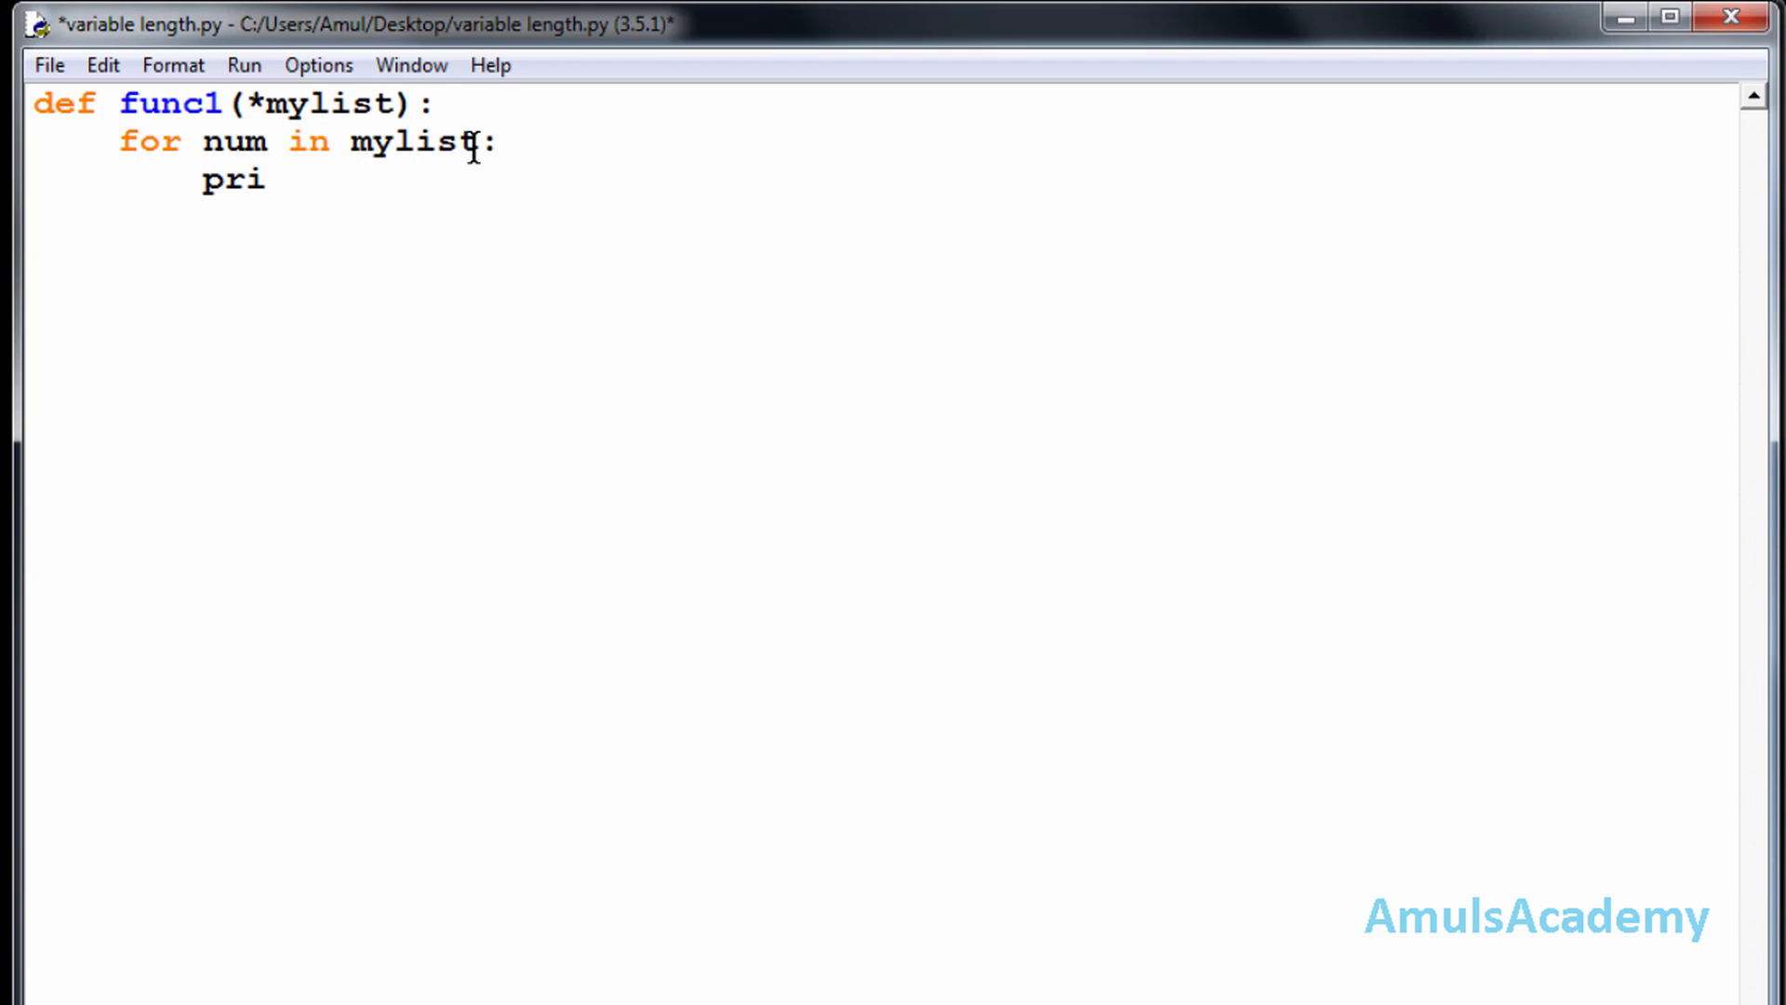
text(nt())
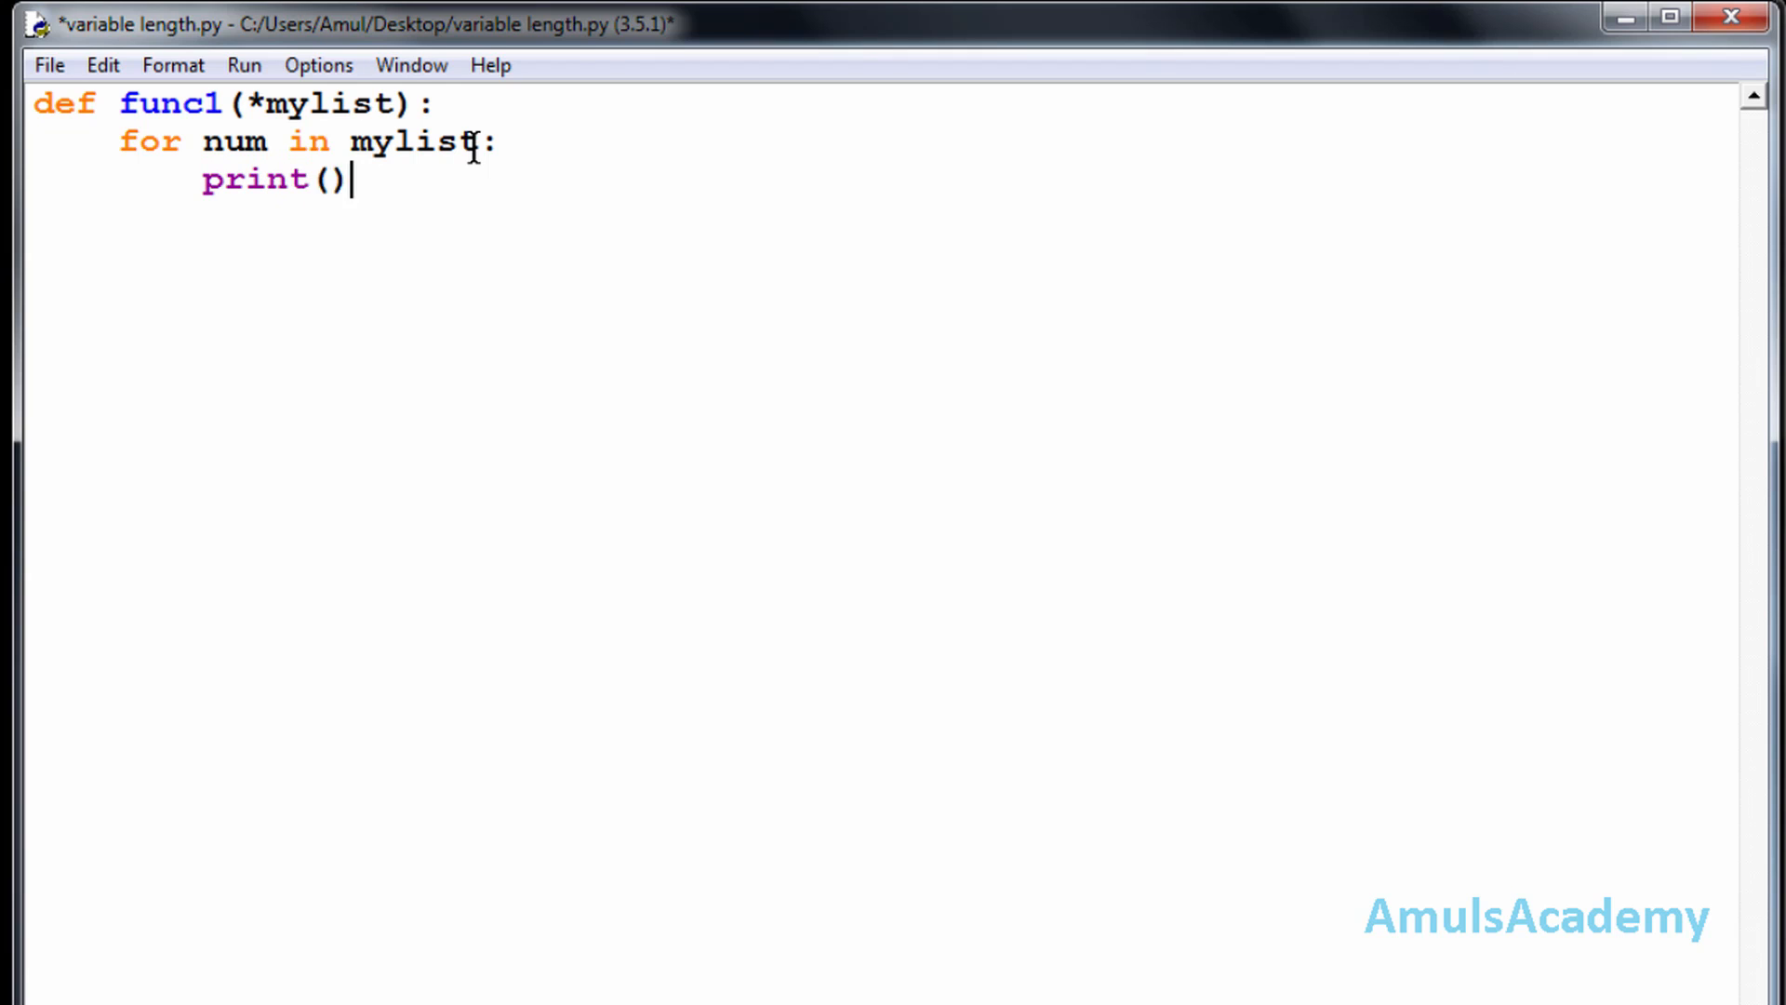
text(num)
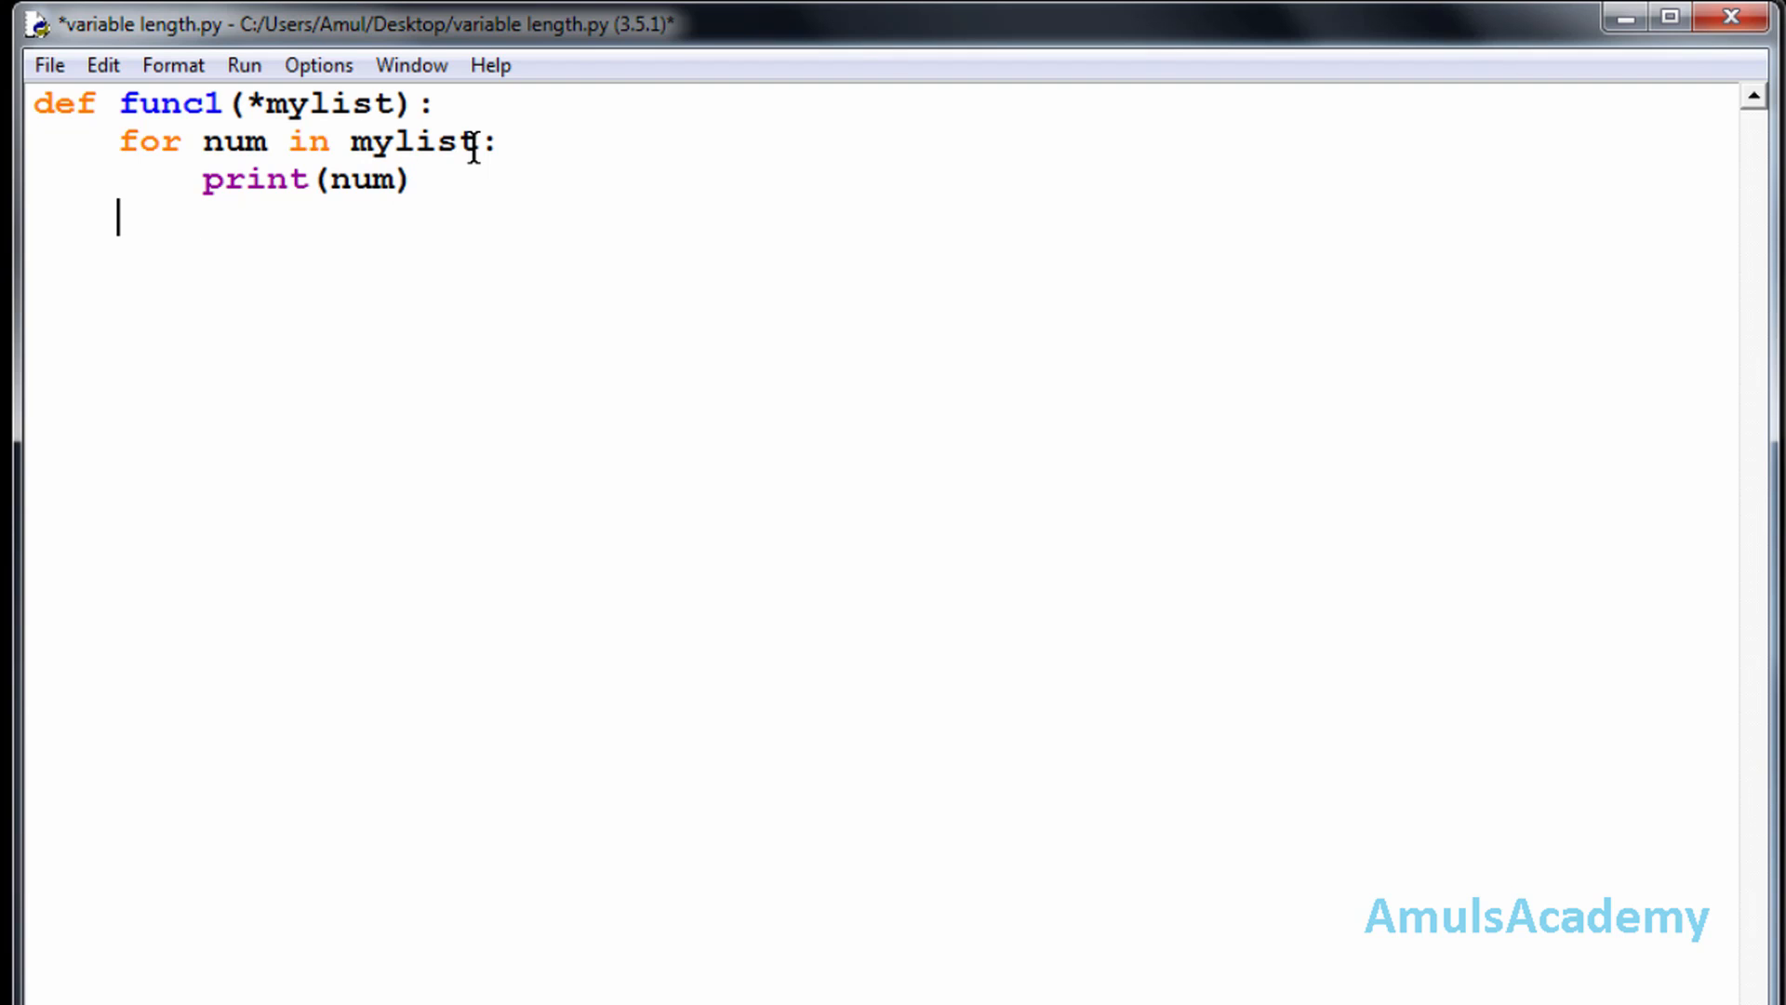
Step: End the function with return, start a #main section and call func1(10,20,30)
text(ret)
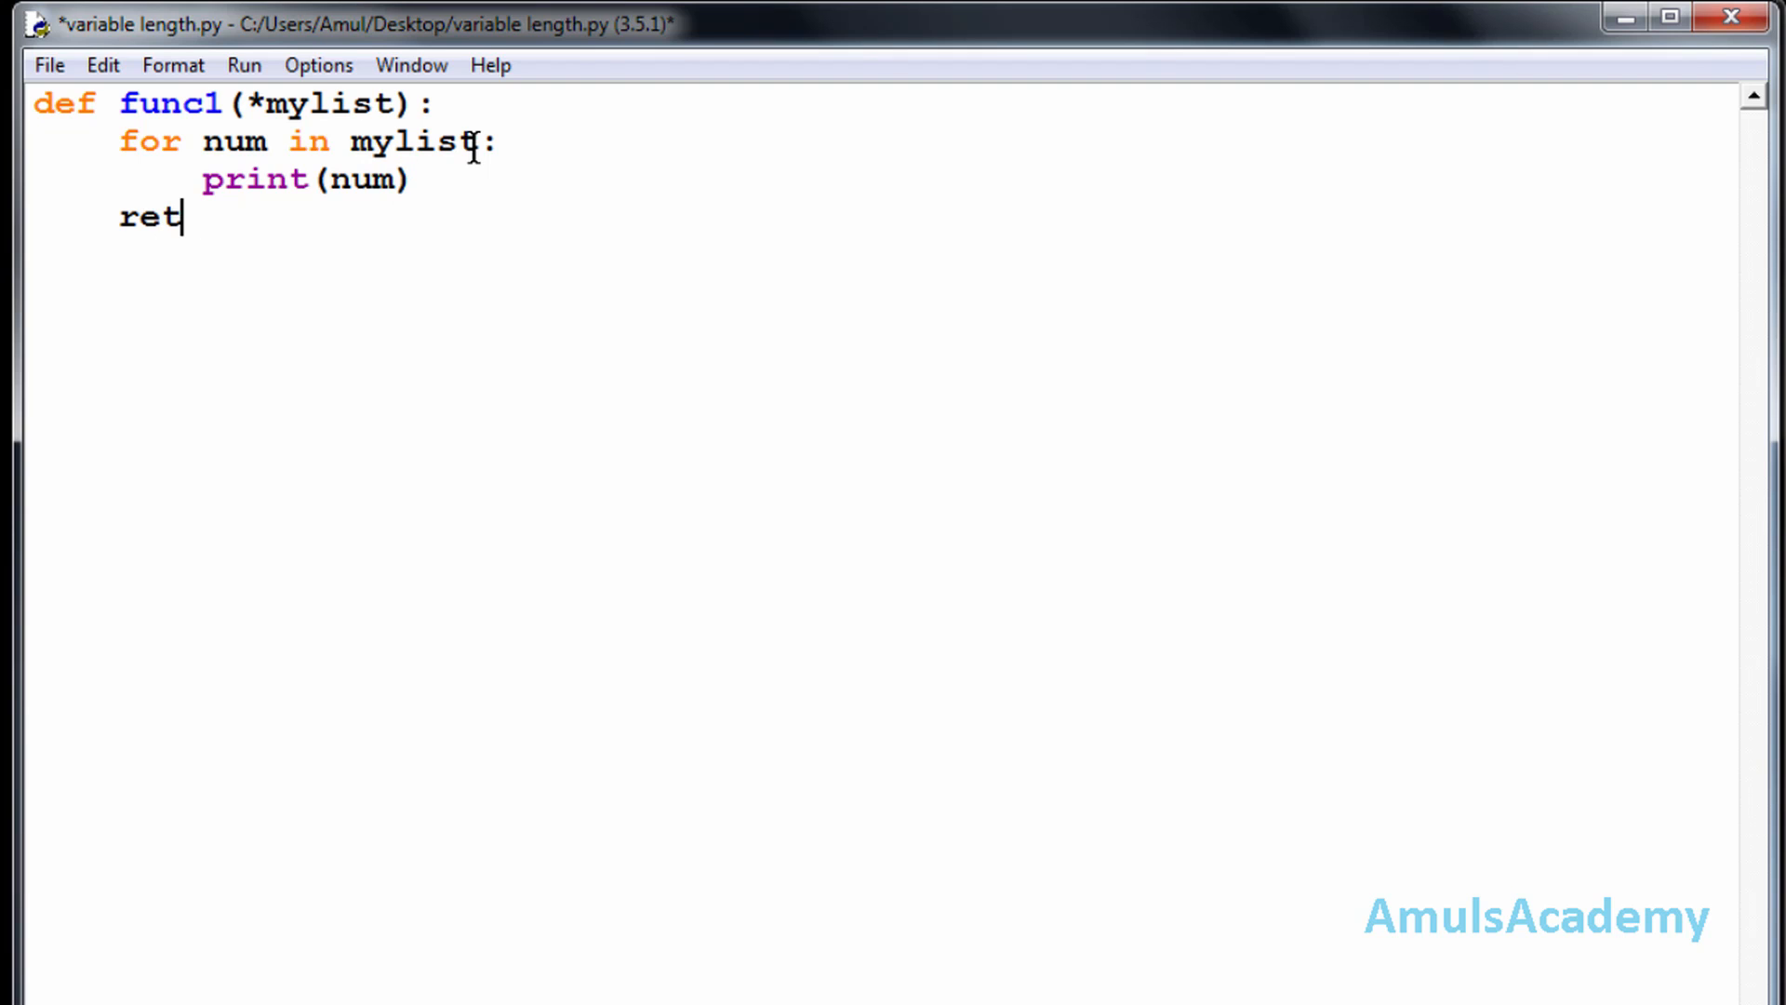
text(urn)
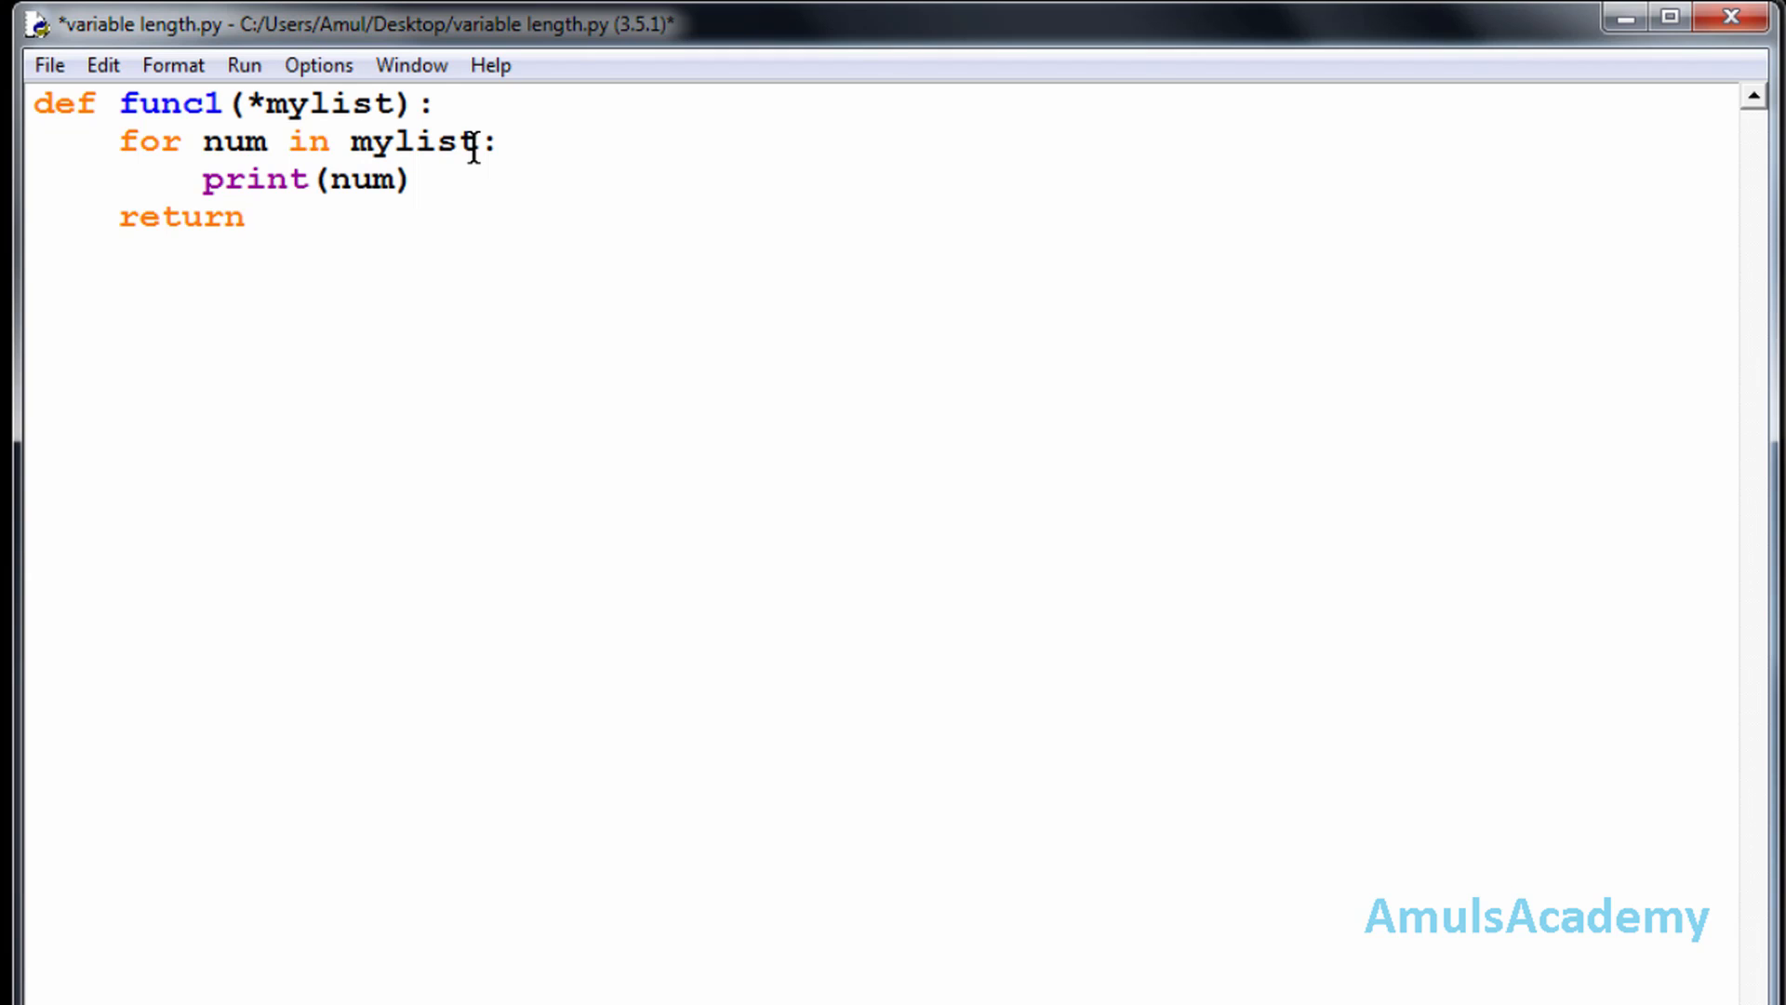
text(#main)
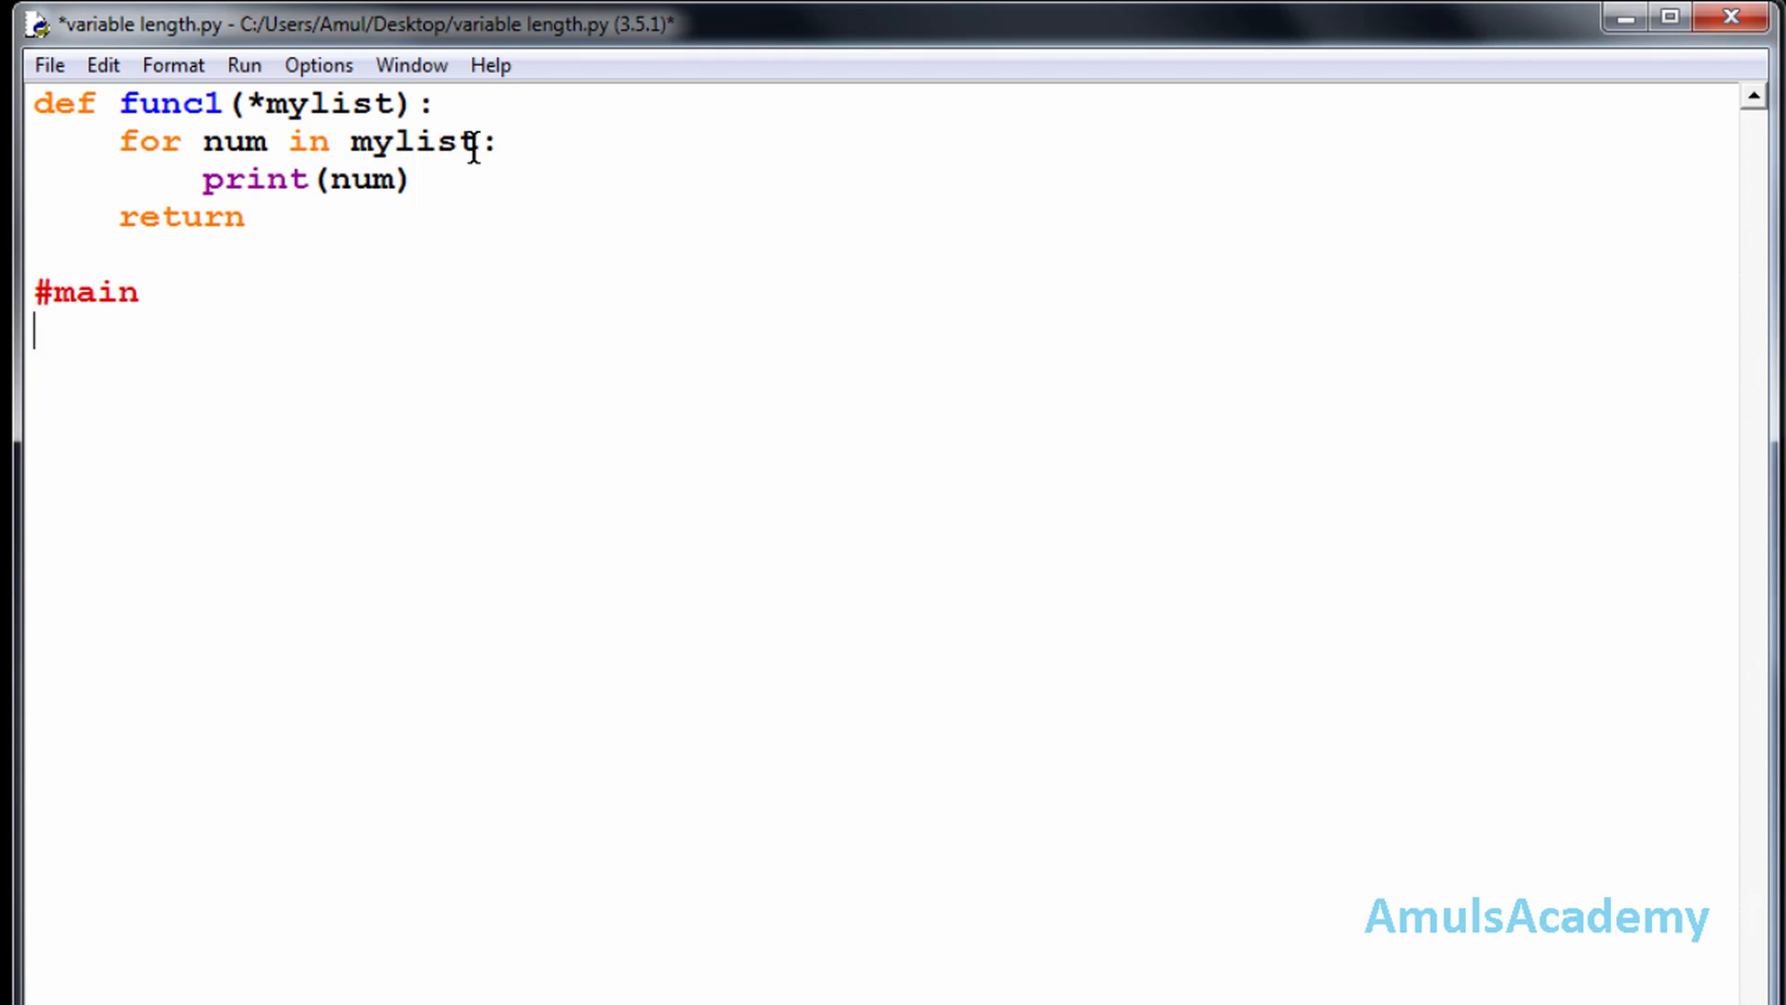
text(func)
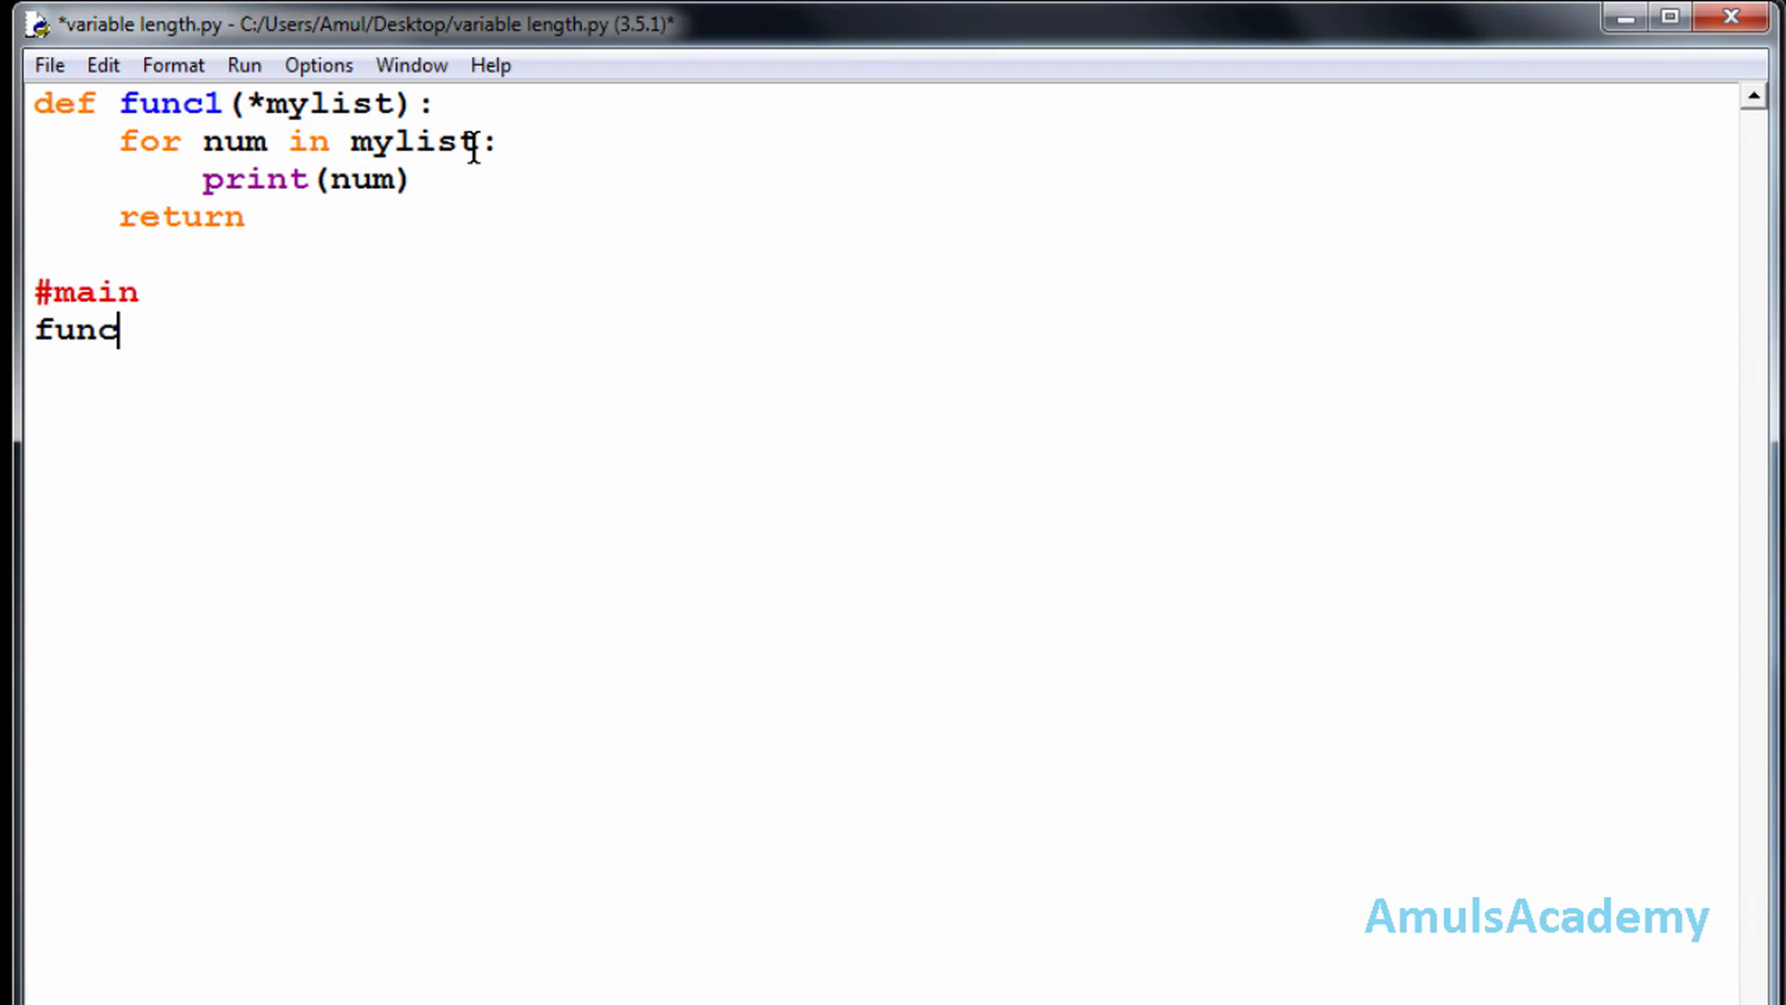
text(1()
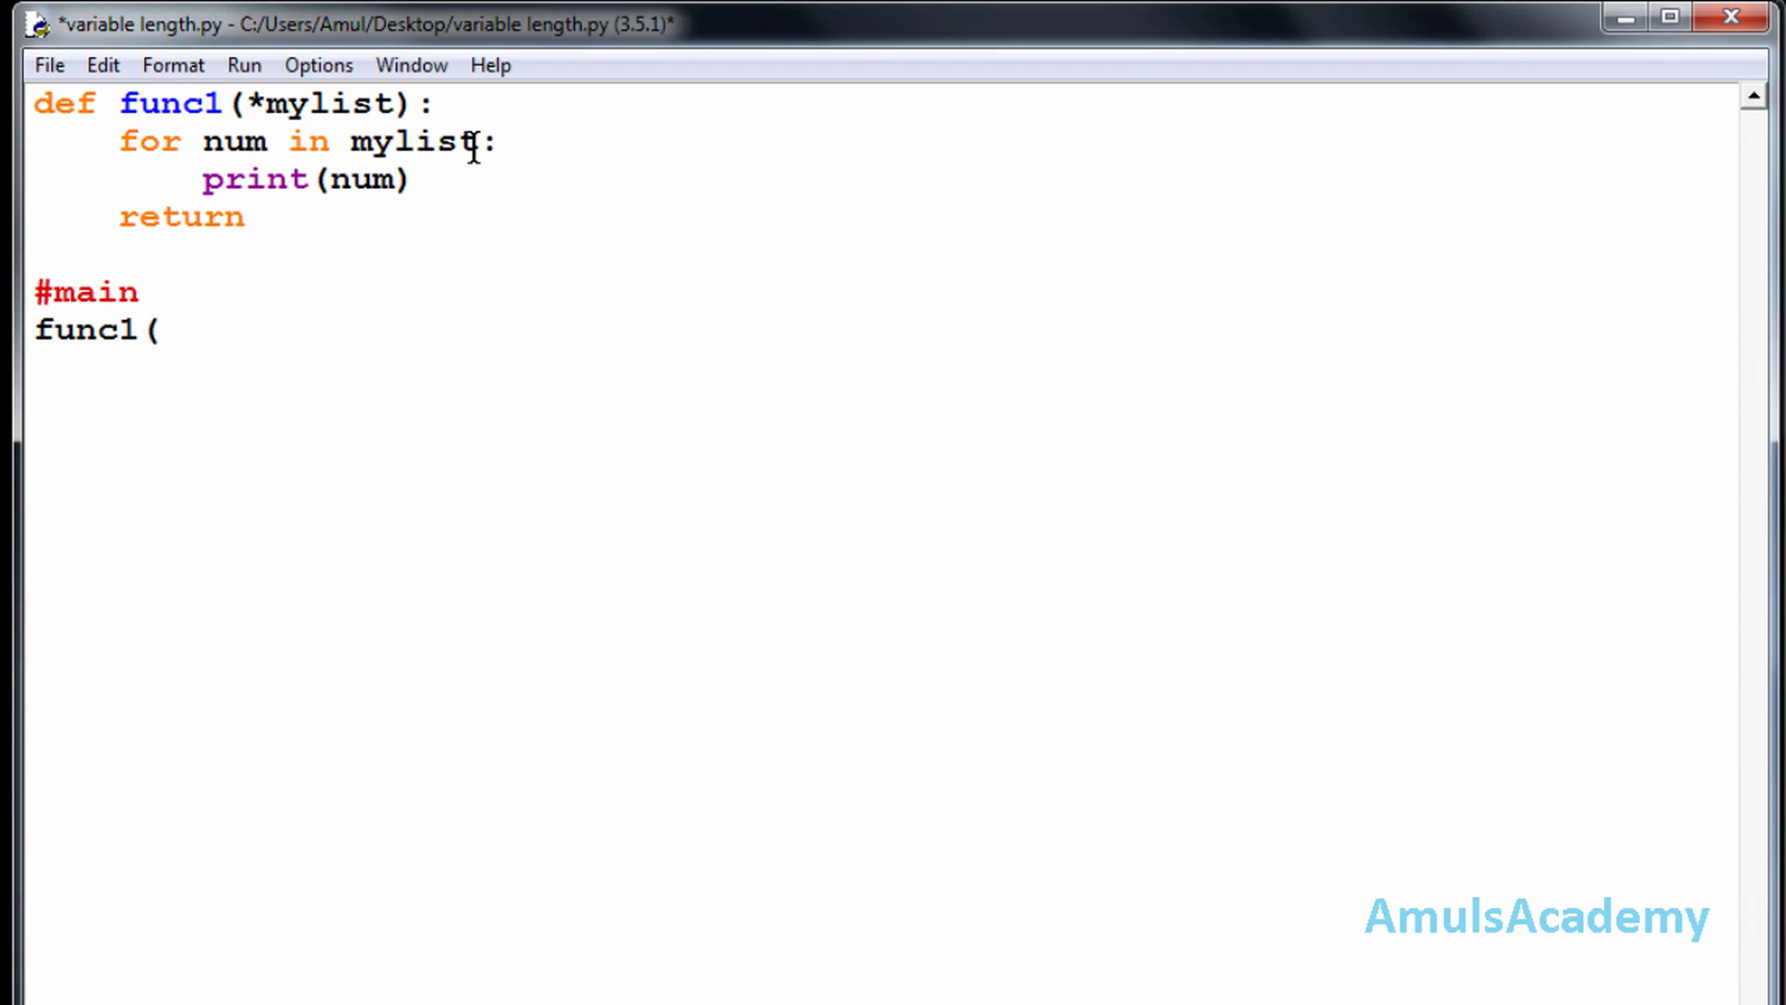
text(10))
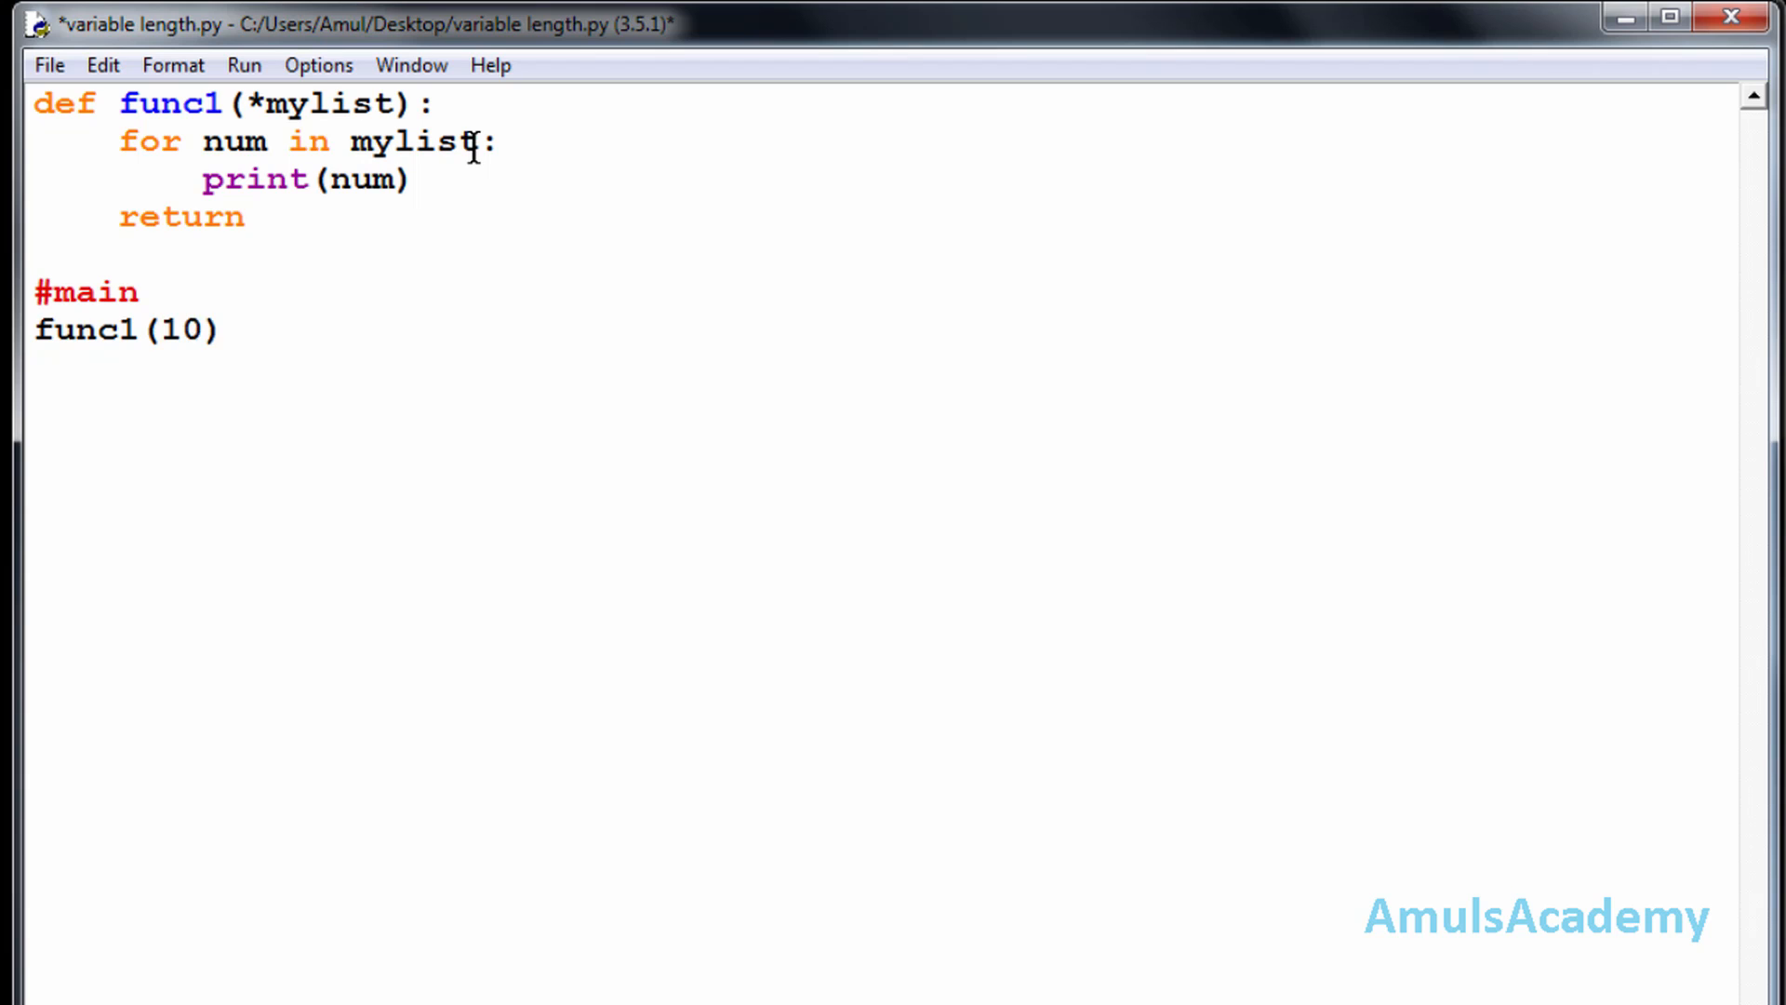
text(,20,30)
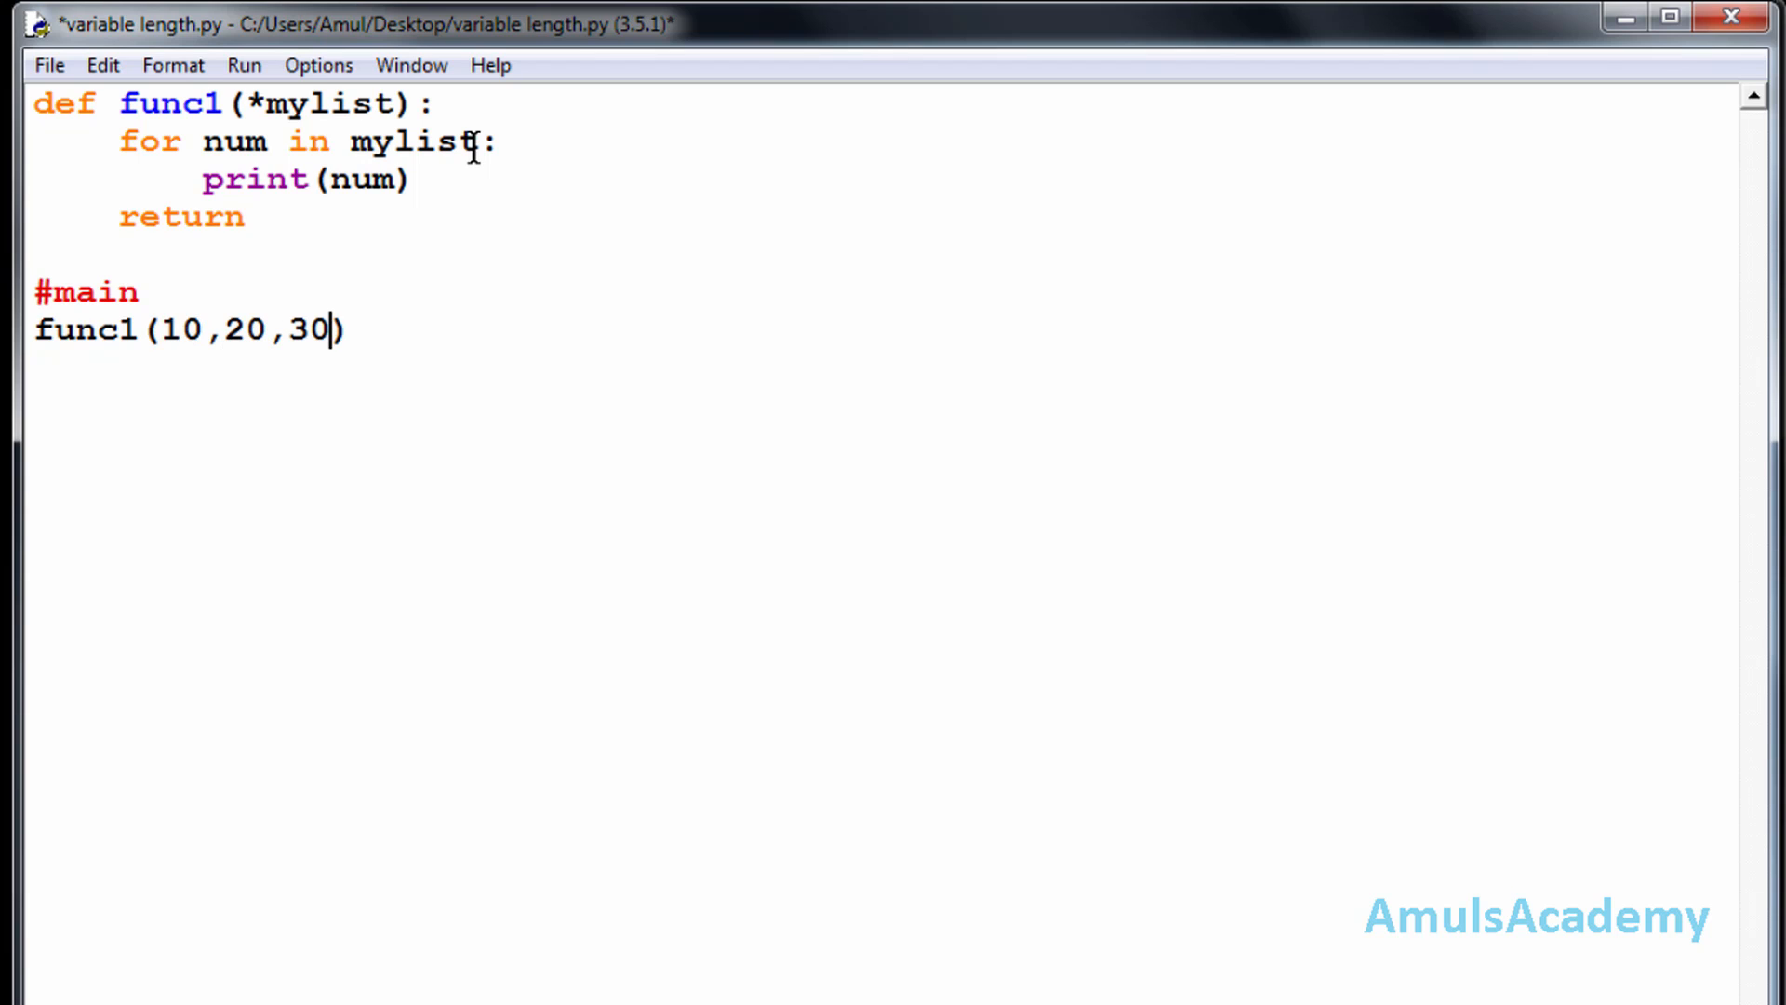
key(Return)
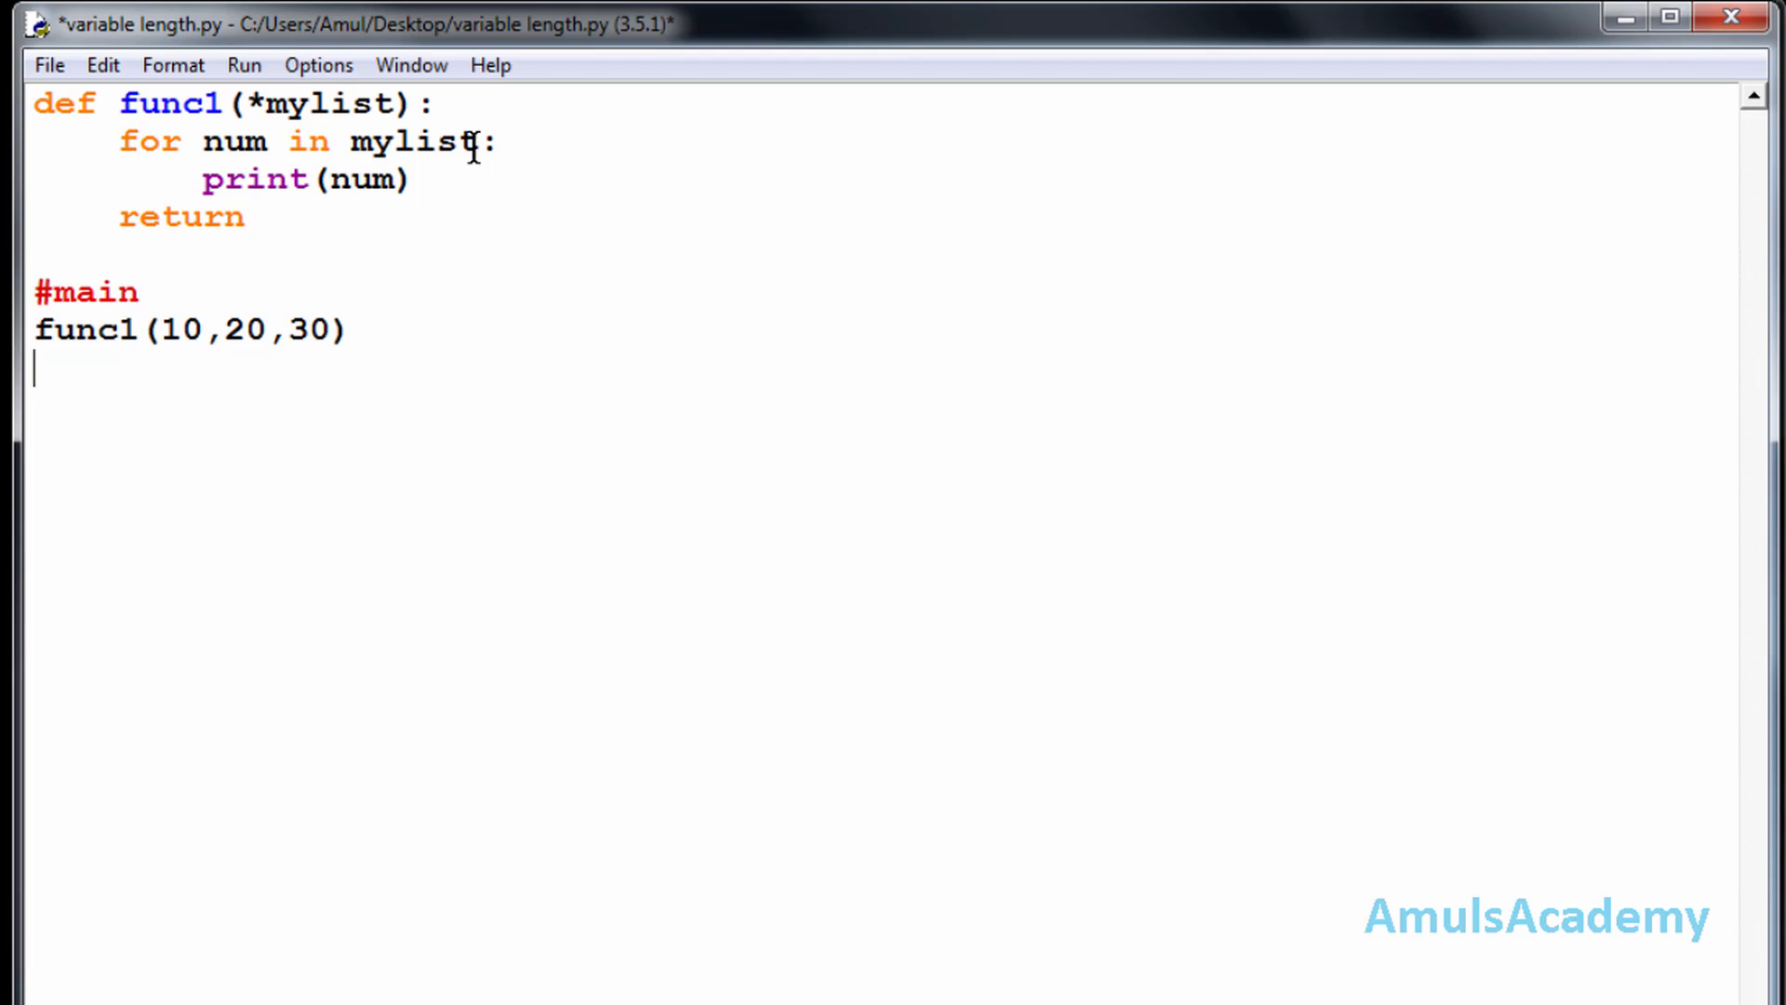
Step: Add the calls func1(2,3) and func1(1,2,3,4), then save the script
text(fun)
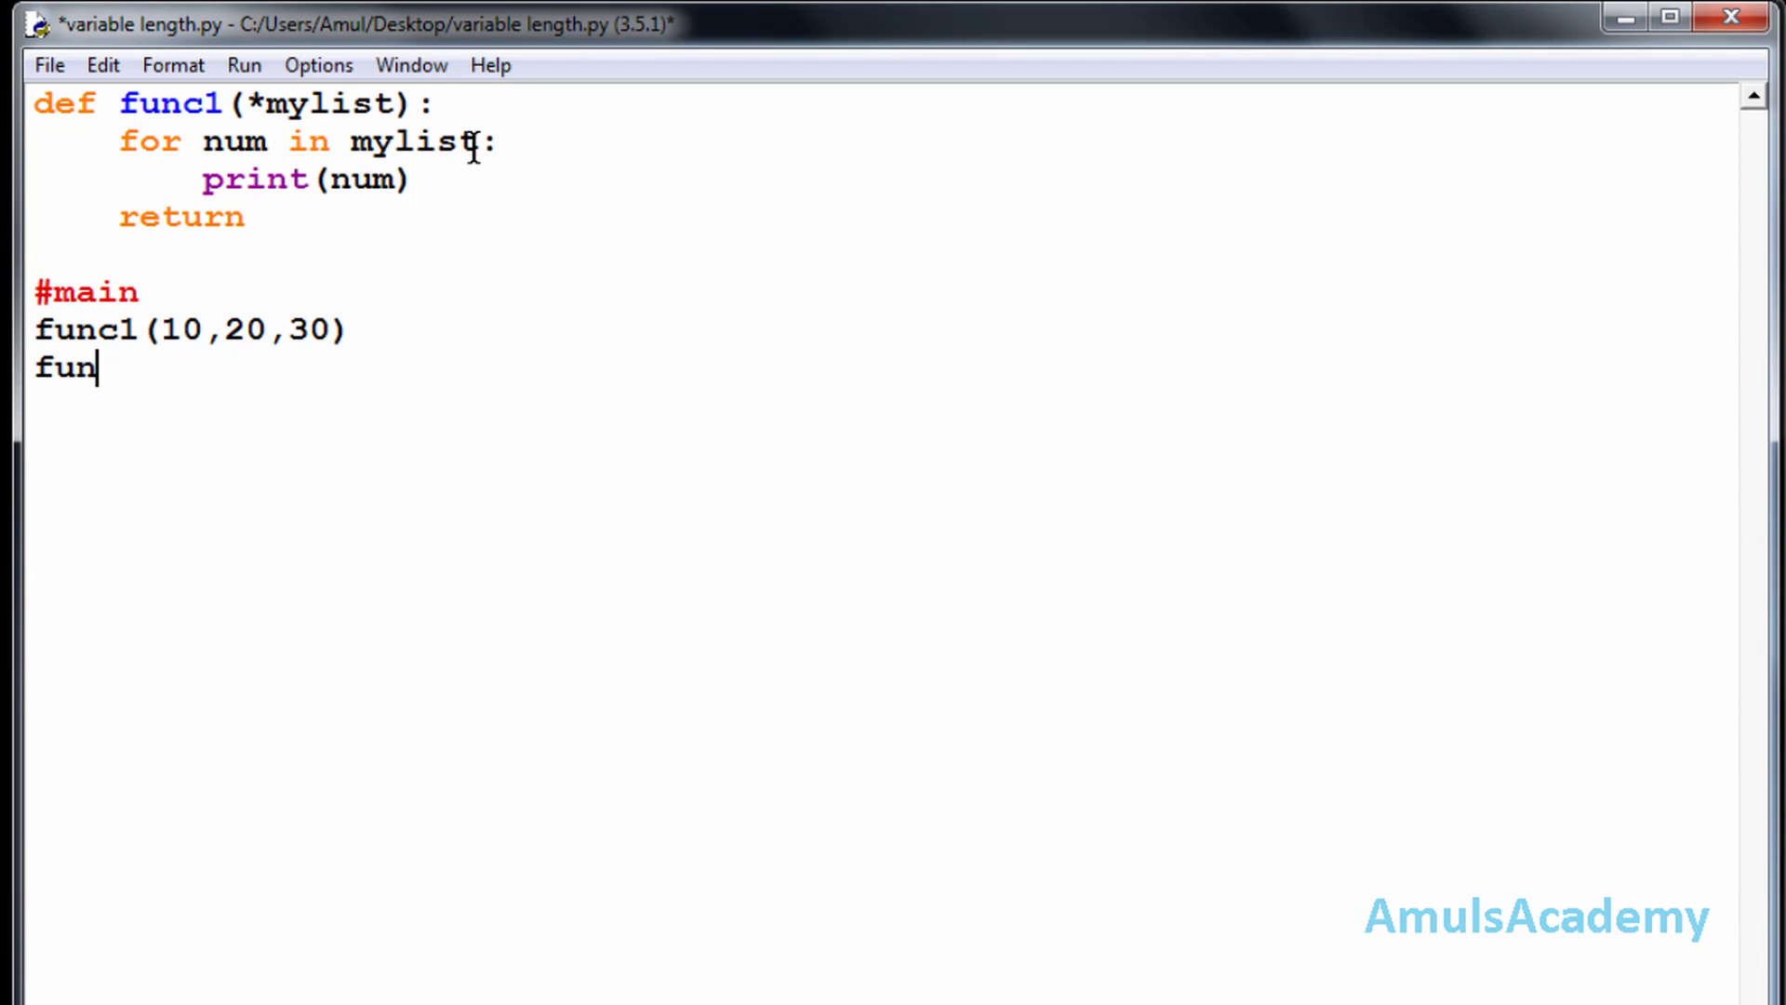
text(c1())
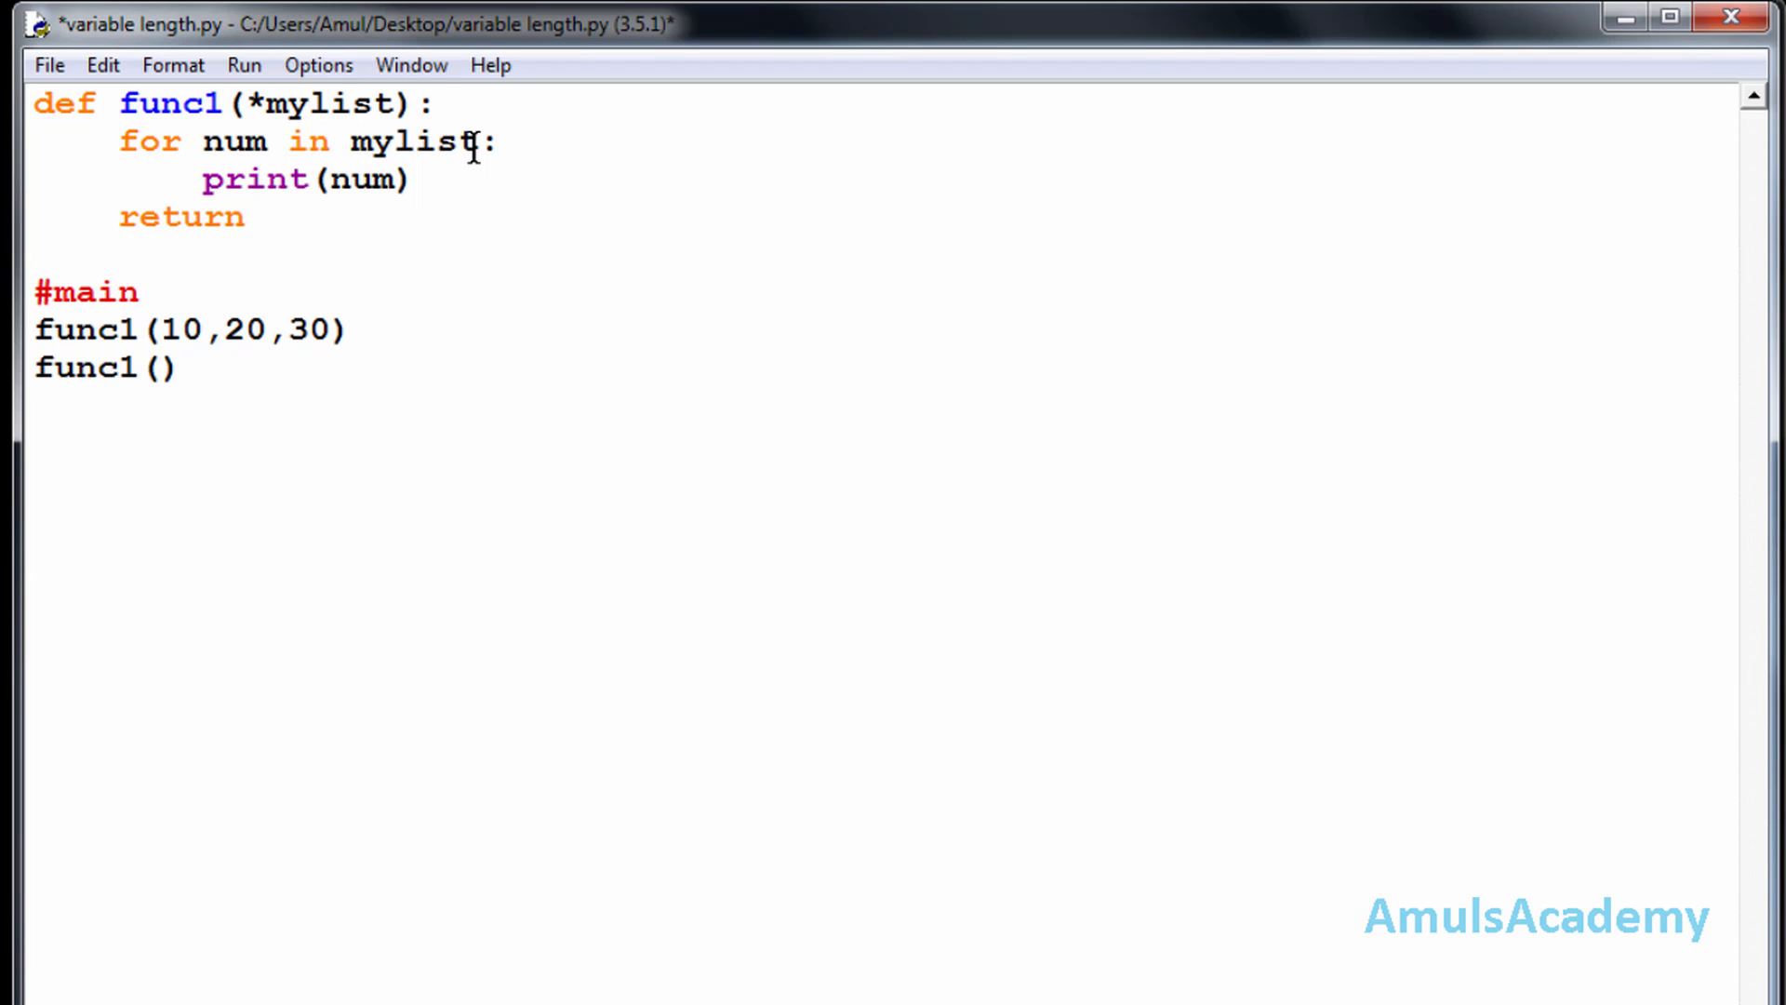
text(2,3)
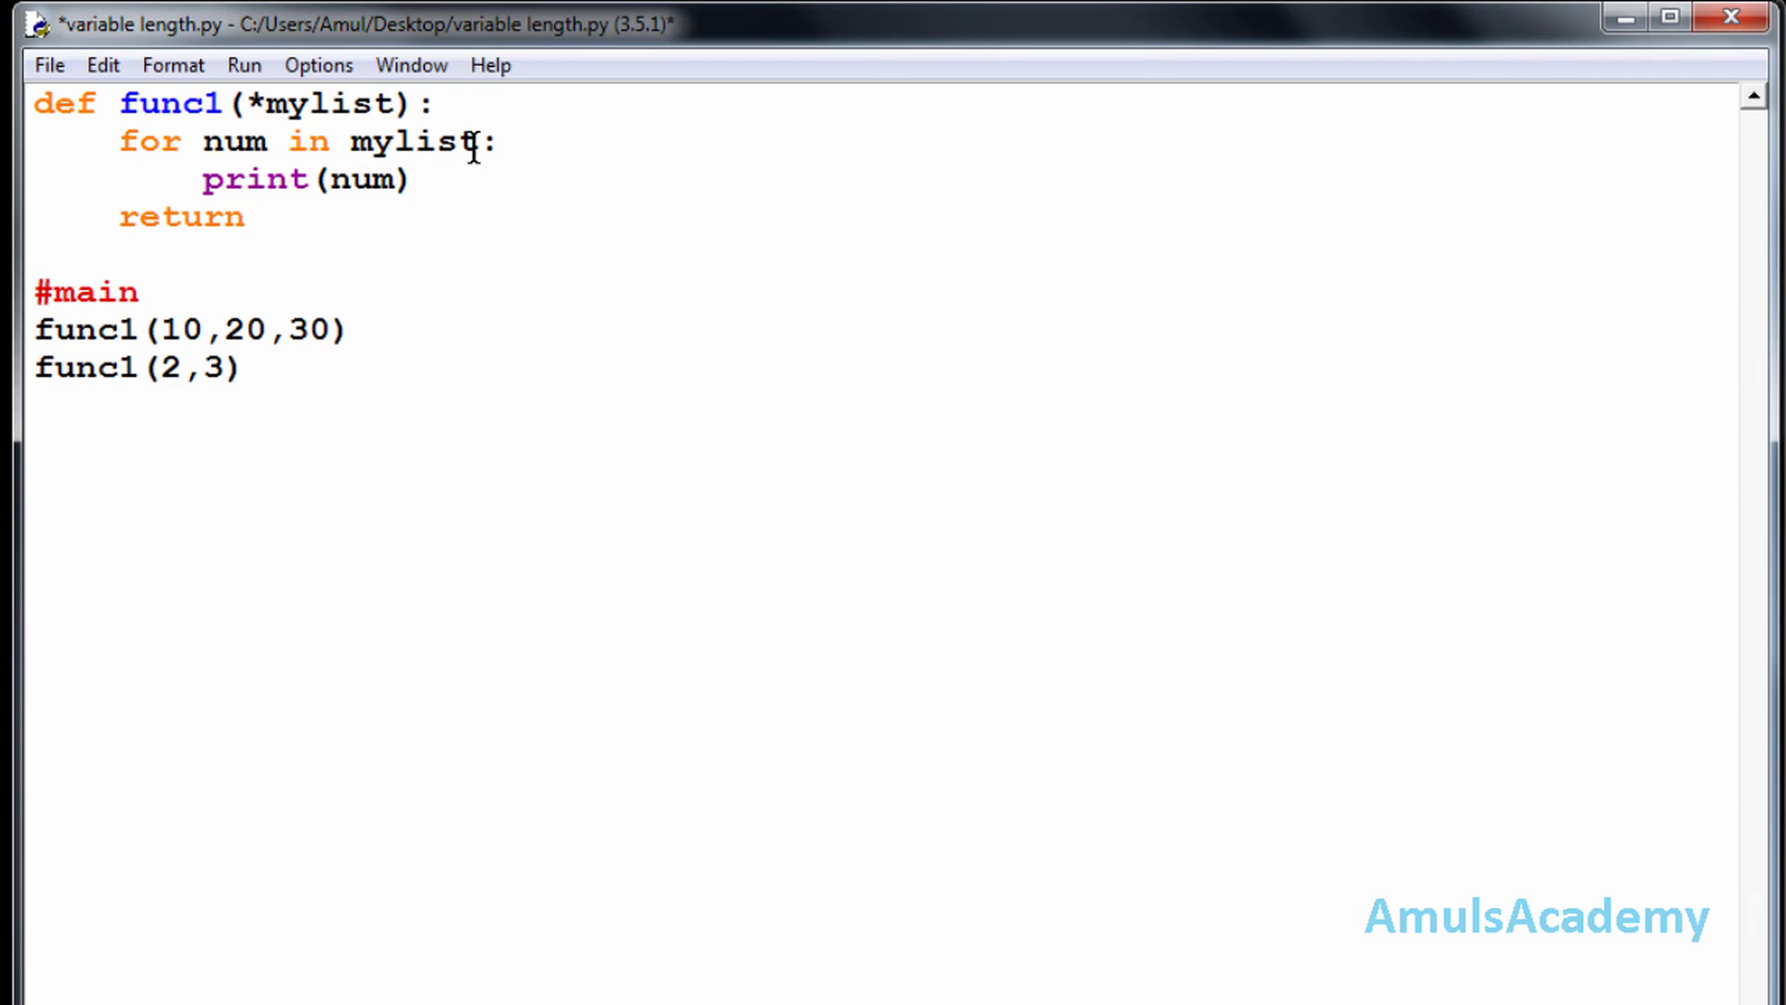
click(240, 366)
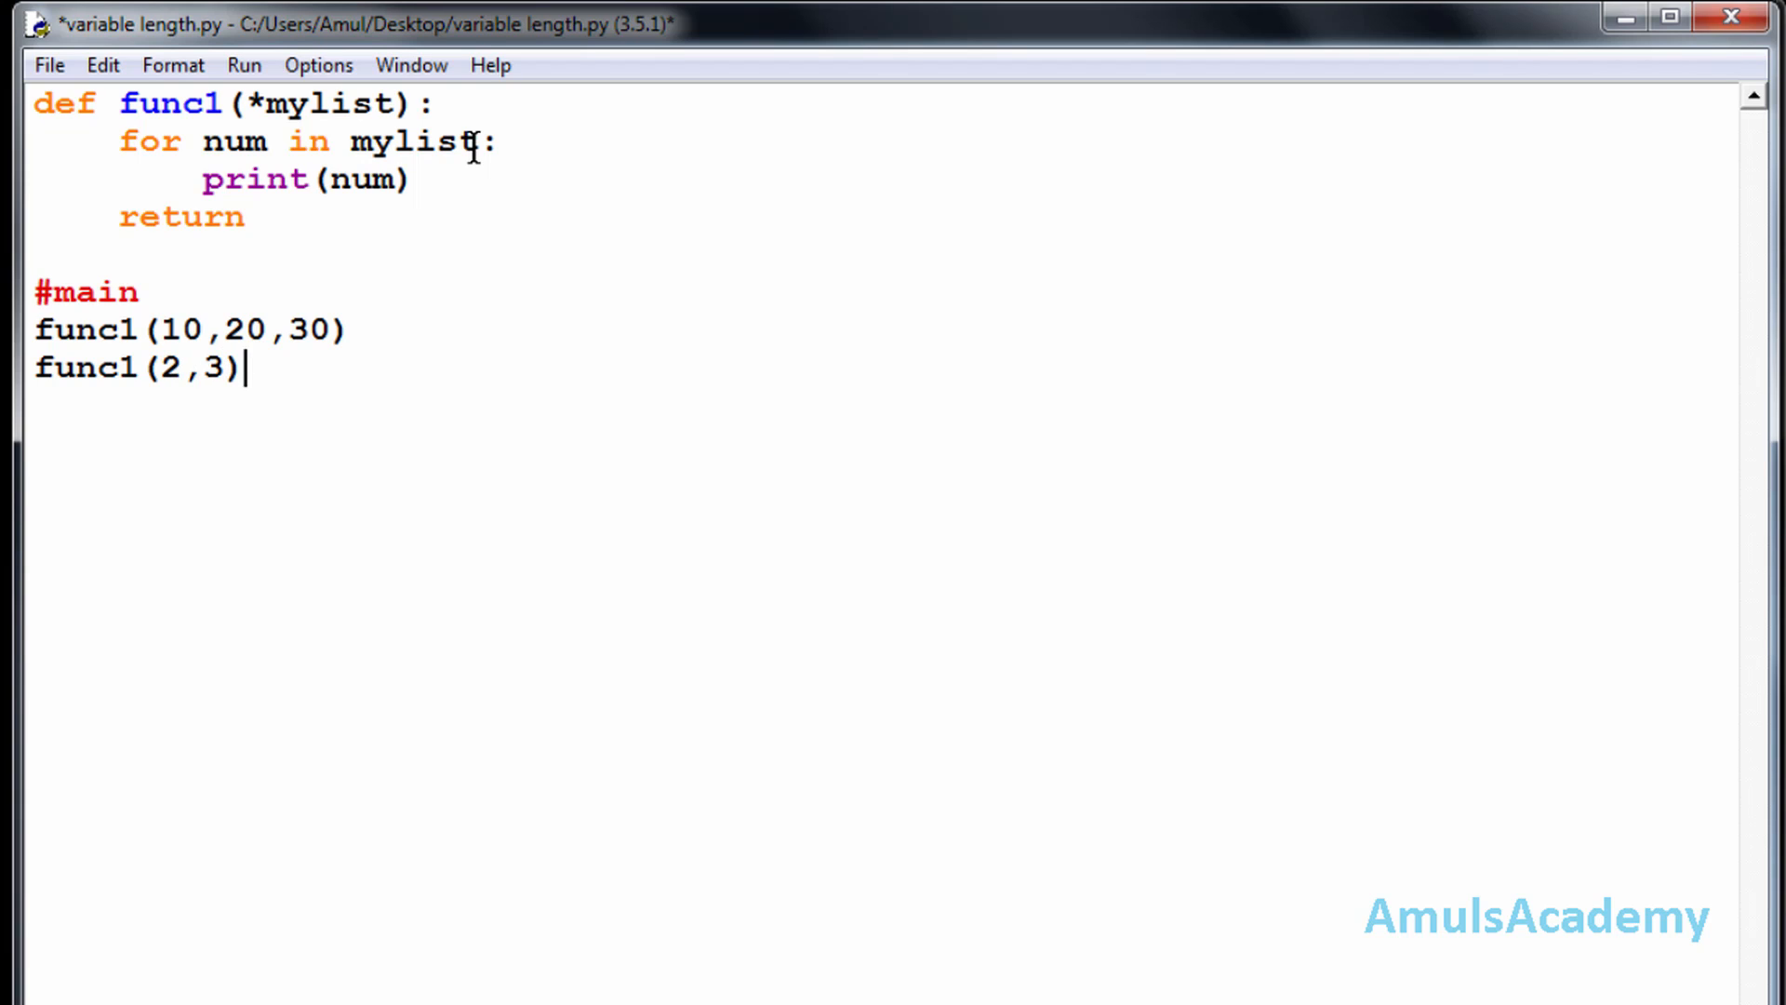
text(f)
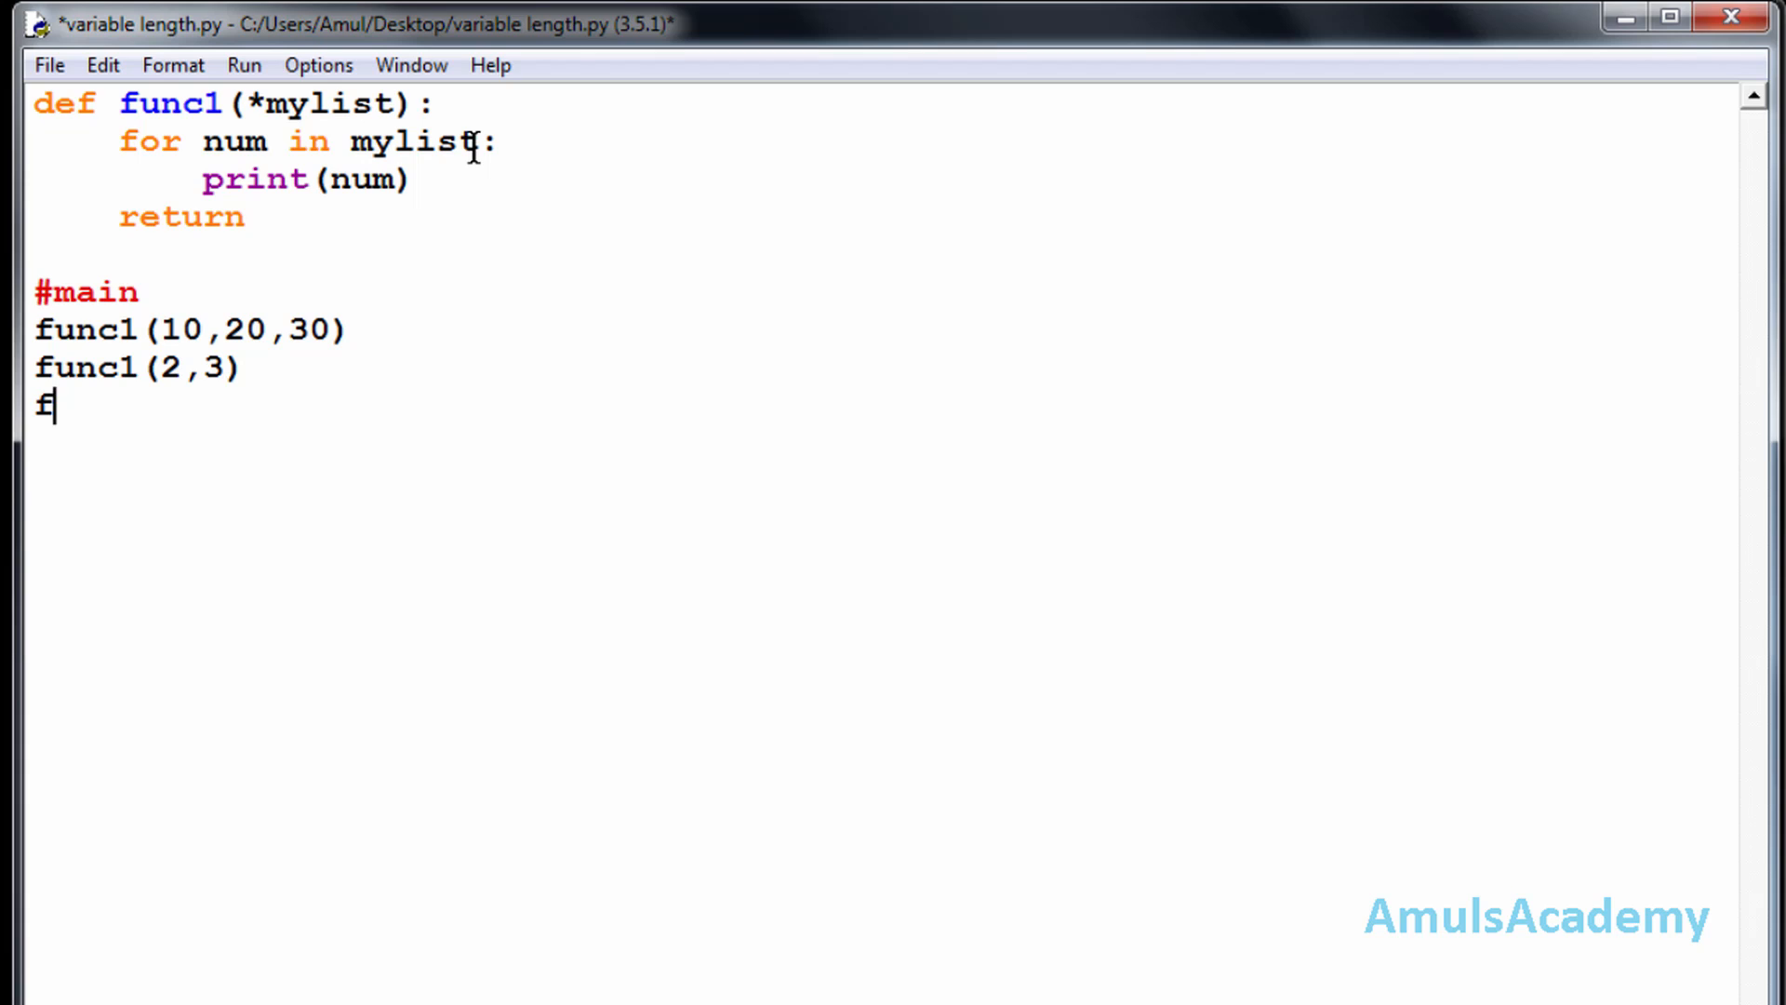
text(unc1)
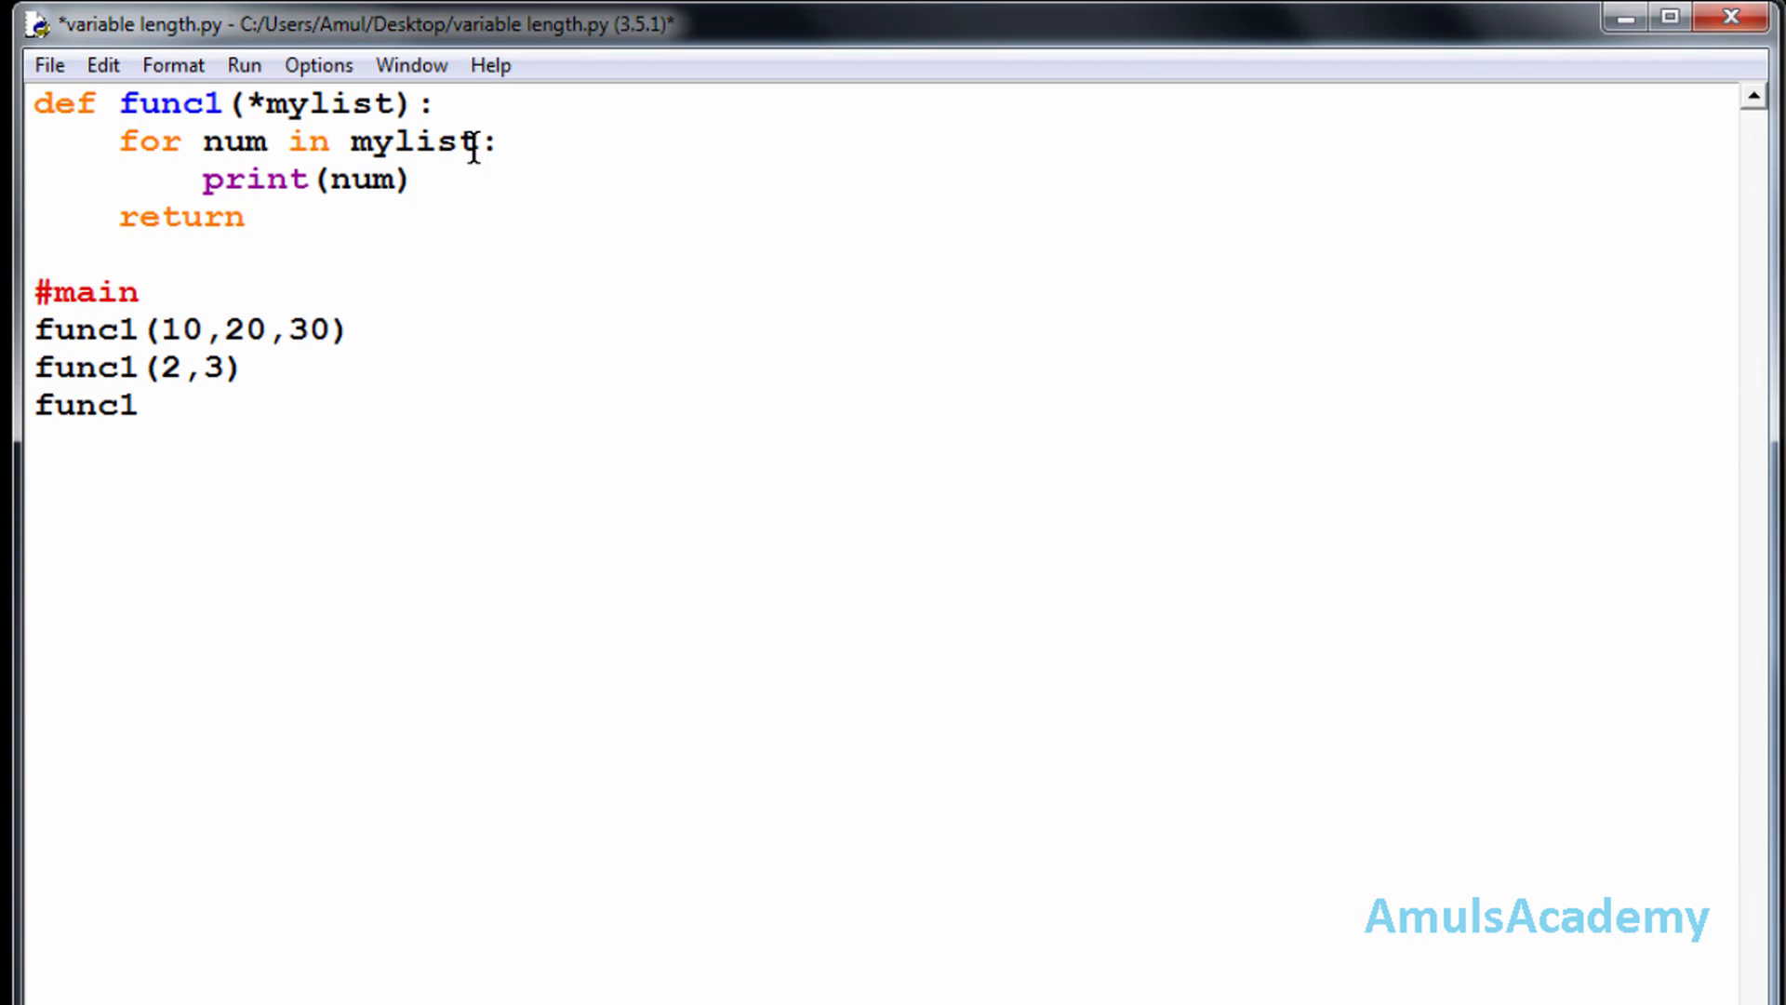
text((1))
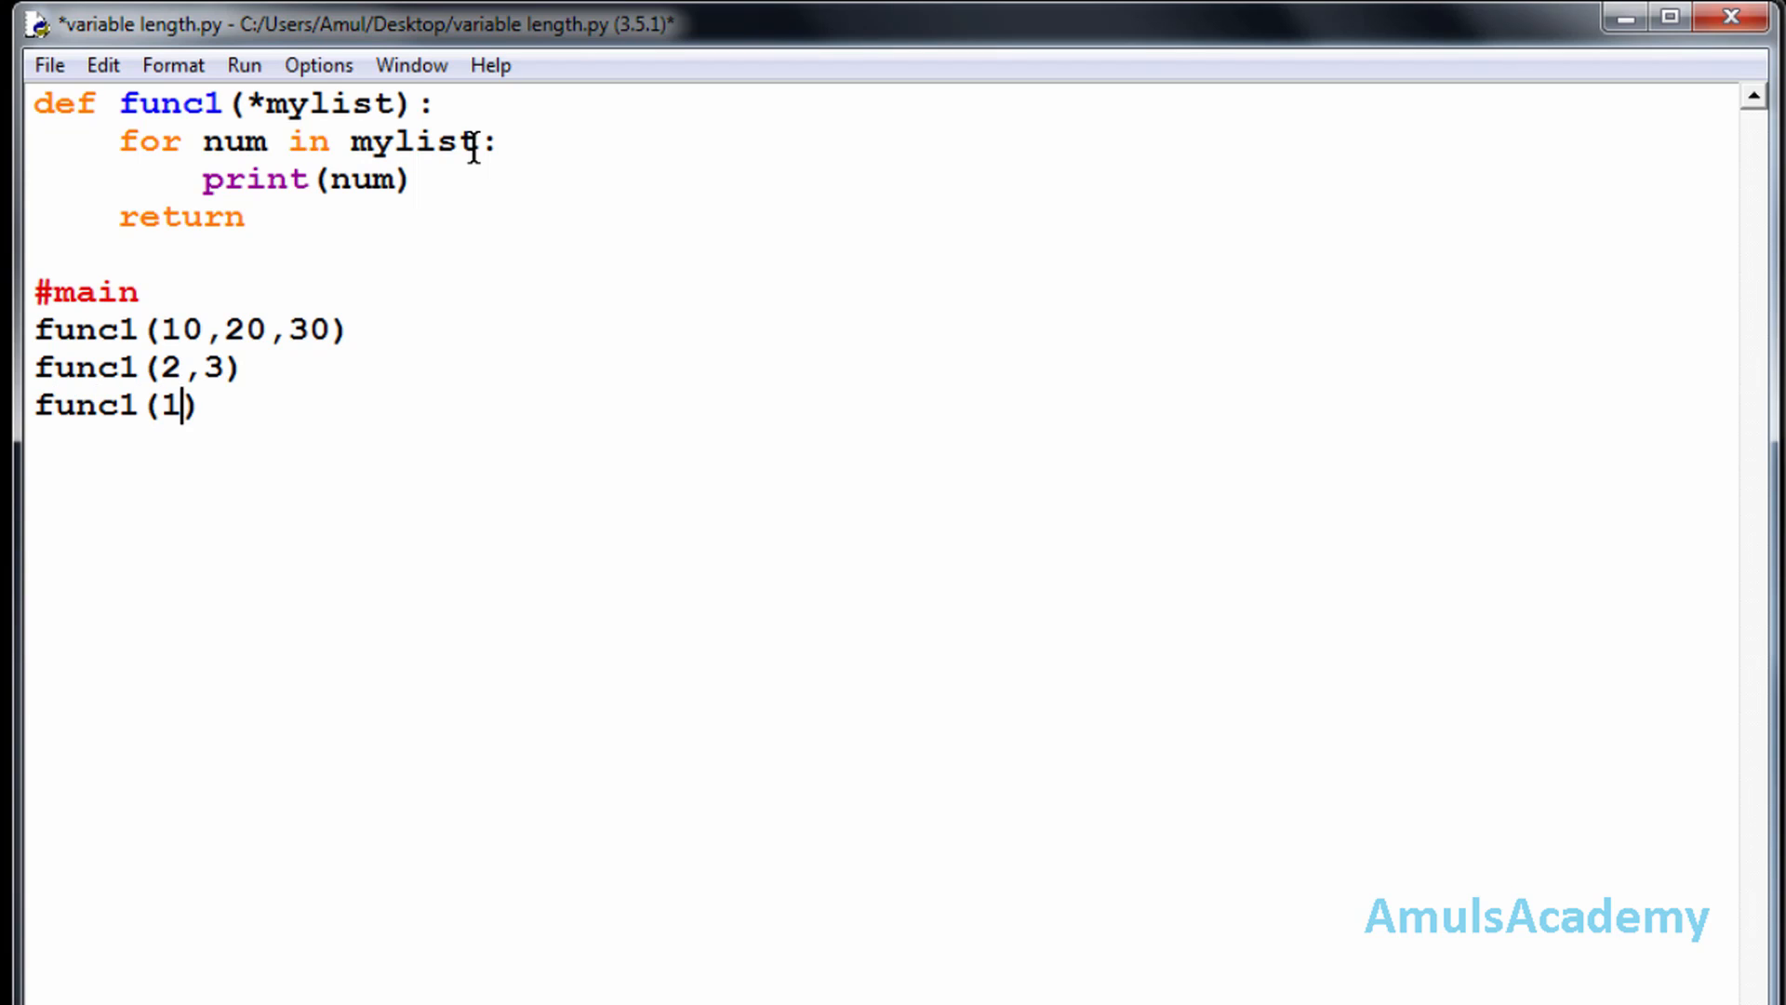
text(,2,3,4)
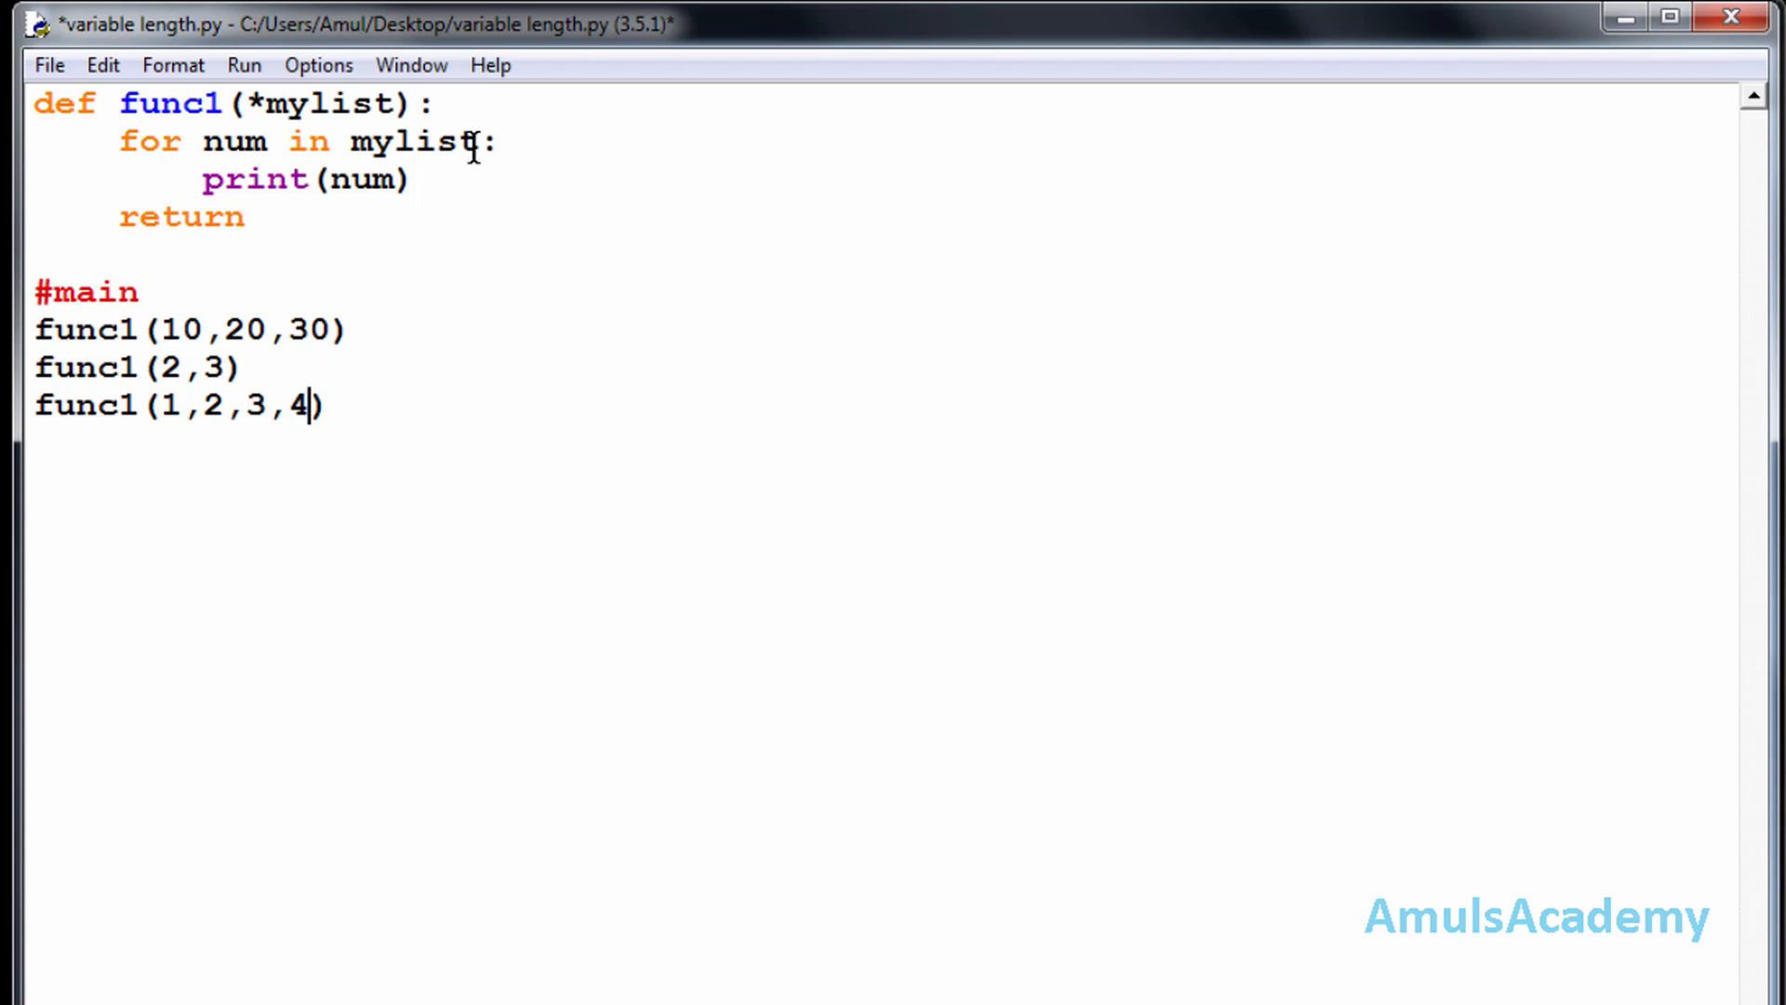
key(ctrl+s)
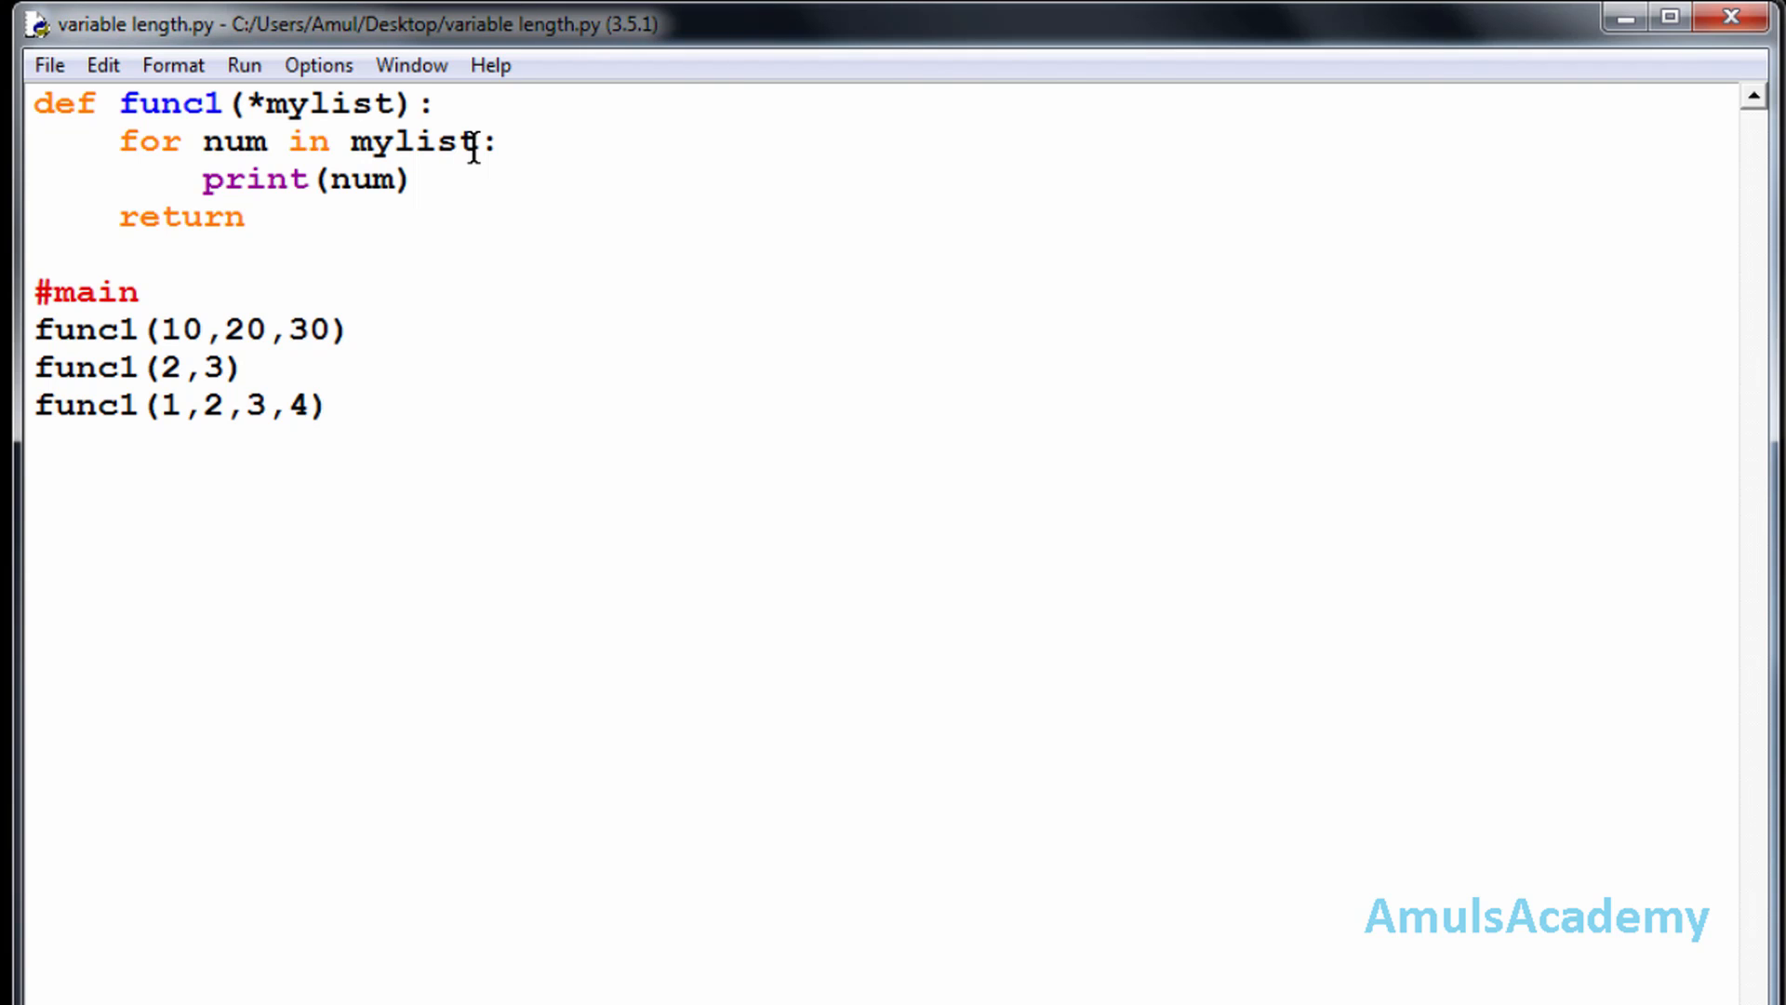
key(F5)
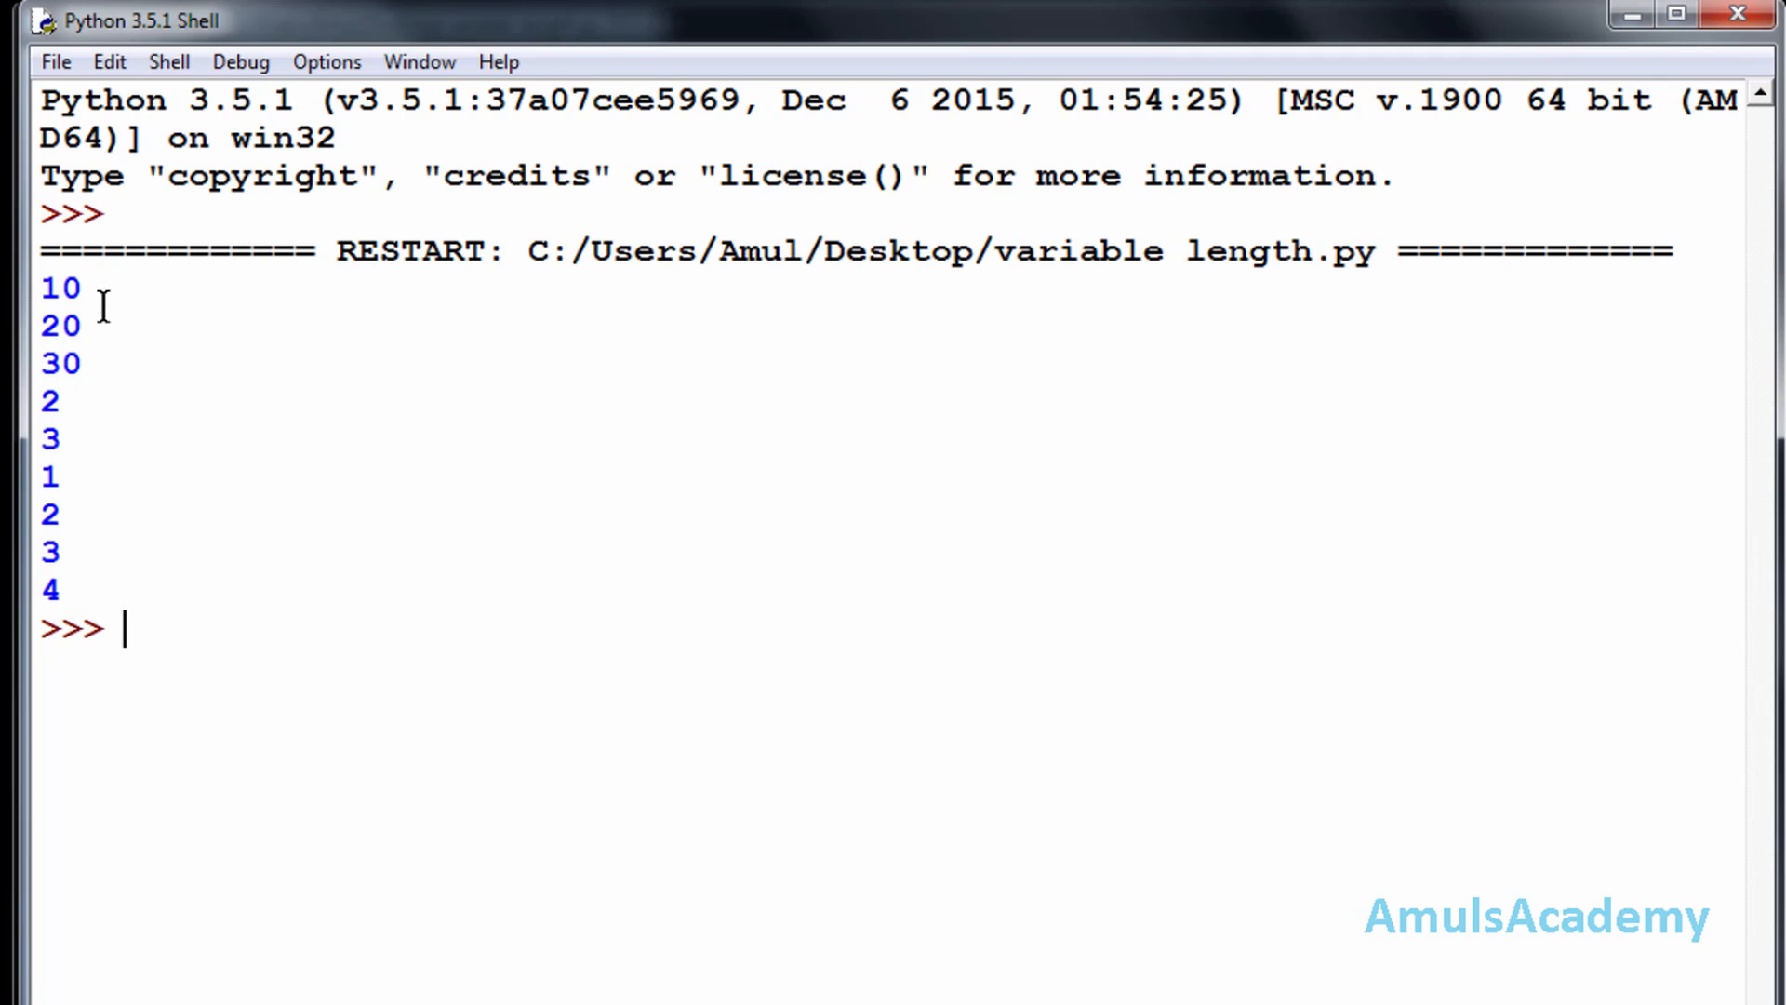
mouse_move(67, 370)
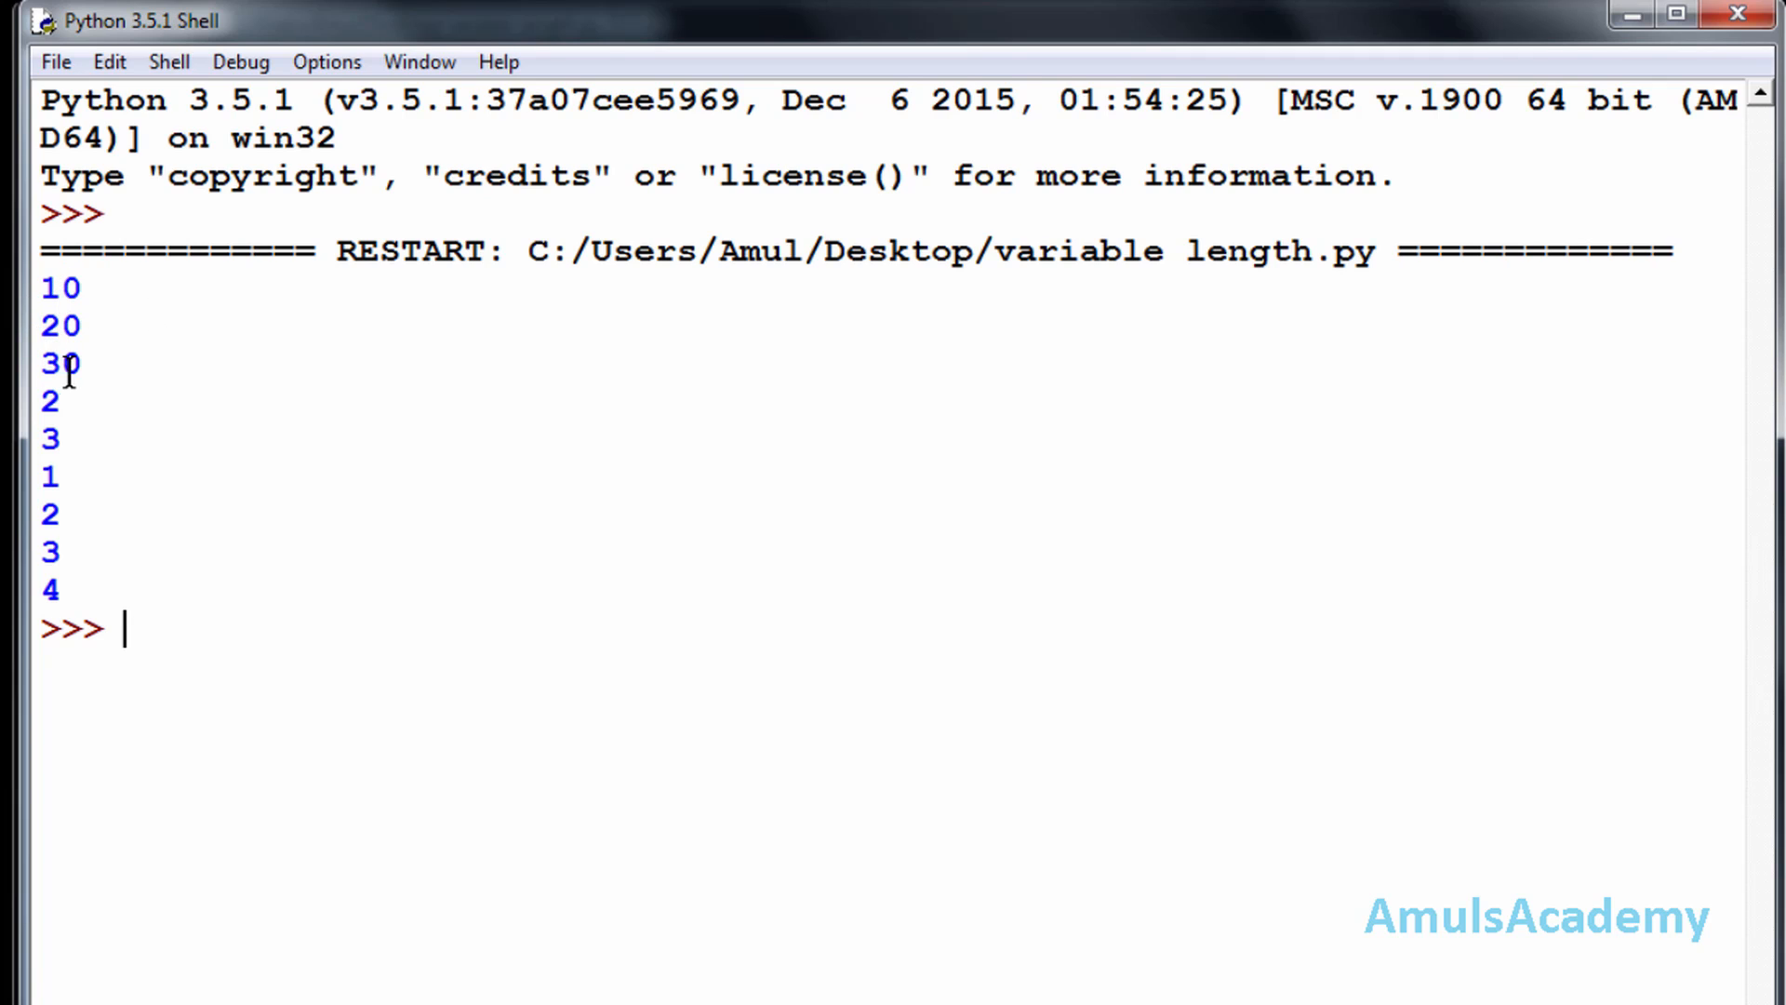
mouse_move(63, 439)
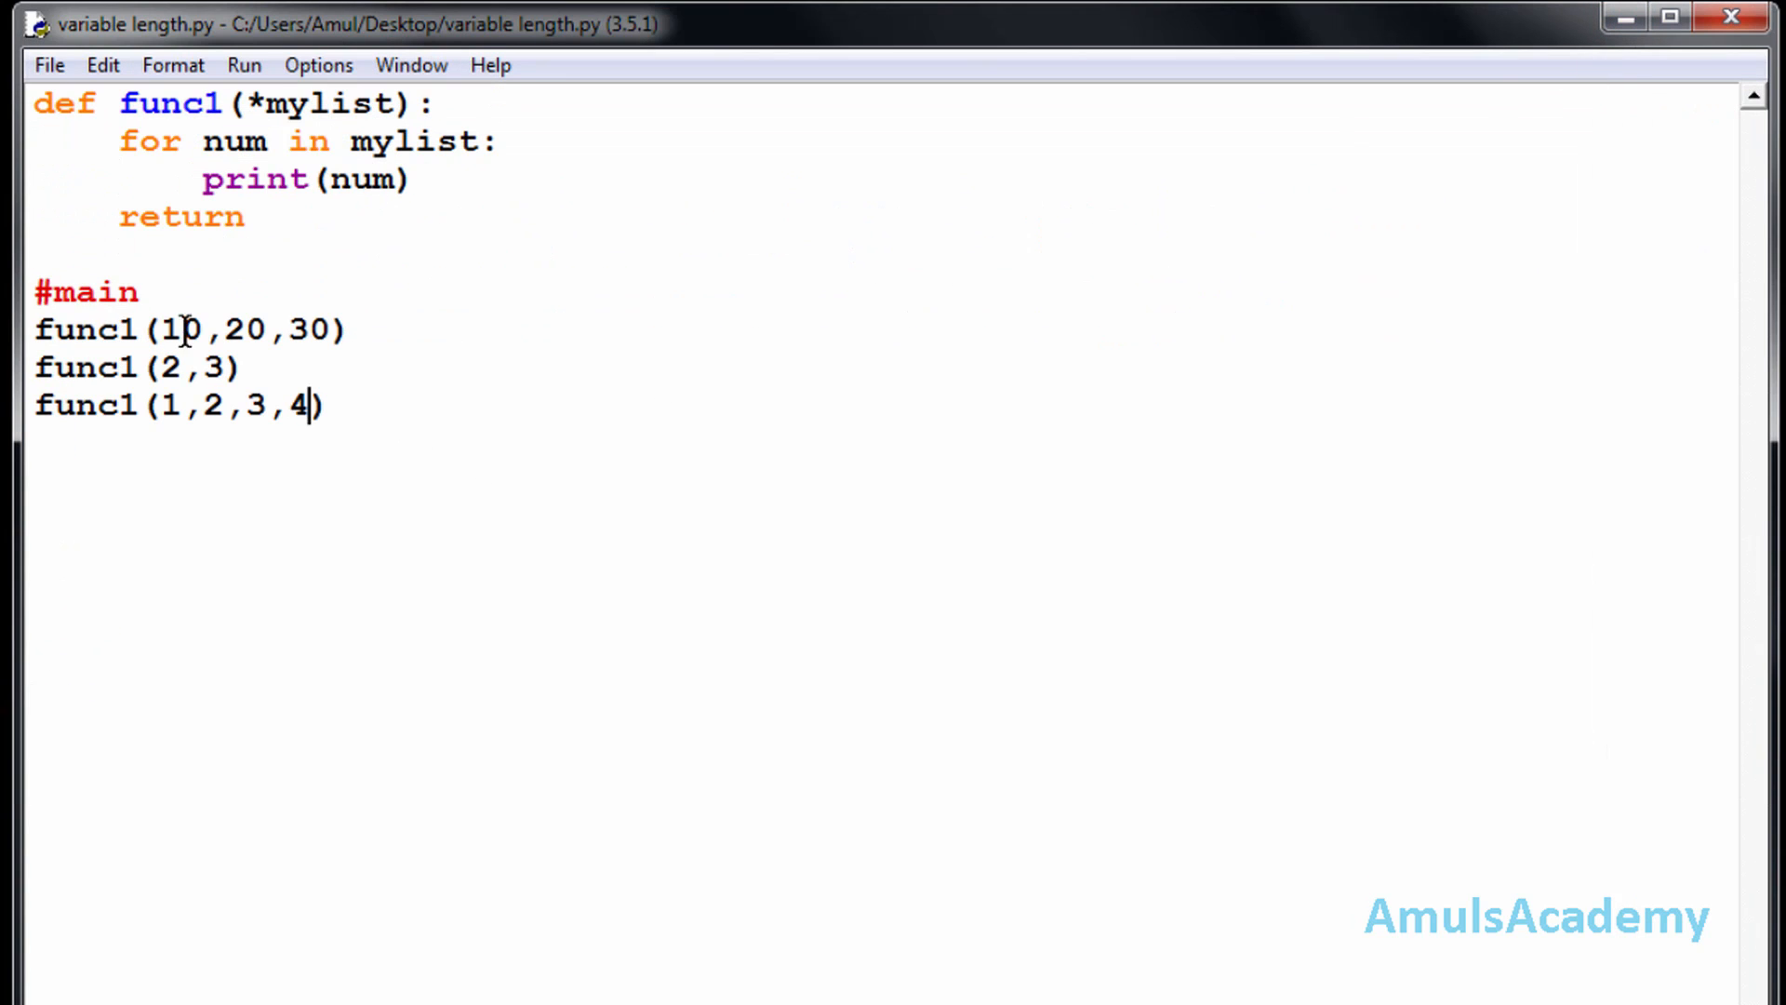
text(0)
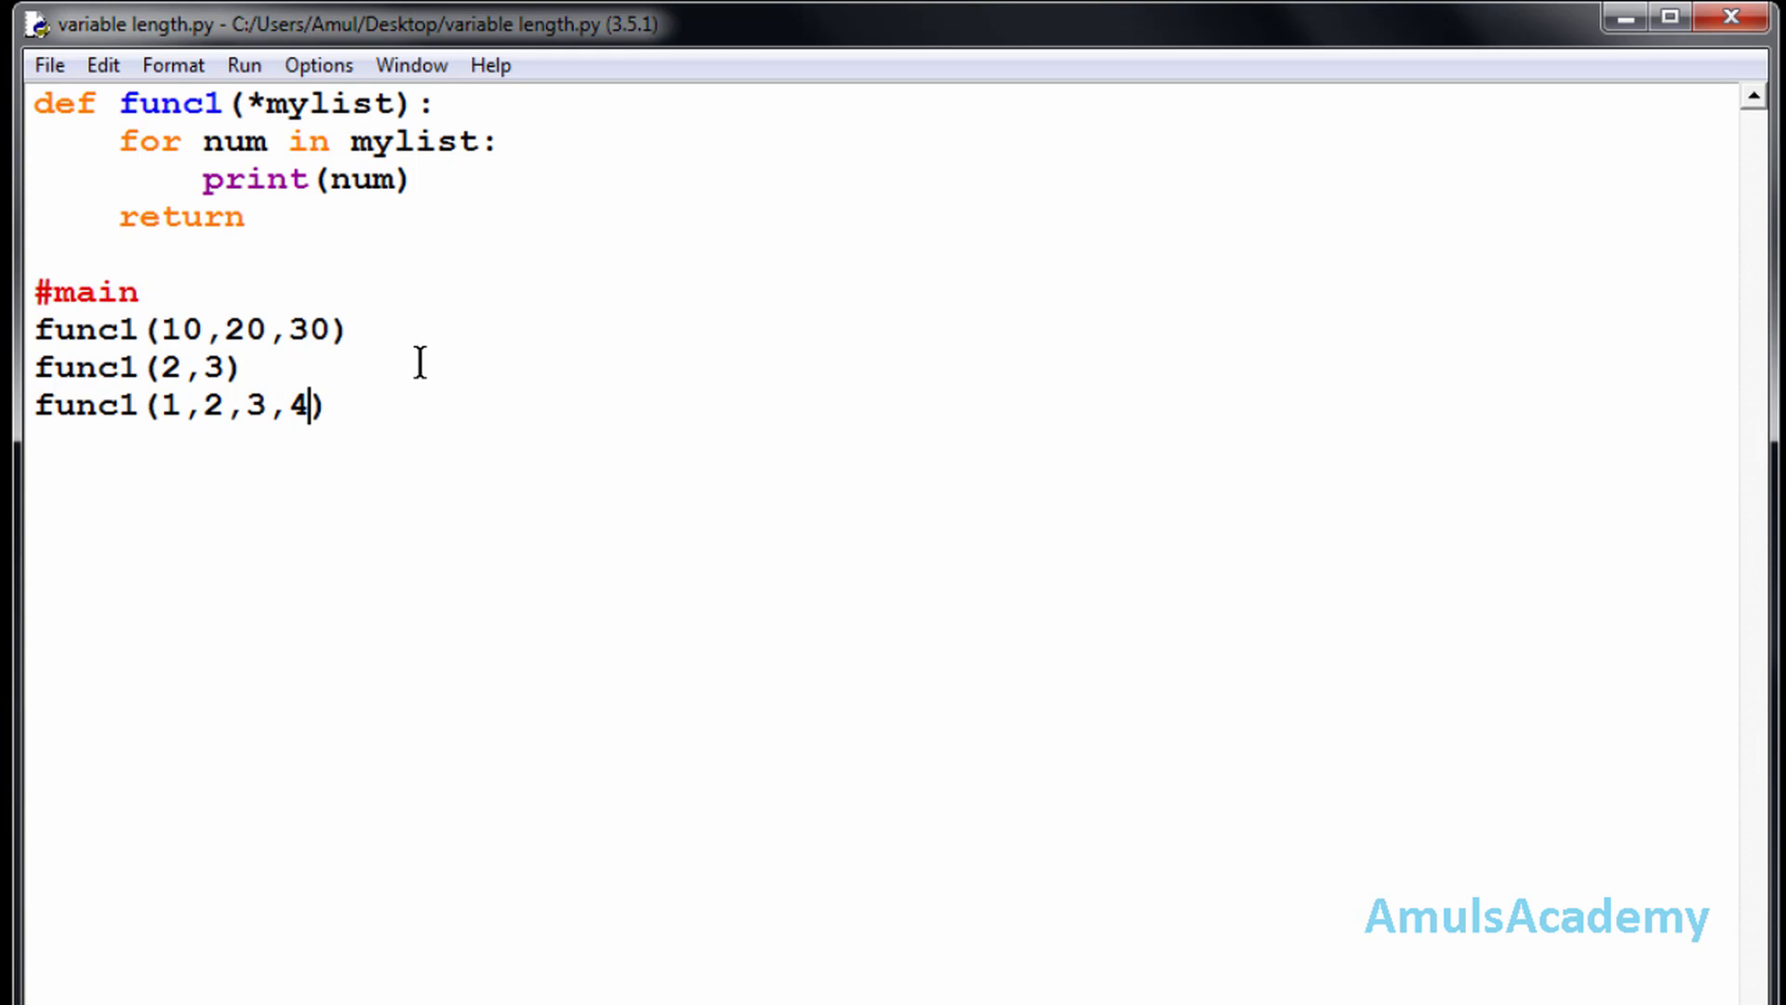
mouse_move(467, 413)
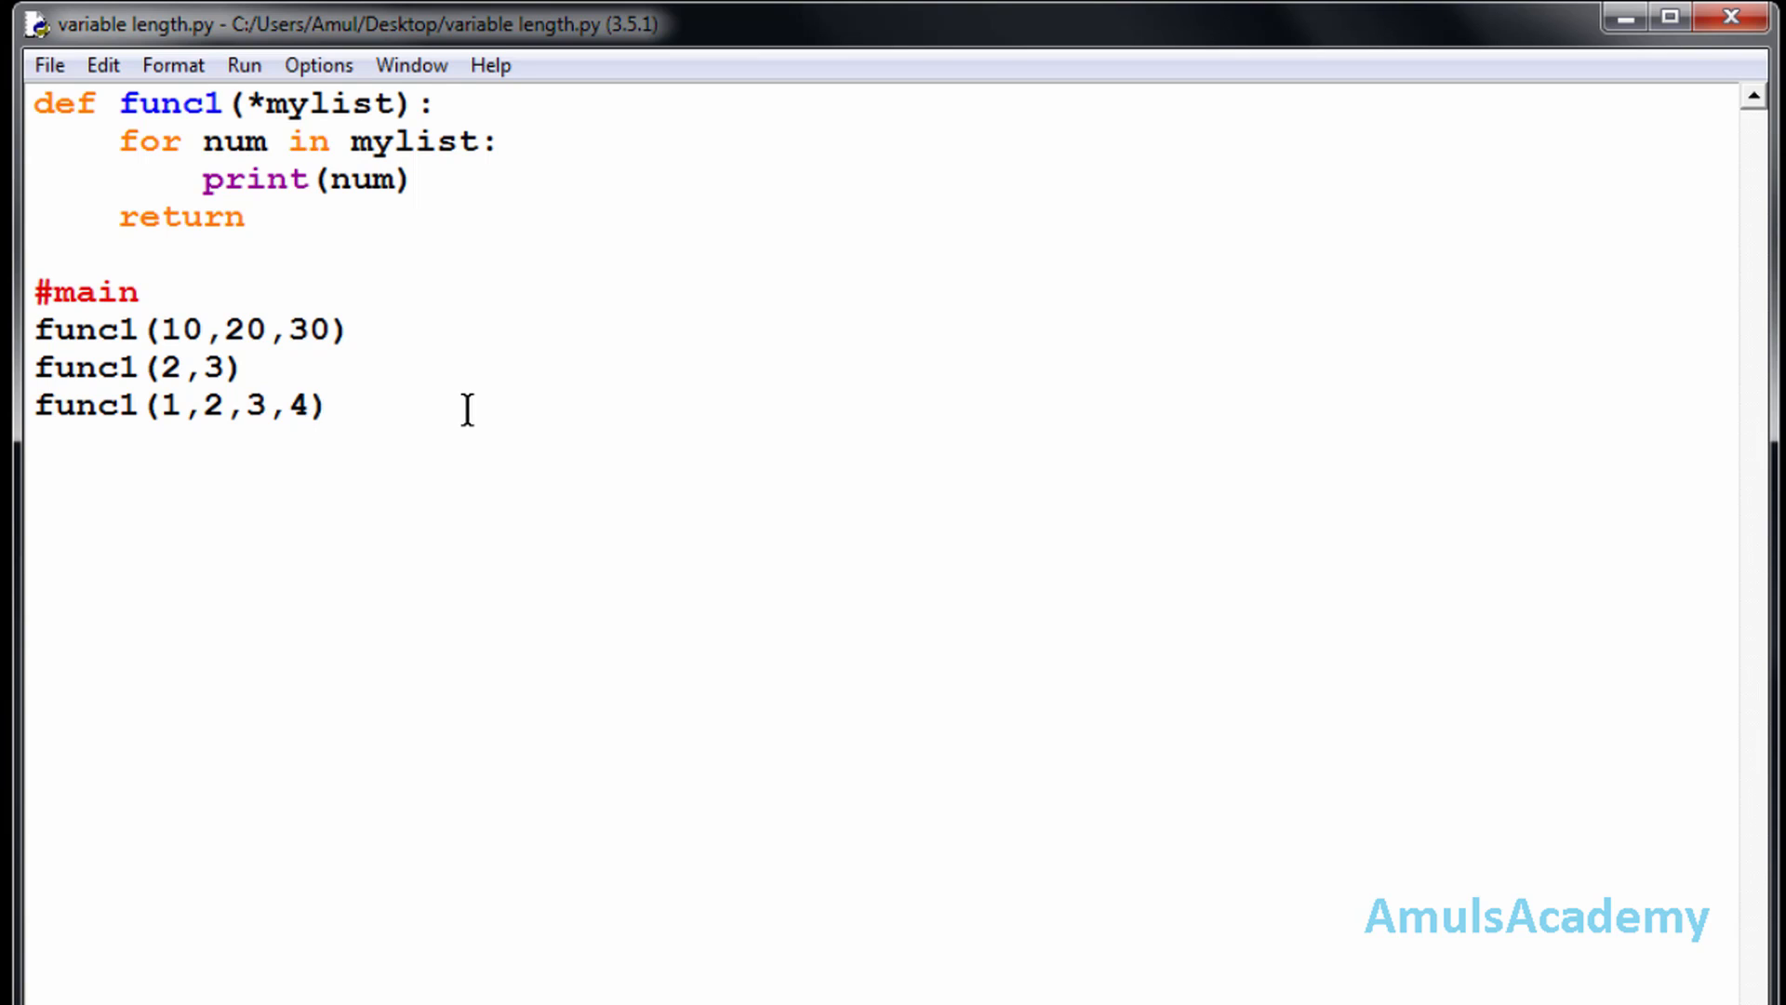
click(307, 407)
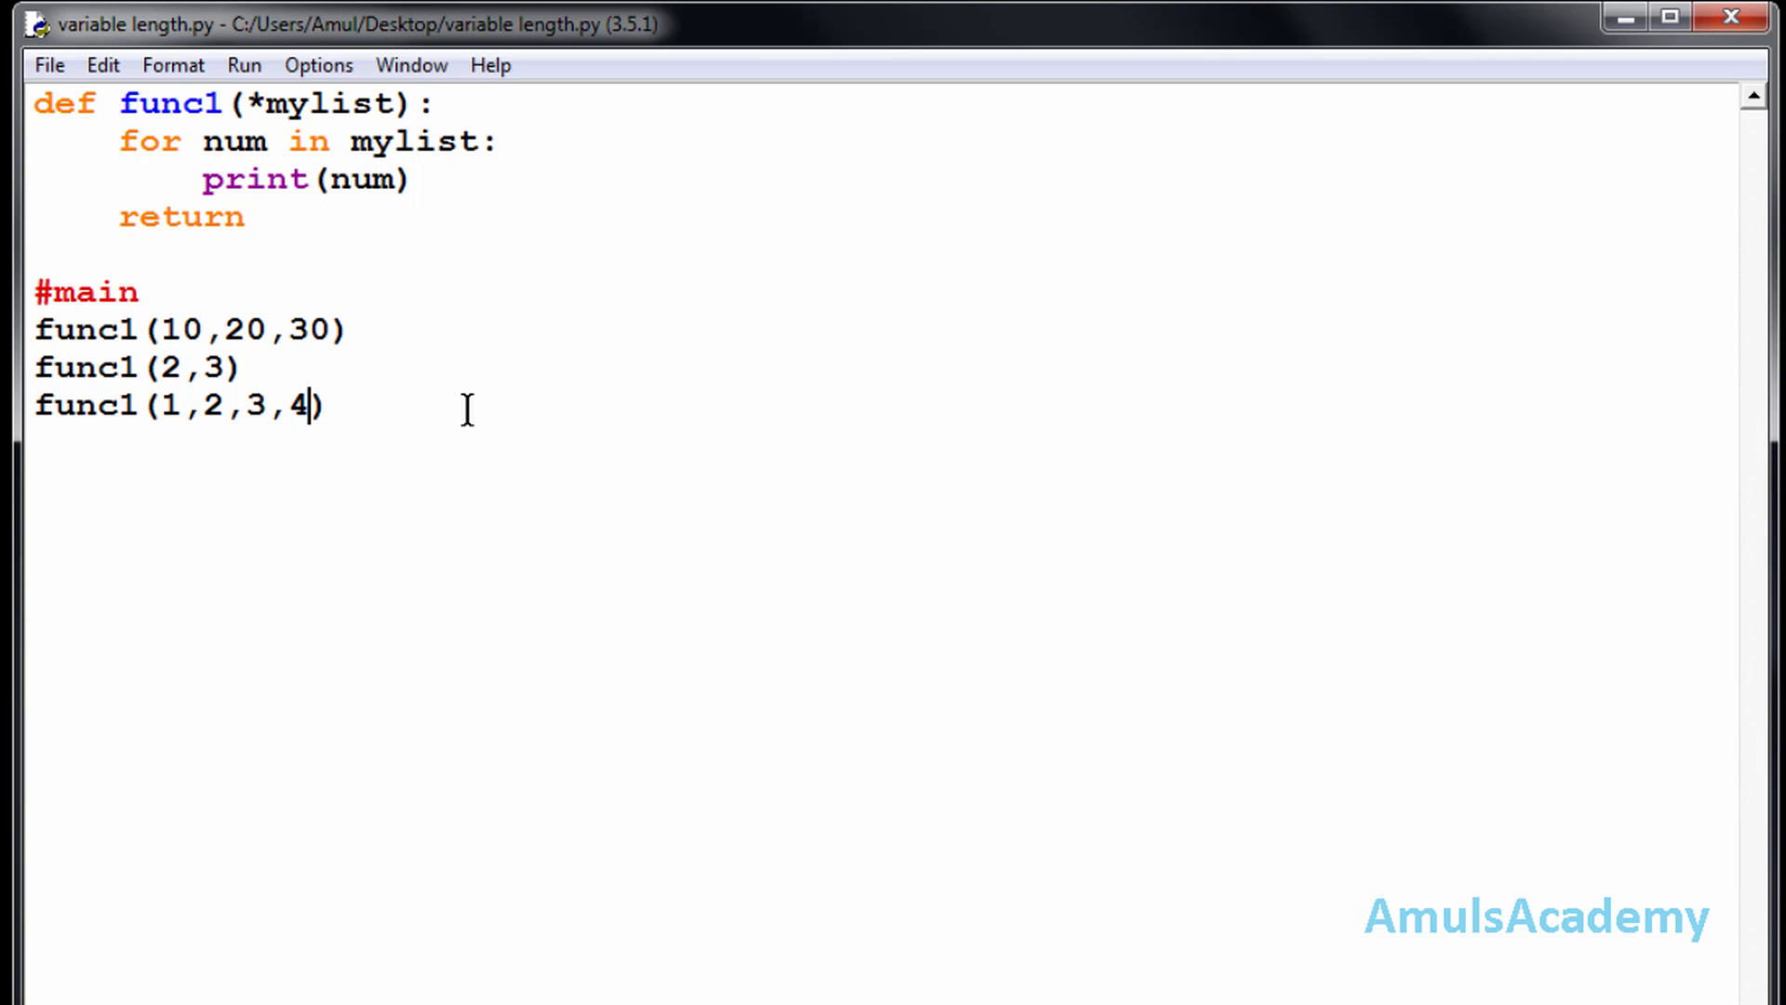